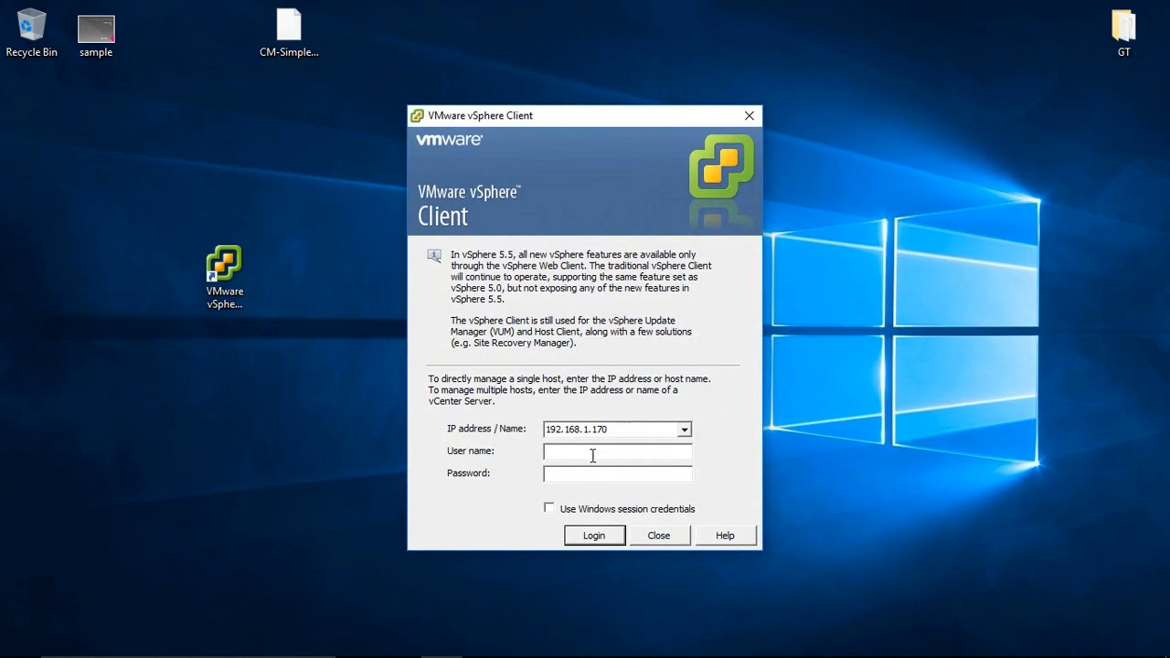
- Choose host 192.168.1.120, enter user root with the password, and log in
left_click(684, 429)
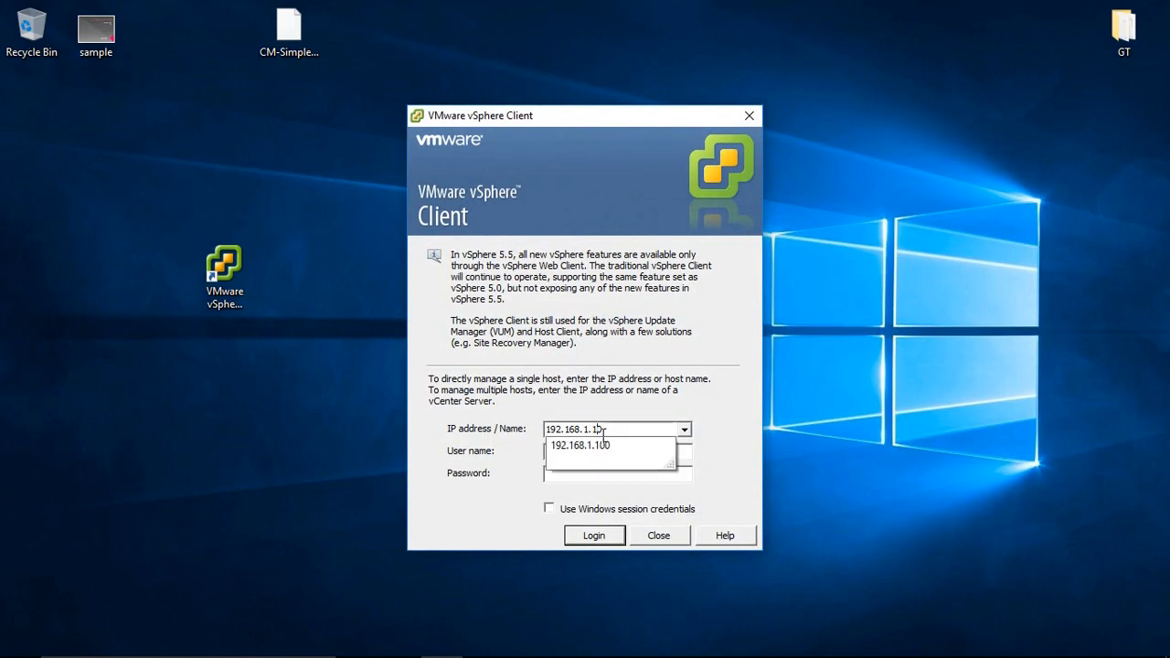
left_click(581, 445)
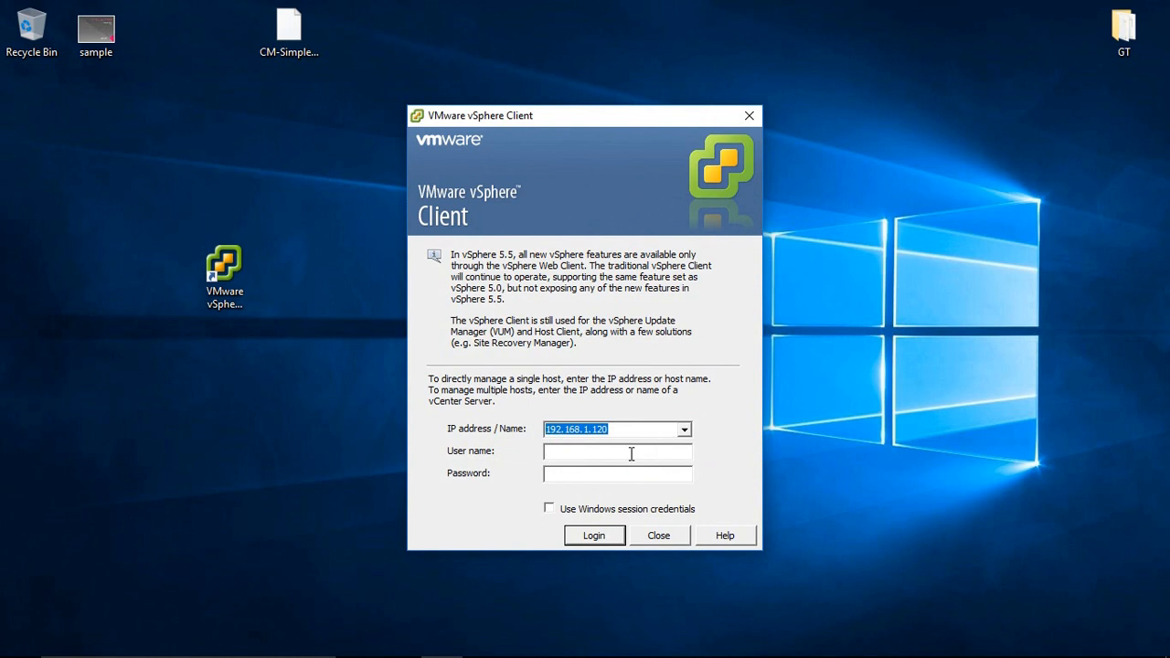
type("root")
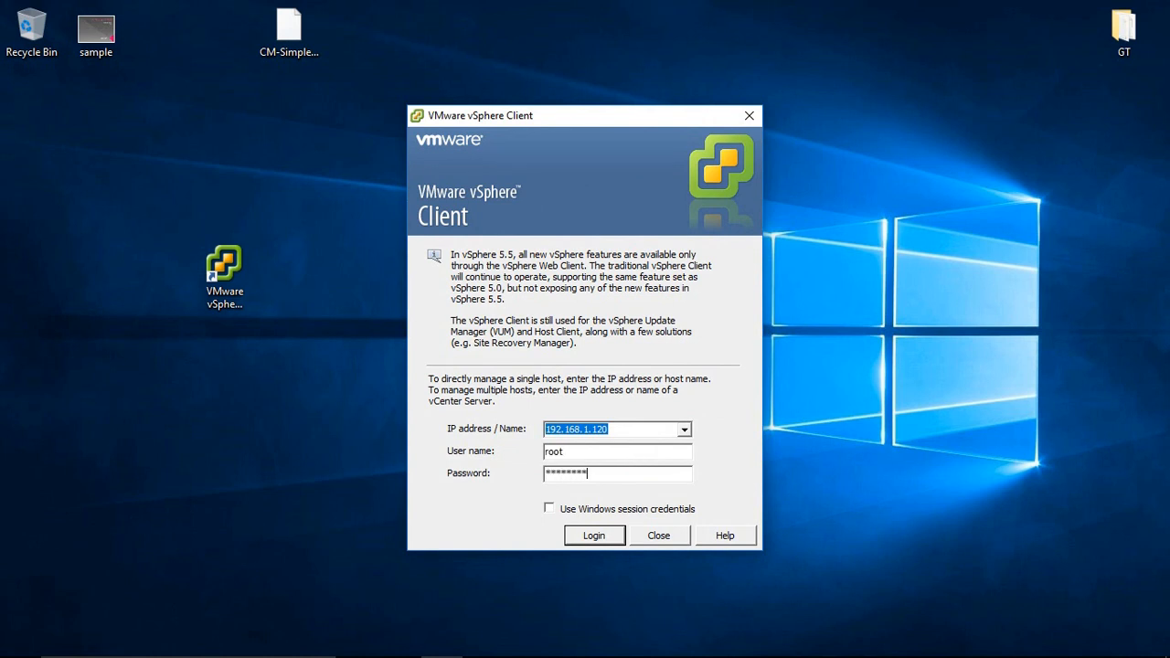
left_click(594, 535)
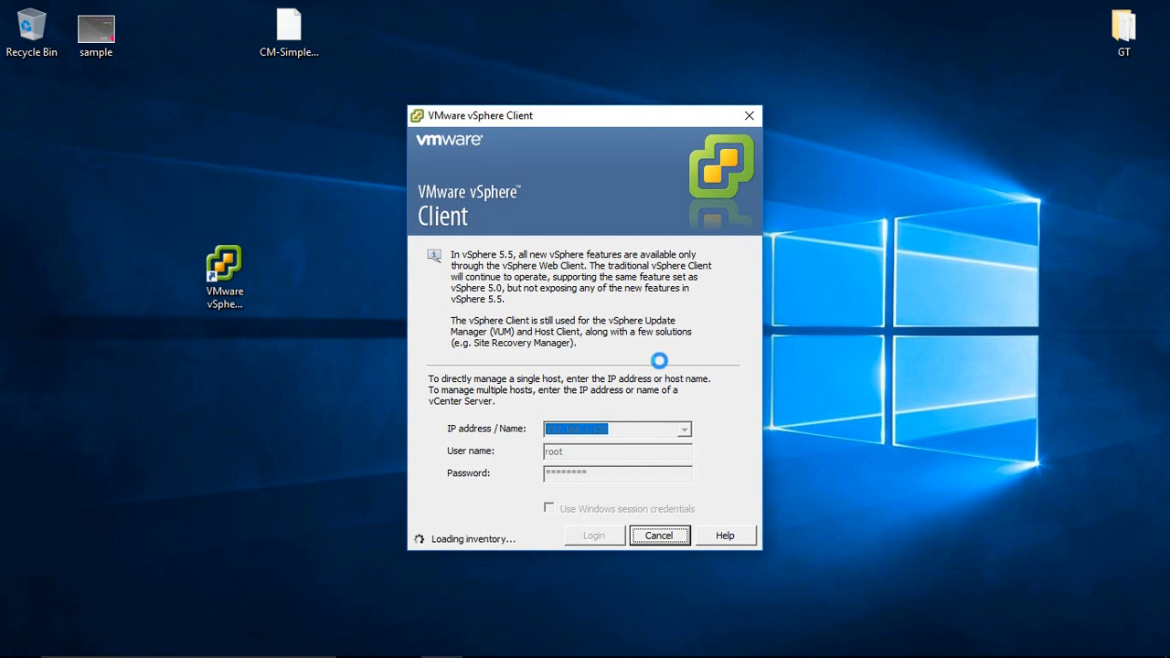
left_click(593, 535)
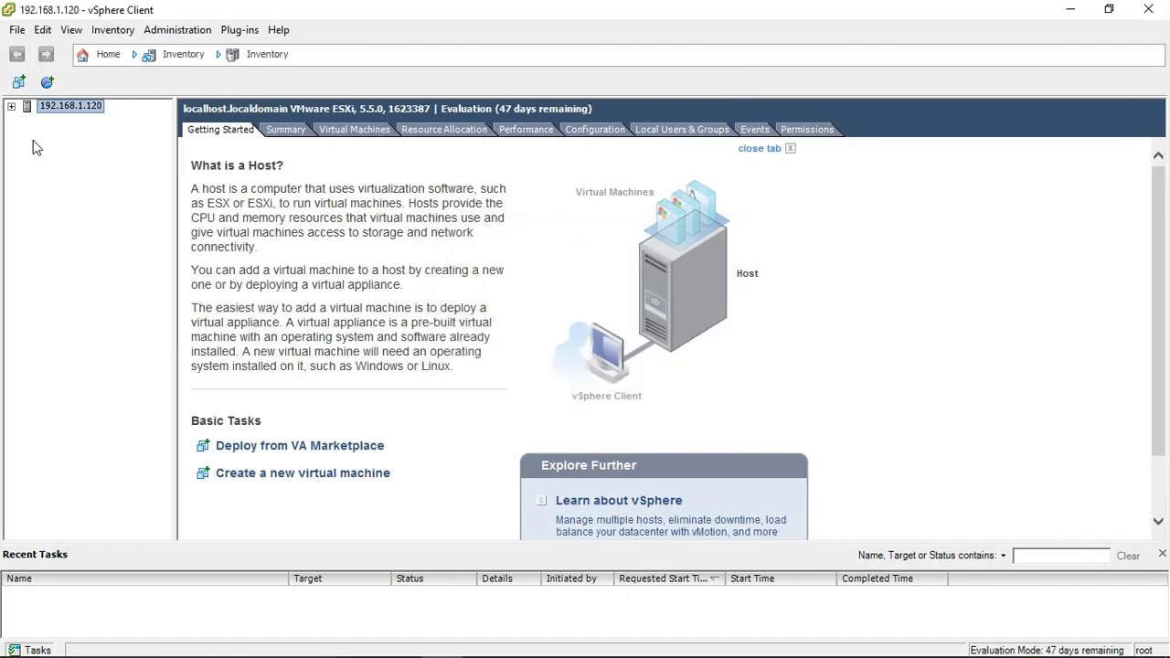
- Start Deploy OVF Template using CM-Simplex-07.0.0.0.441-e55-0.ova from the Desktop
left_click(11, 106)
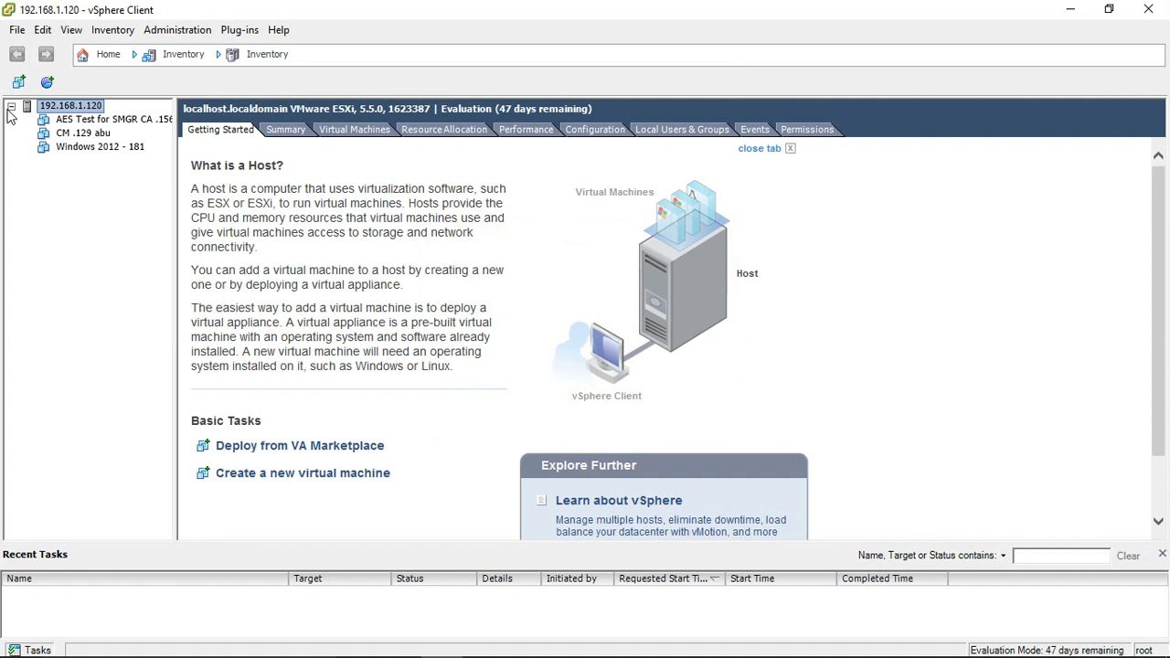
left_click(15, 29)
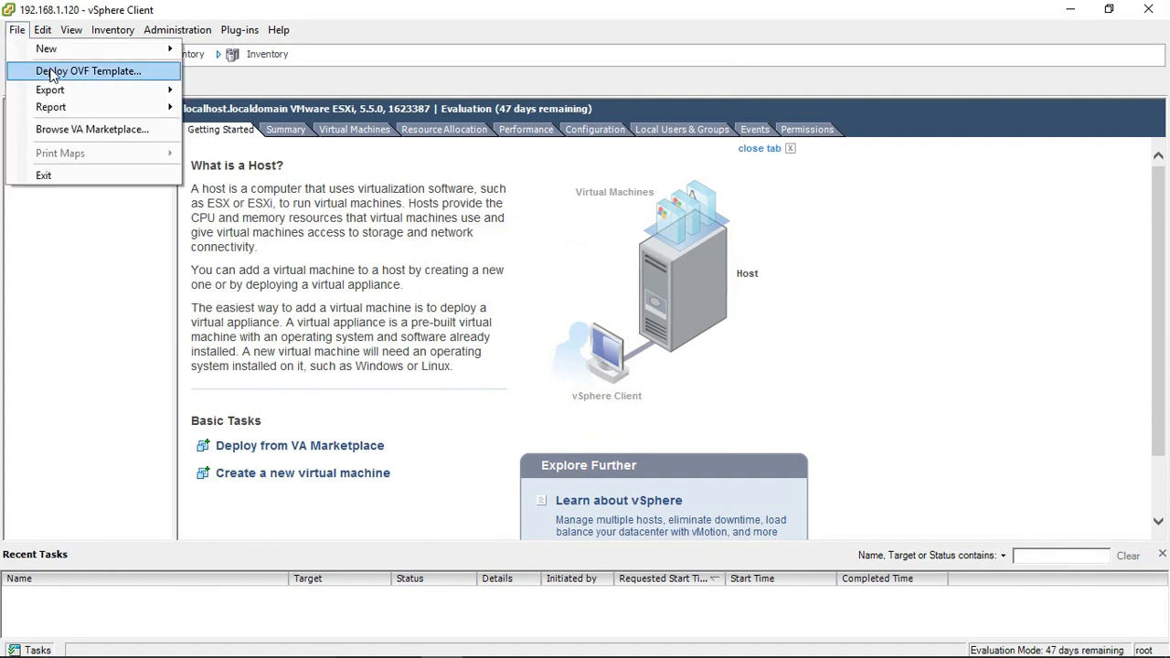
left_click(88, 70)
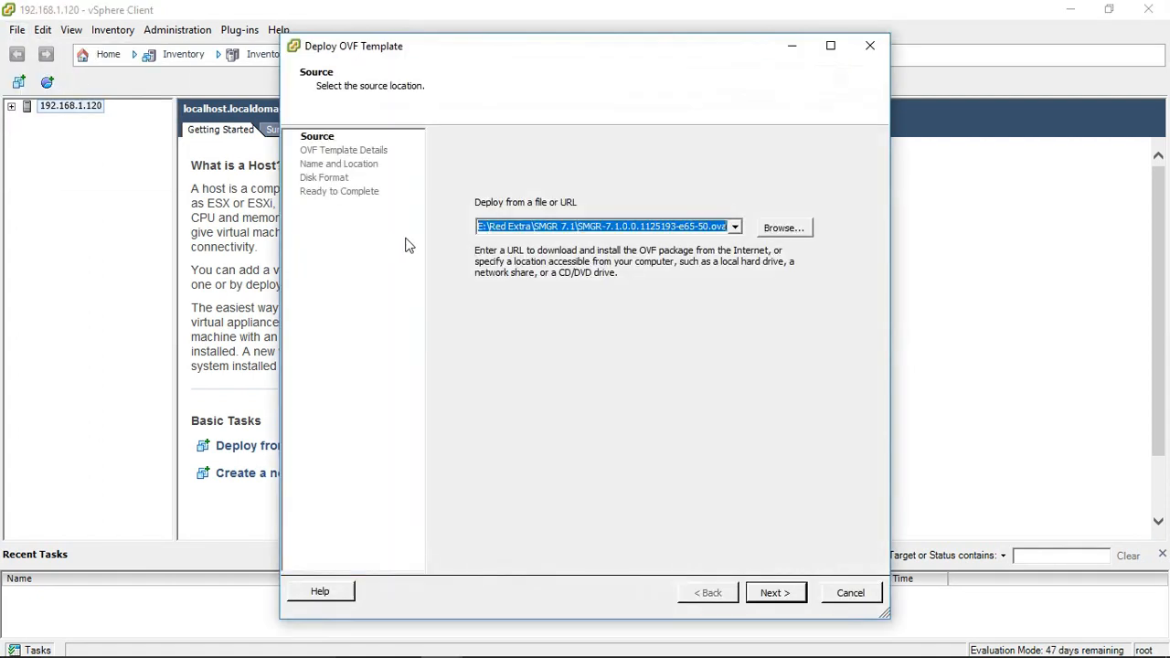
left_click(782, 227)
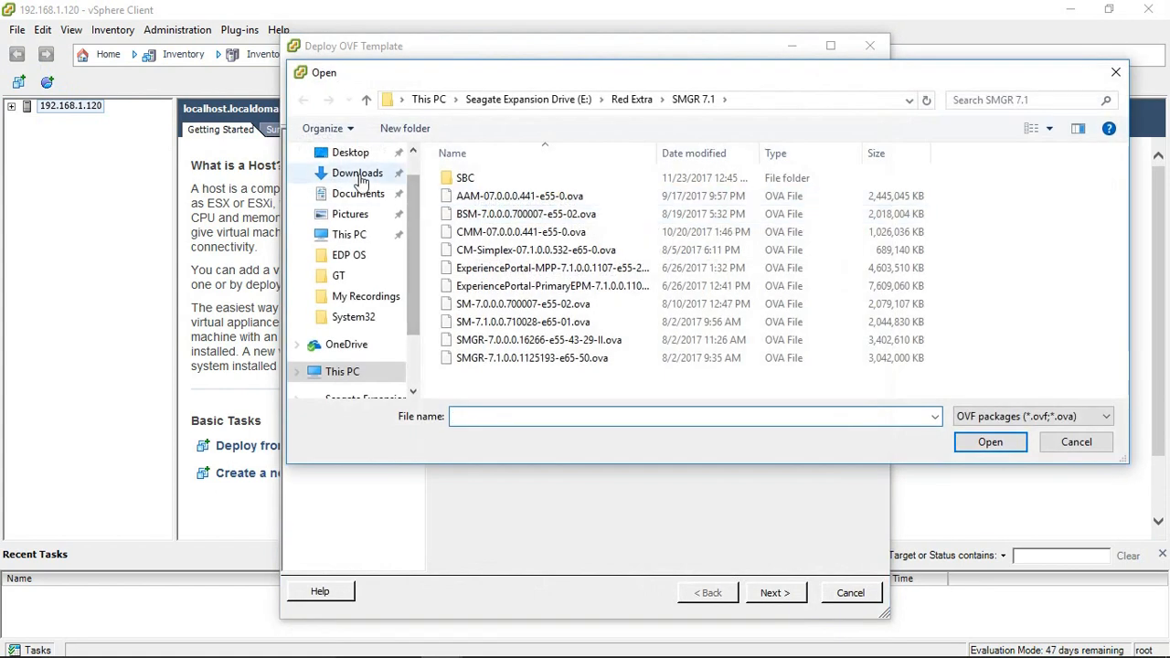
left_click(351, 152)
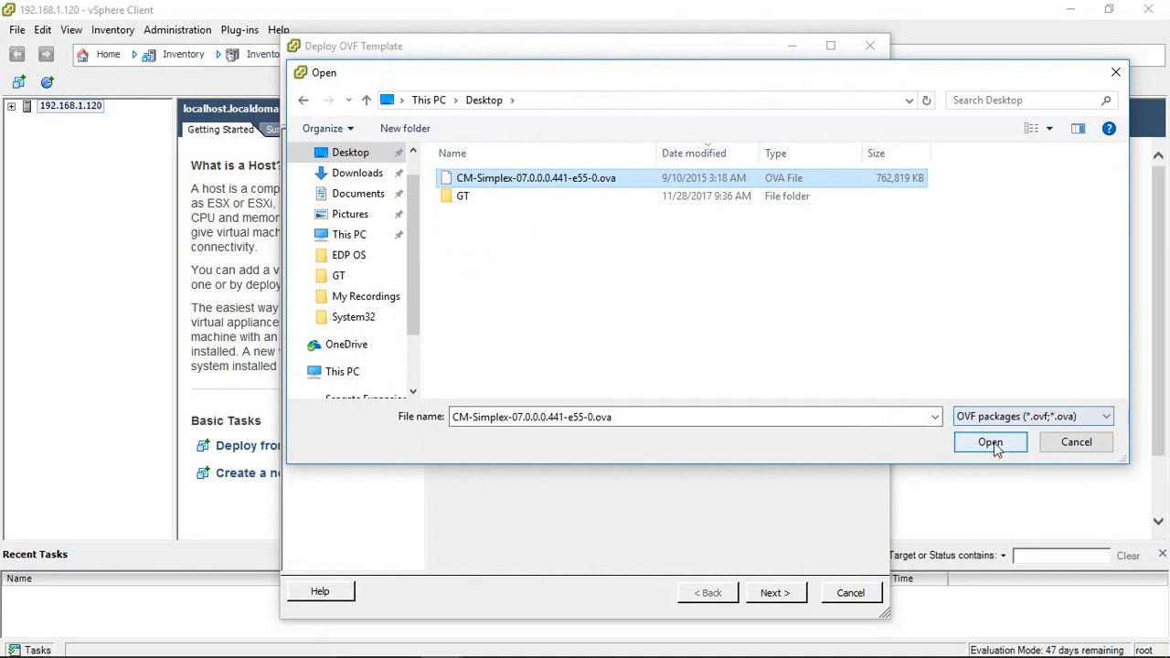
left_click(991, 441)
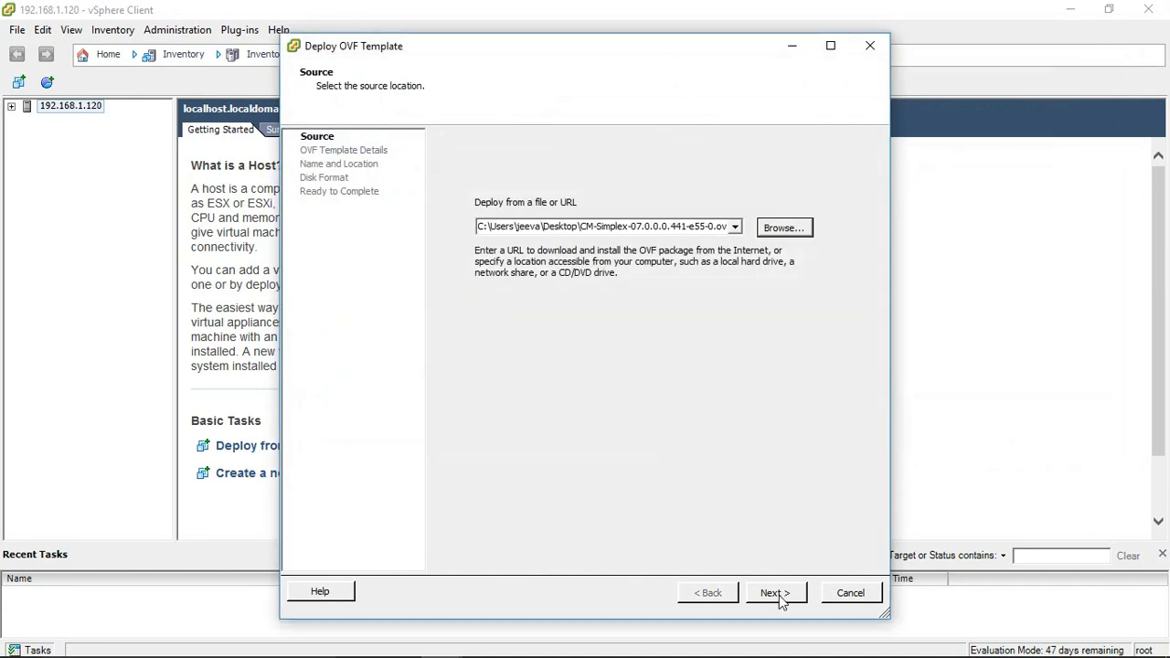
- Name the new virtual machine CM7
left_click(771, 592)
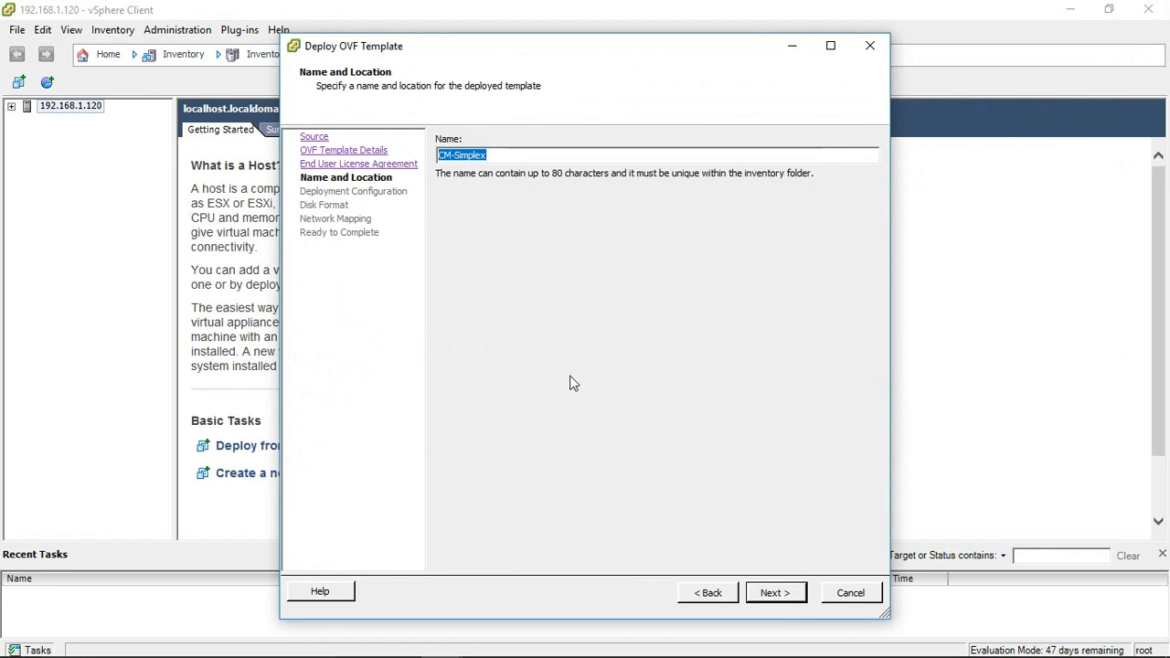
type("CM")
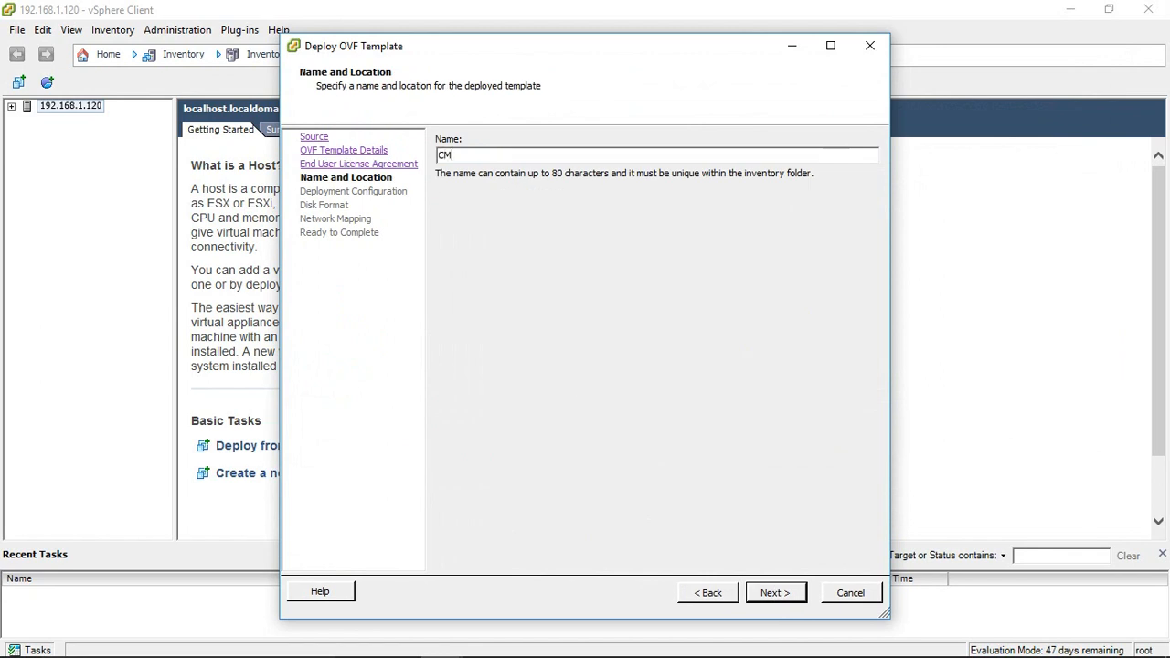
type("7")
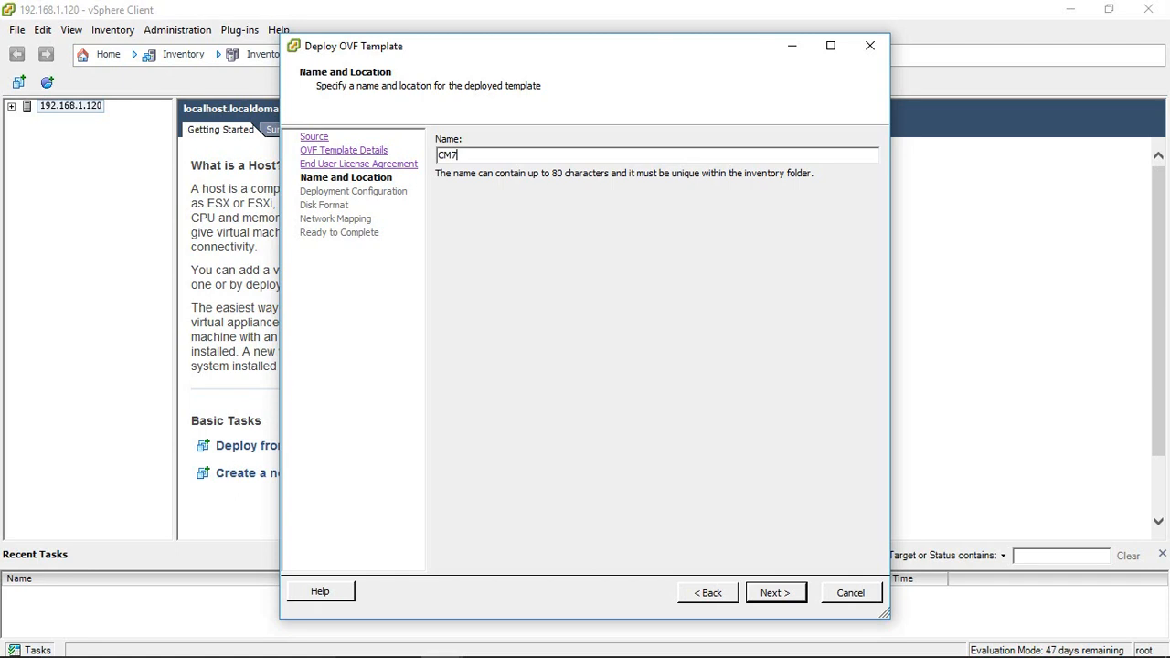
left_click(776, 592)
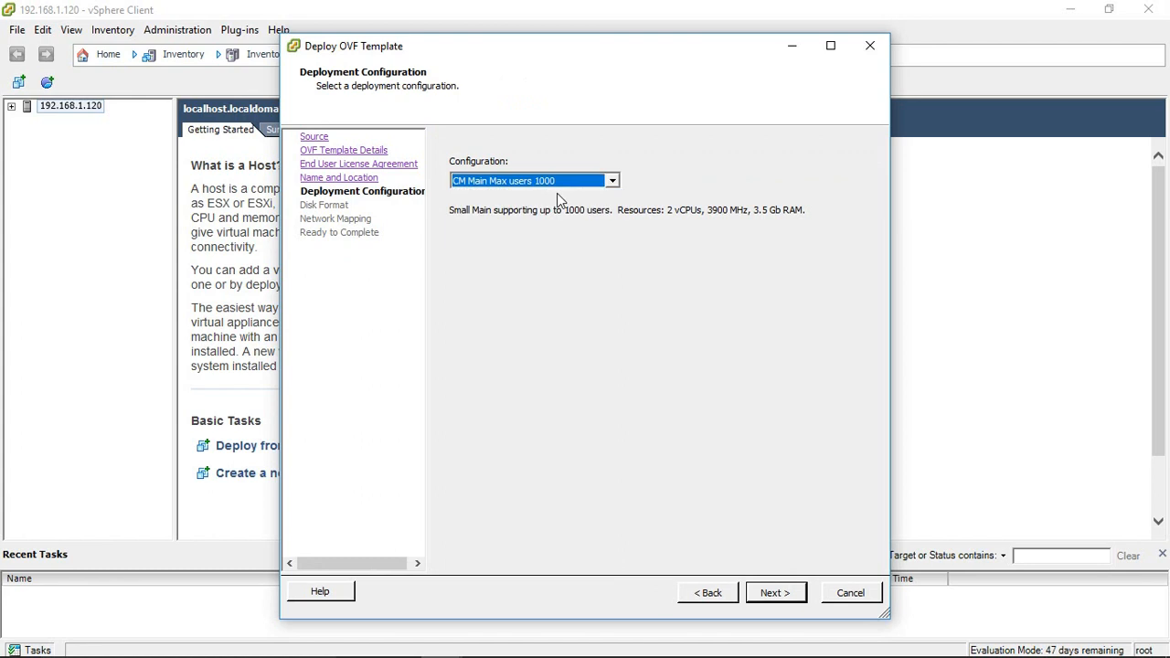
mouse_move(534, 213)
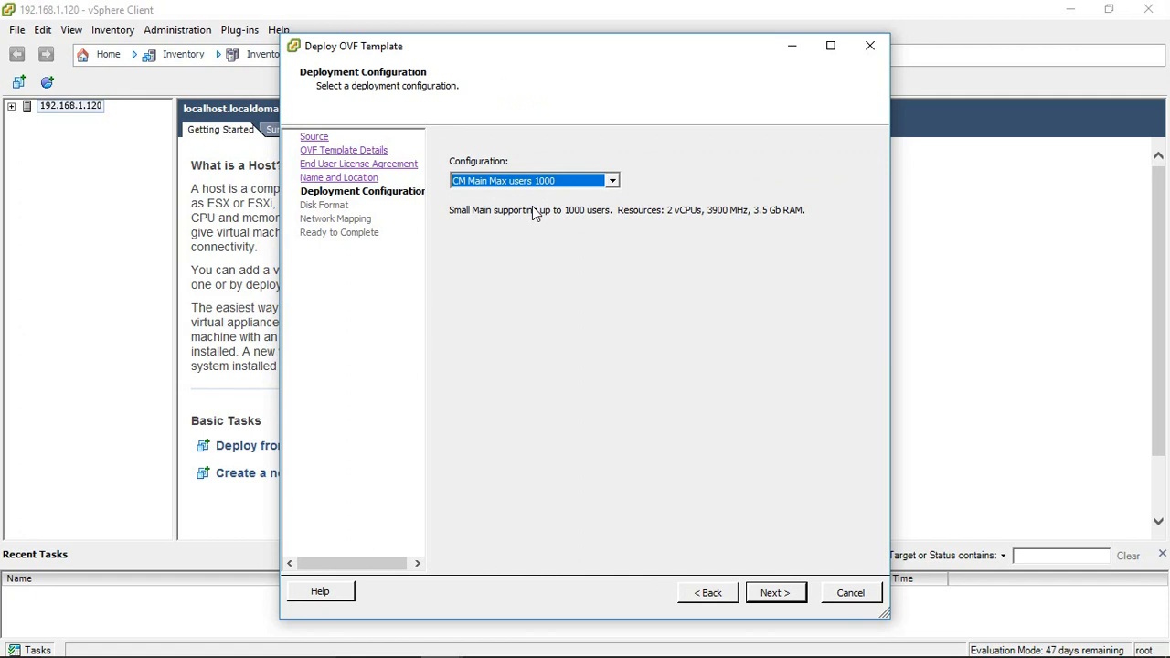
- Keep CM Main Max users 1000, thick lazy zeroed disks and network mapping, then deploy
left_click(611, 180)
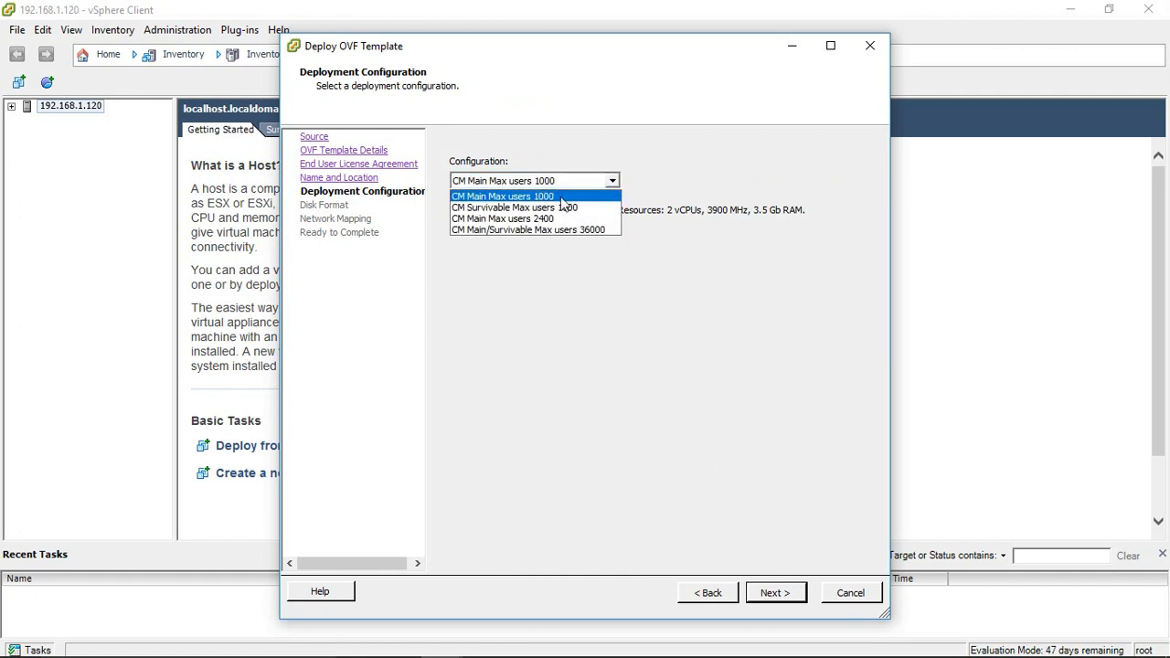
mouse_move(533, 218)
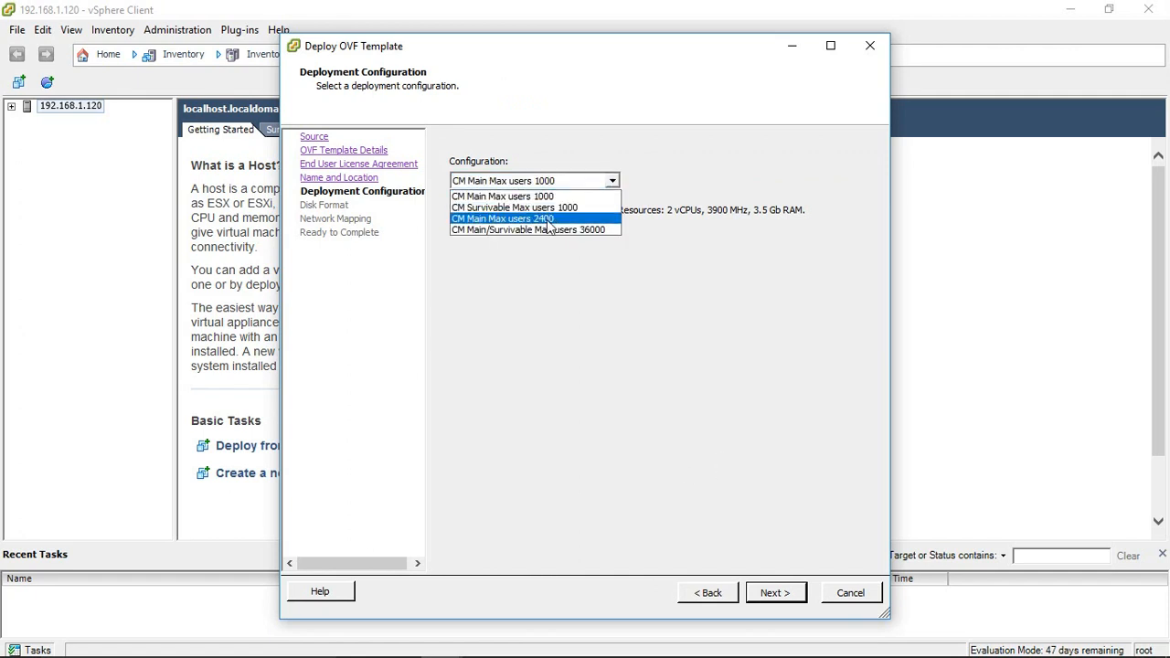
mouse_move(535, 230)
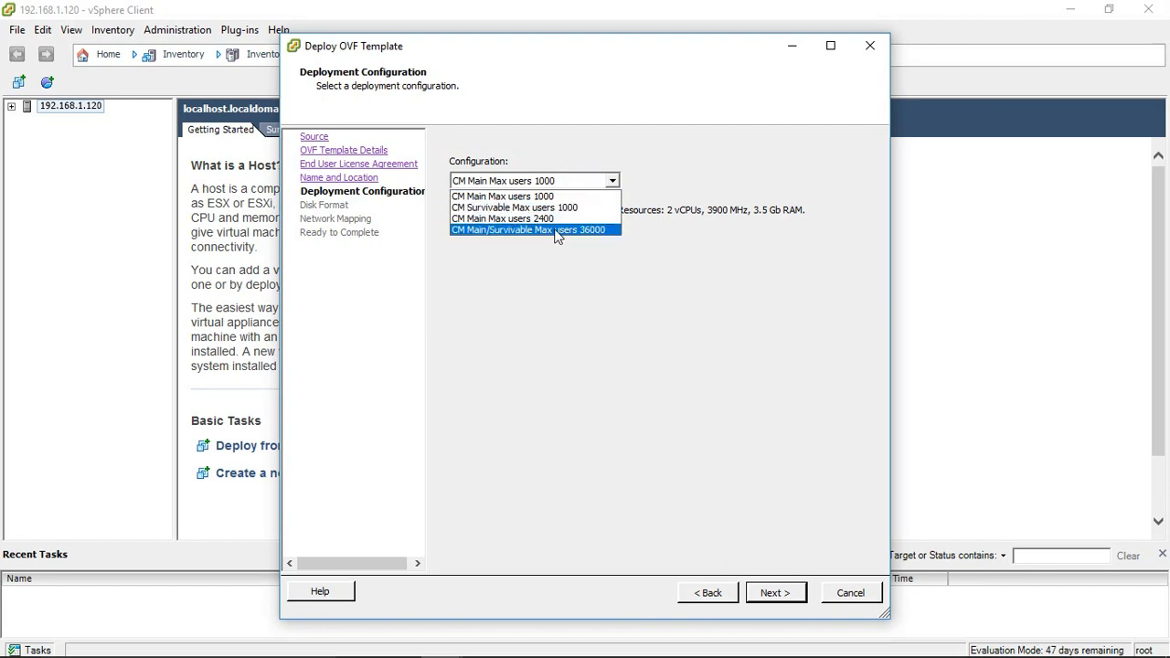
left_click(502, 195)
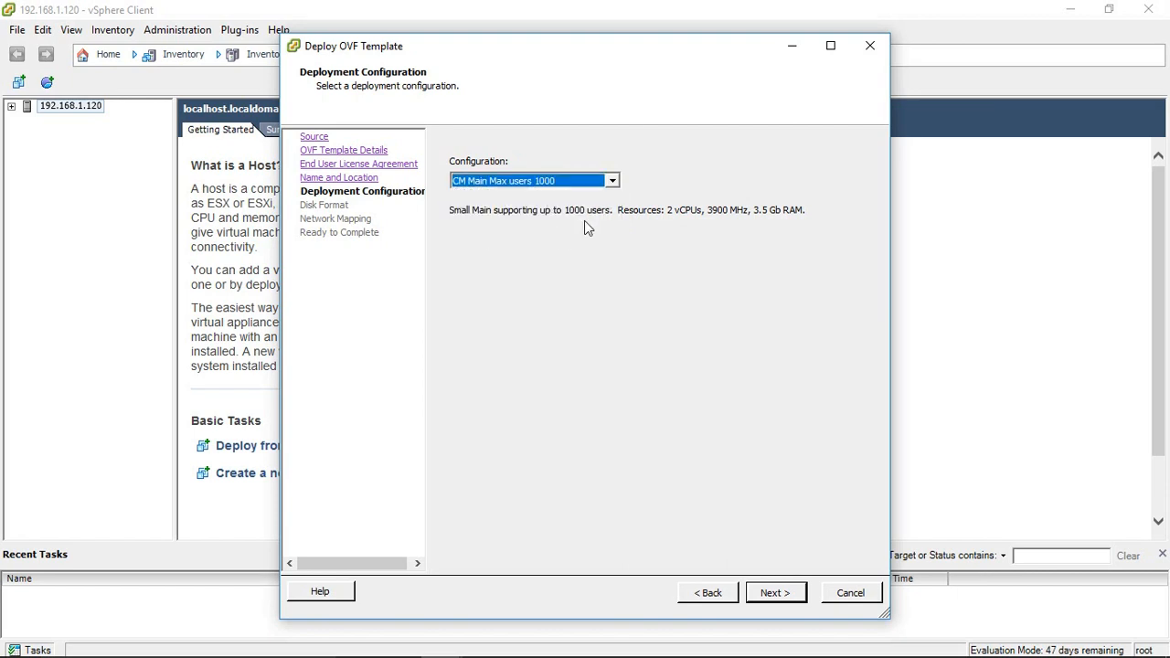
mouse_move(785, 611)
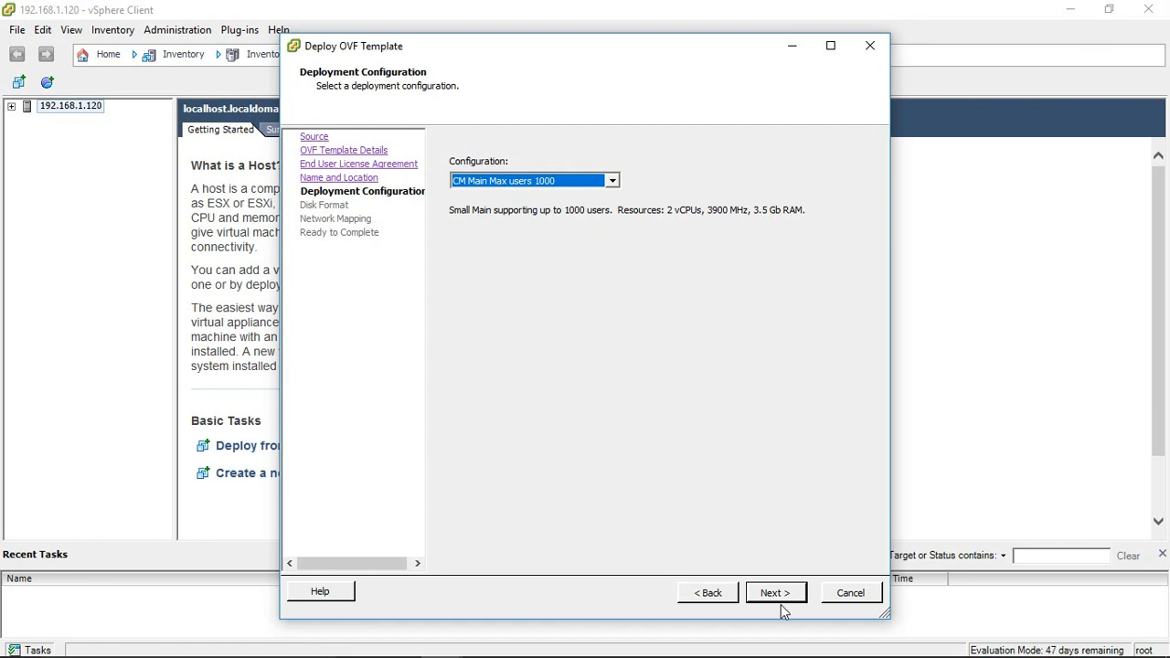
left_click(775, 592)
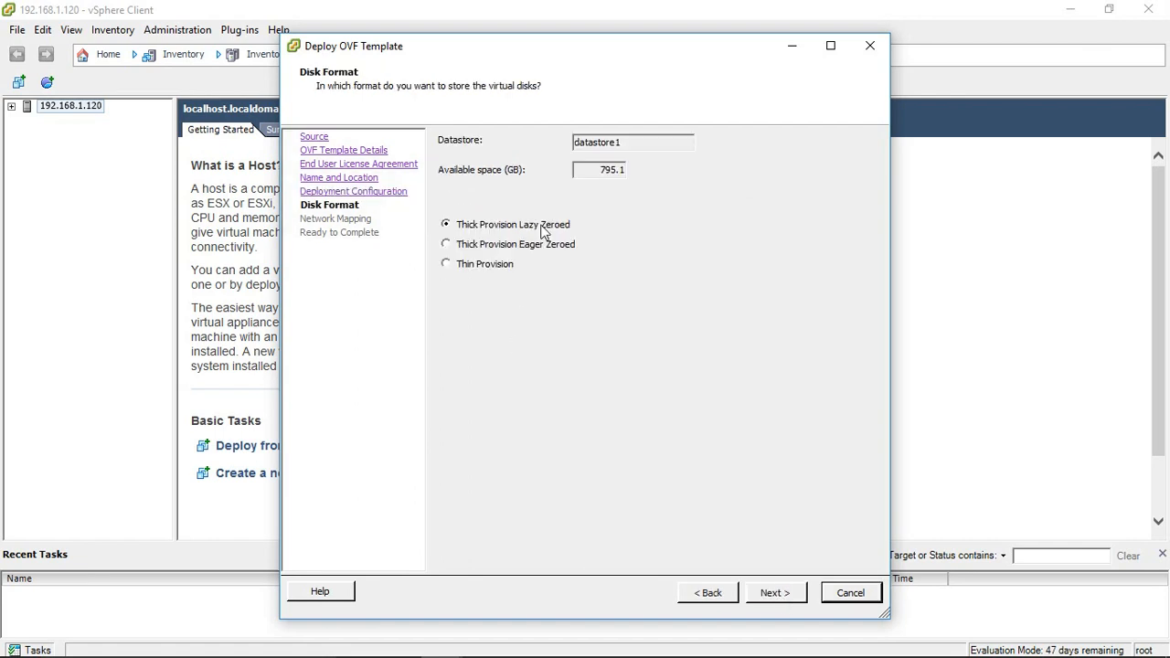
left_click(775, 592)
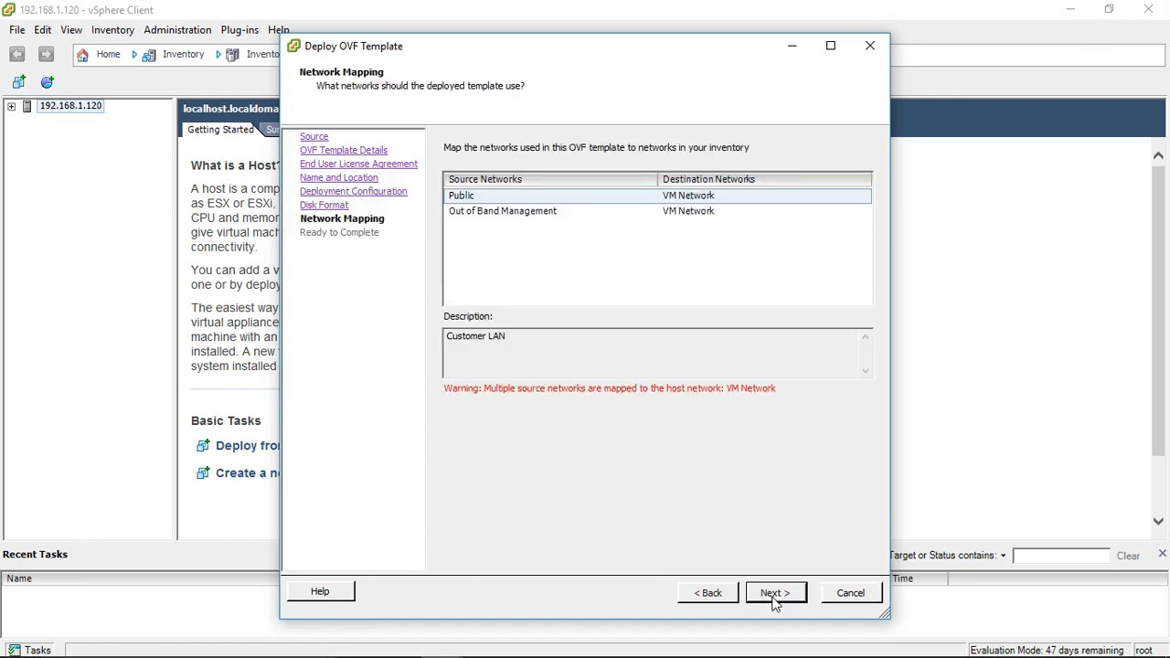
left_click(776, 593)
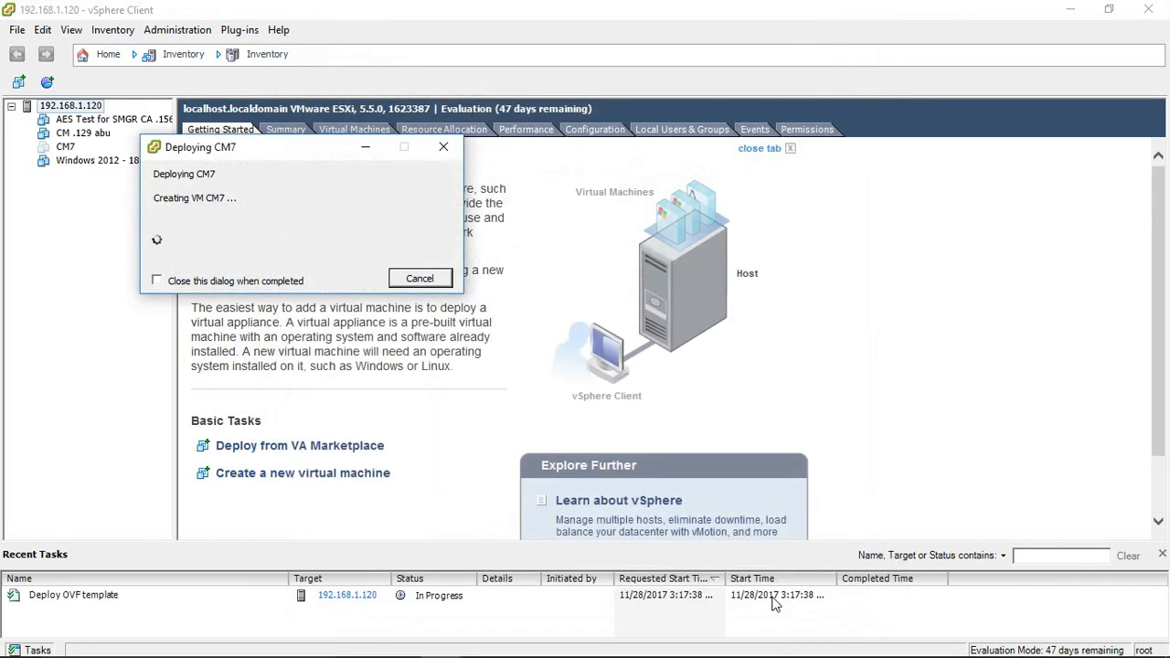
mouse_move(574, 393)
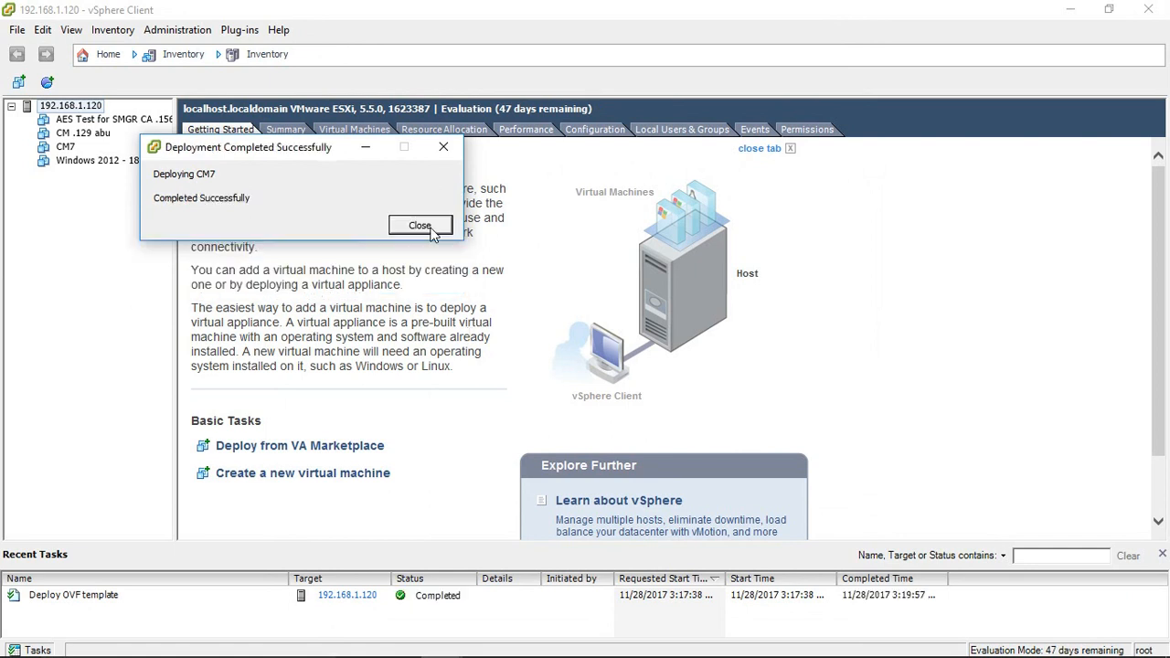
- Close the 'Deployment Completed Successfully' notice
left_click(420, 225)
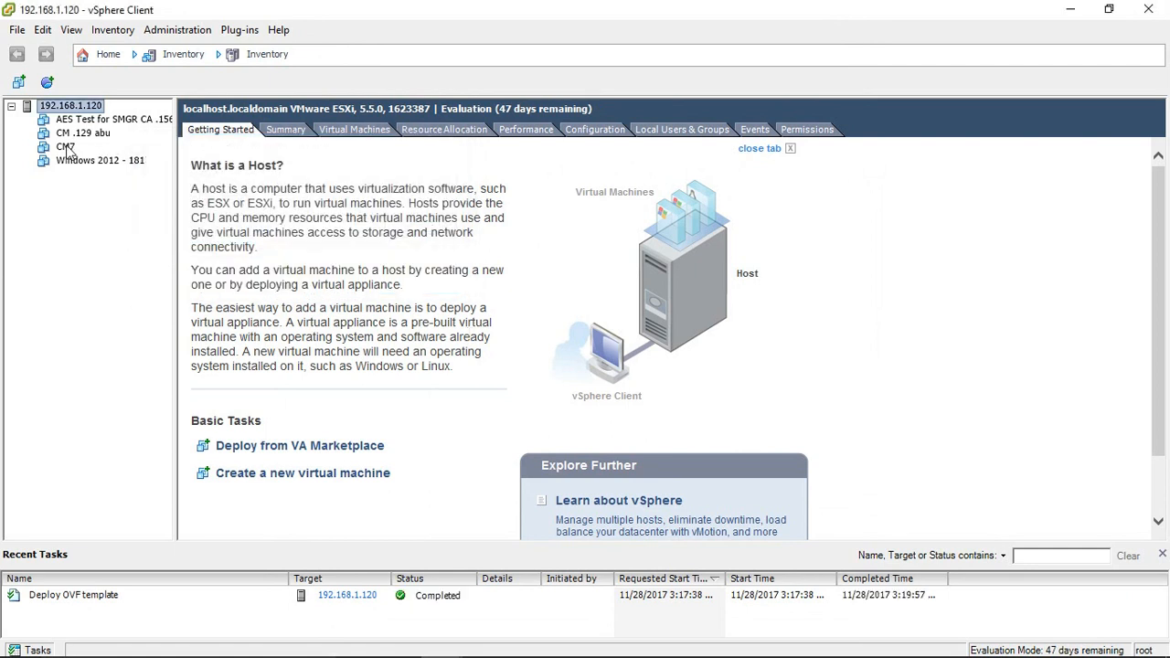
- Bring up the actions menu for the CM7 virtual machine
right_click(65, 146)
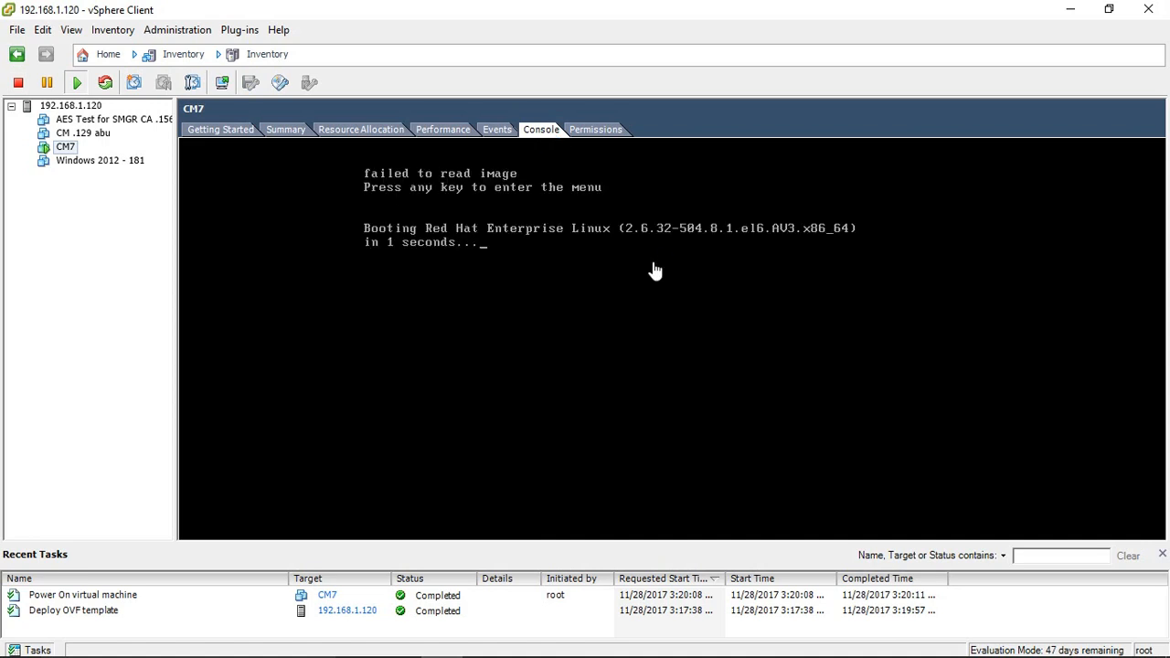
mouse_move(1004, 363)
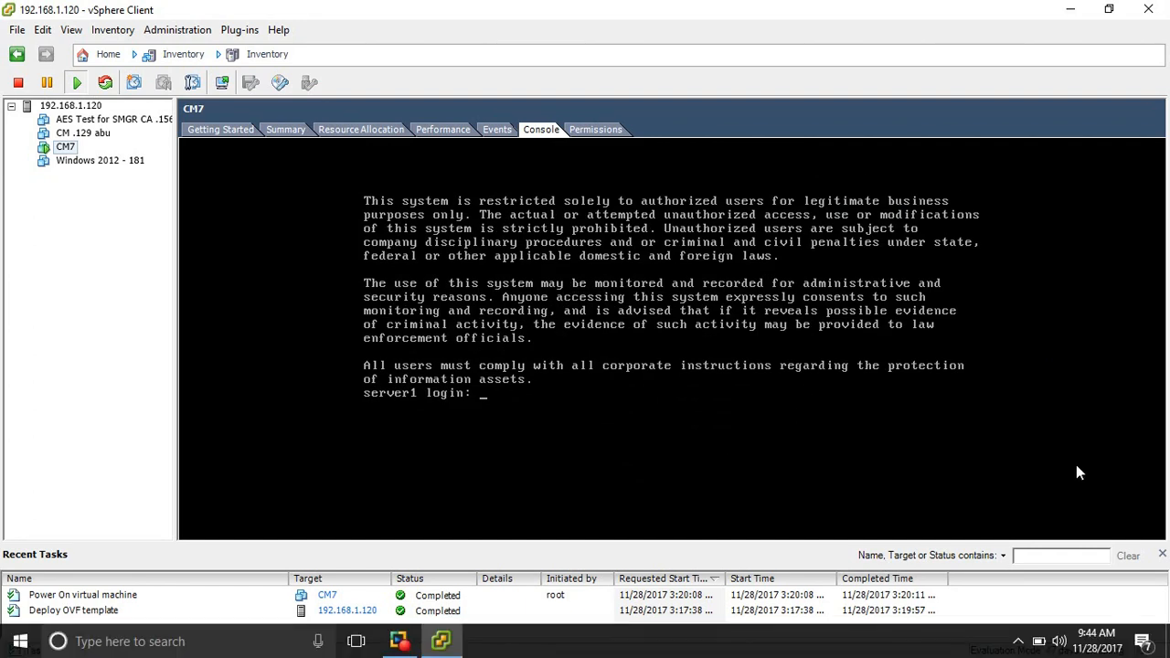
- Log into the CM7 console as craft
type("c")
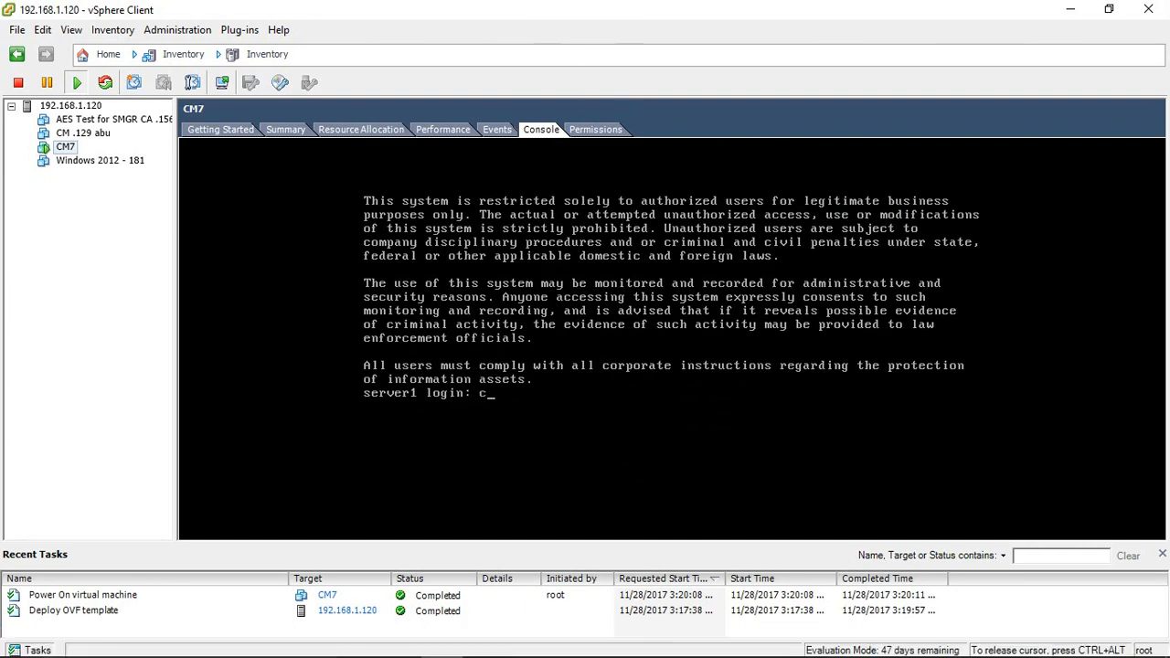
type("raft")
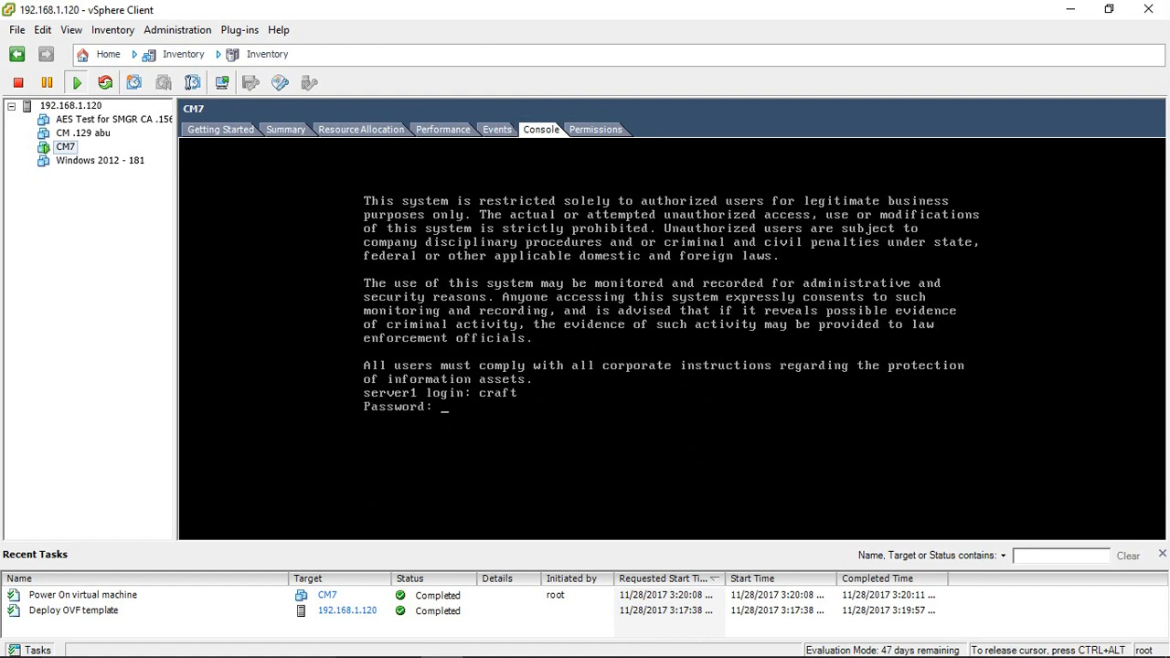
key("Return")
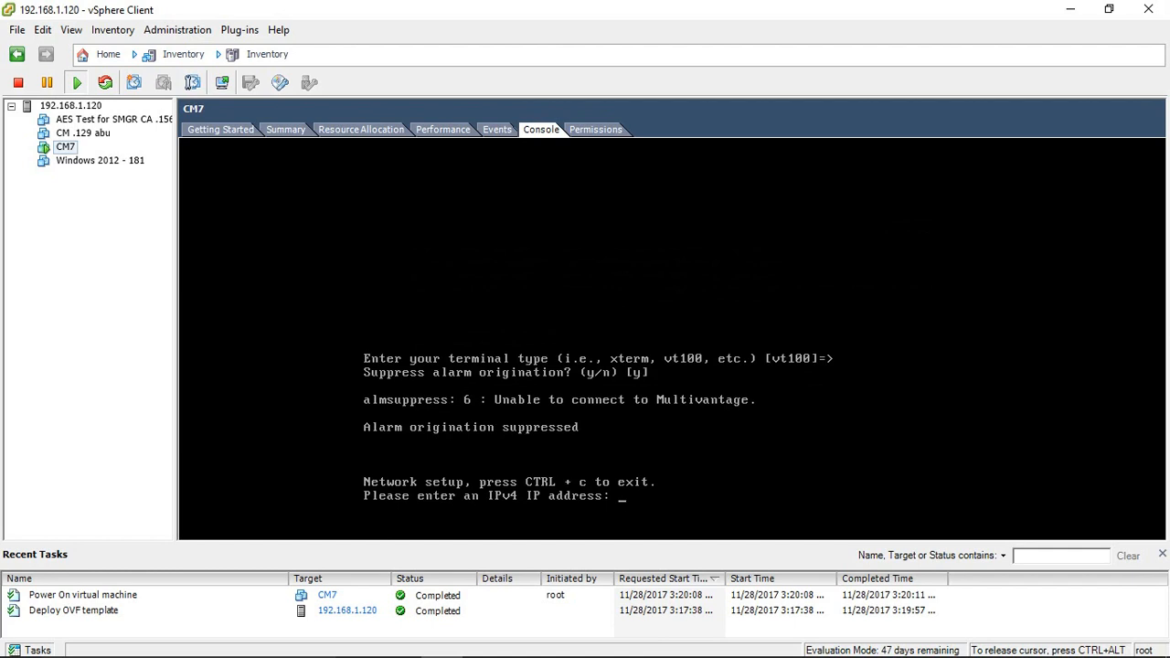
- Enter IP 192.168.1.121, mask 255.255.255.0, gateway 192.168.1.1, and confirm with y
type("192")
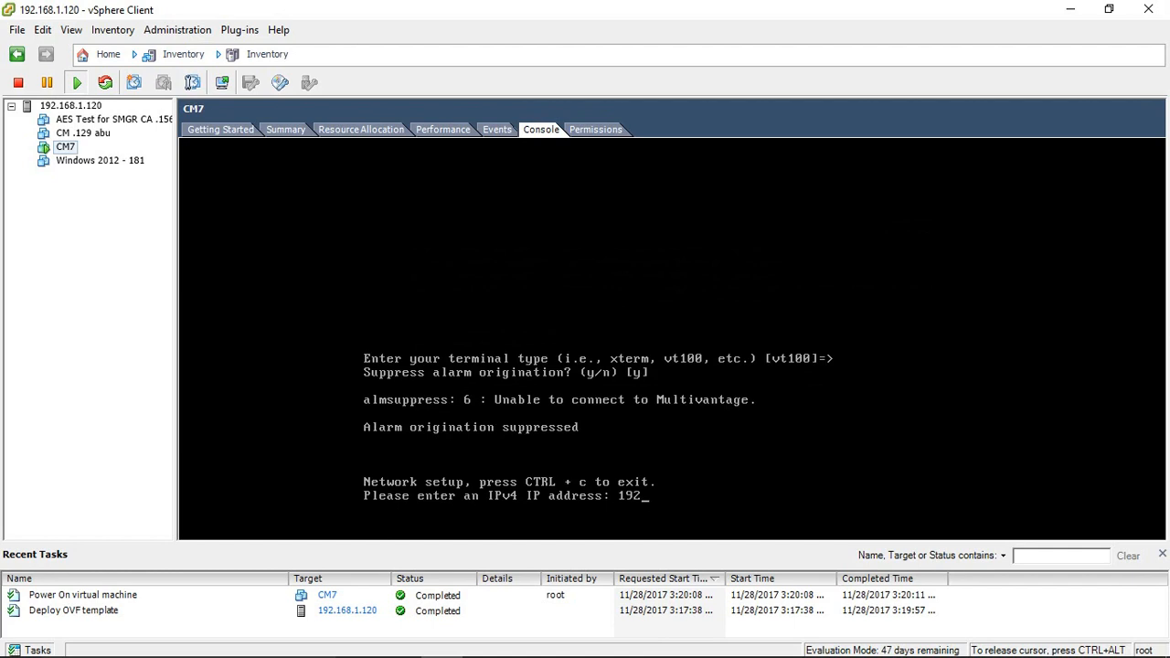
type("168.1.")
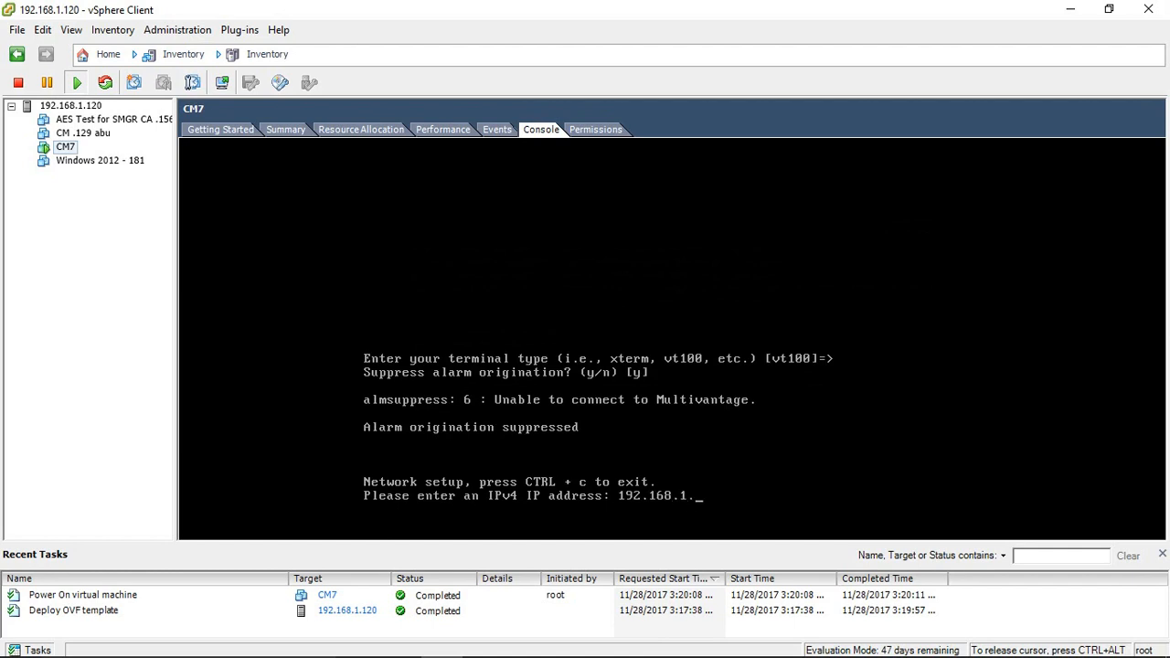
type("121")
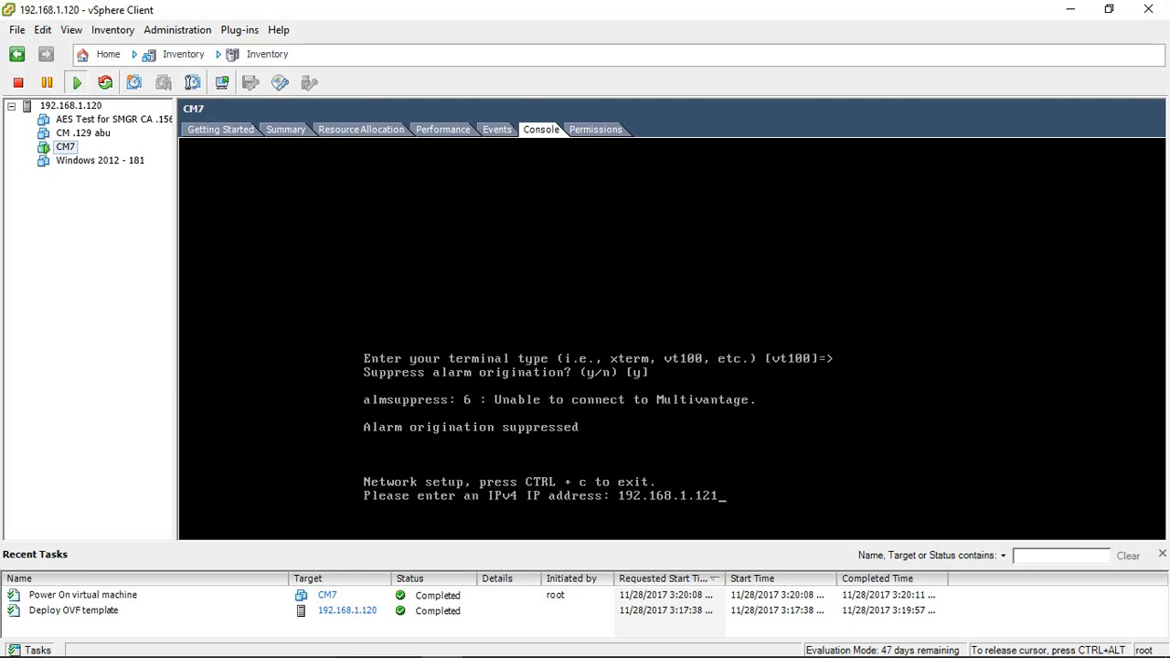
type("25")
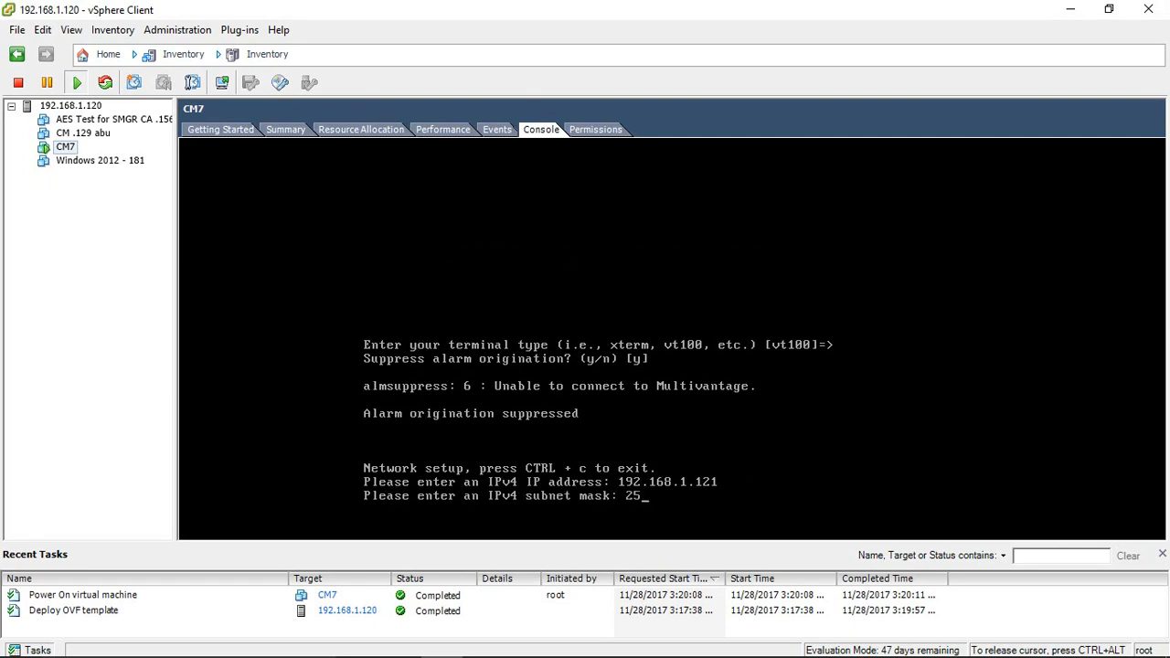
type("5.255.255.0")
type("192.168.1.1")
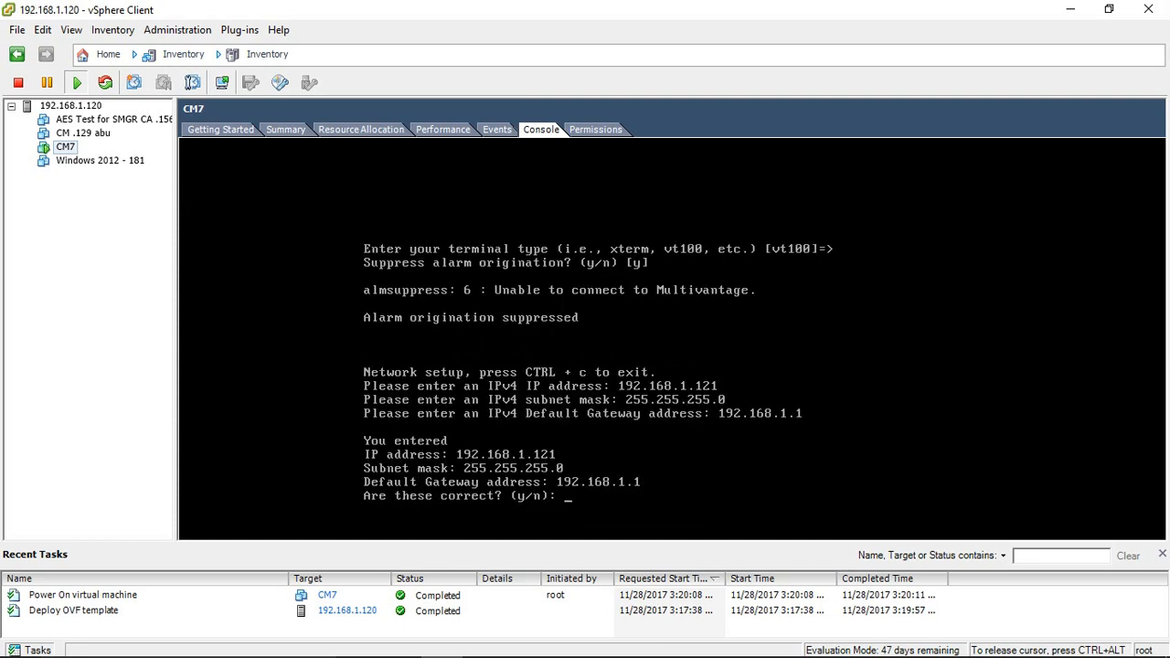
type("y")
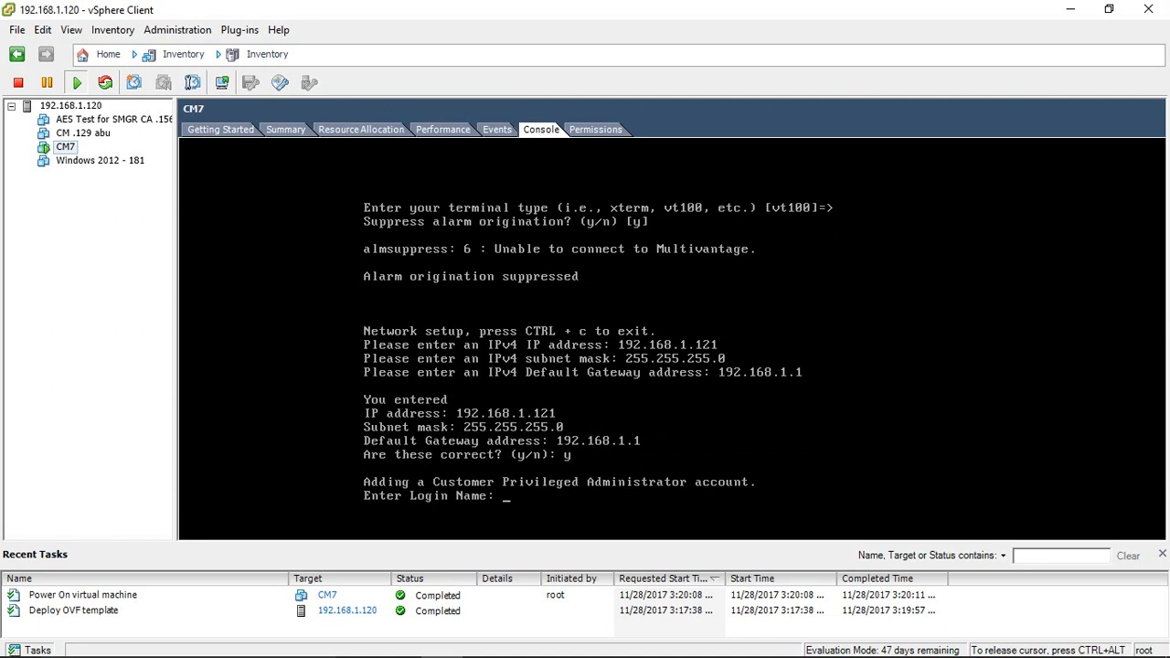
- Create the dadmin login, then try running the swversion command
type("dadmin")
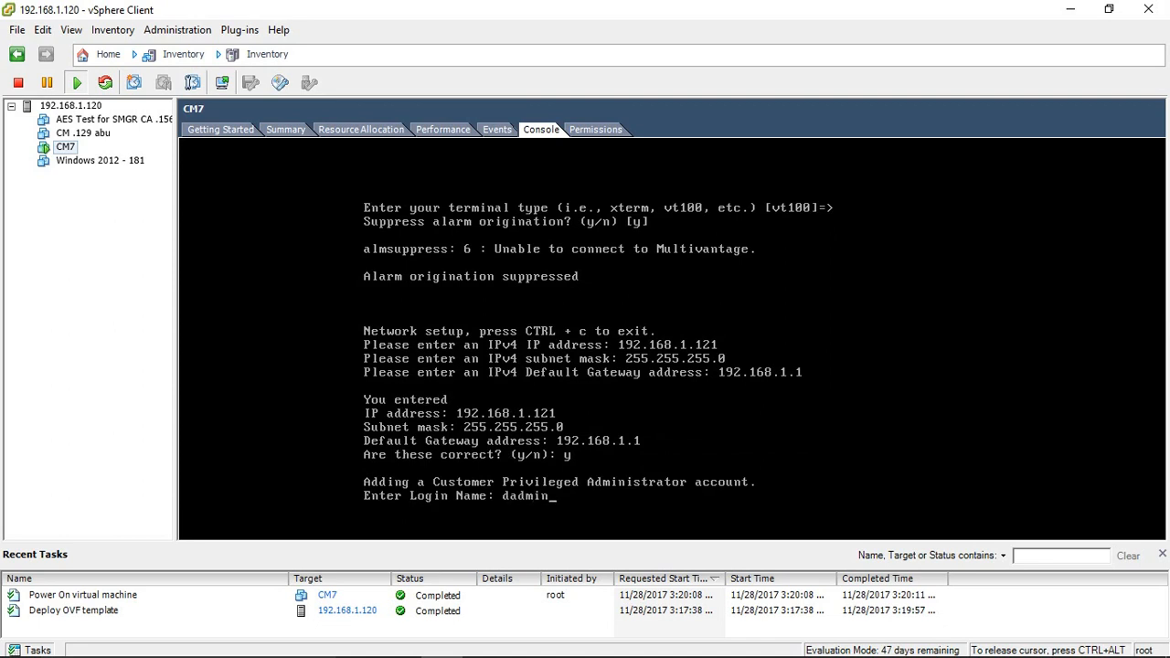
key("Return")
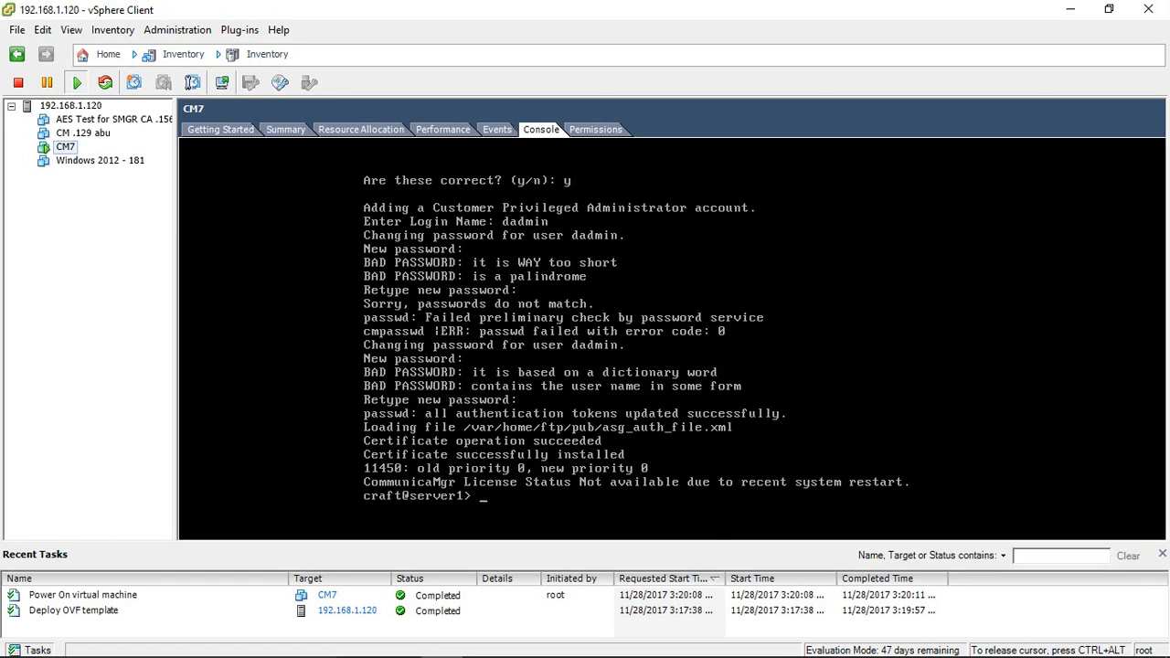
type("swev")
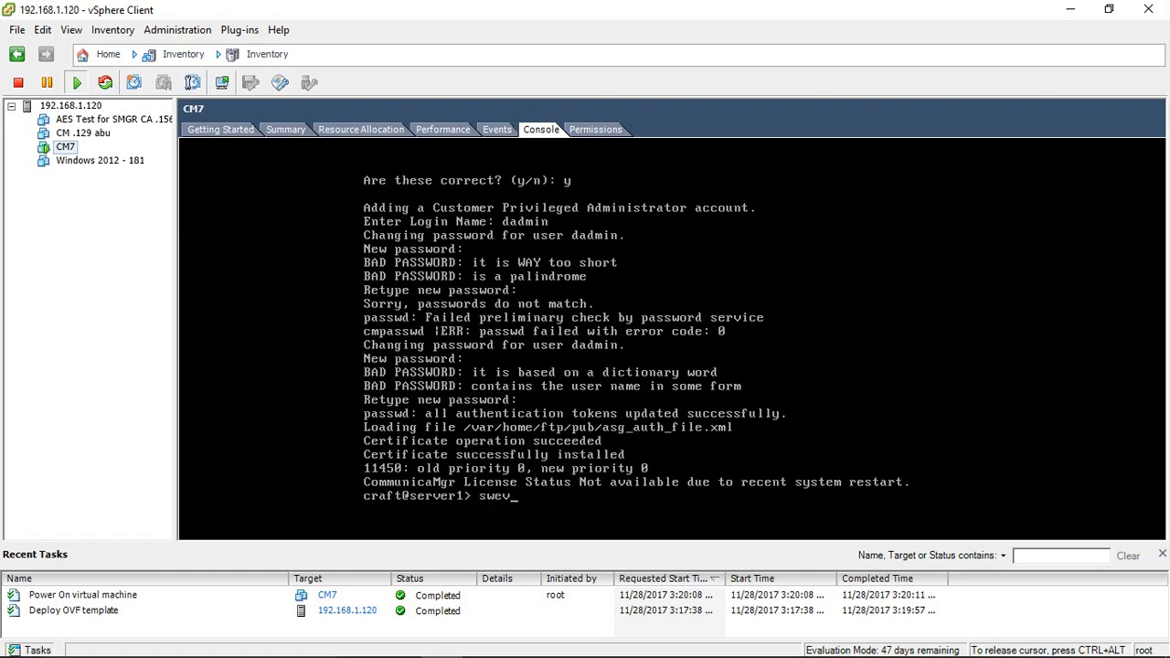
key("Return")
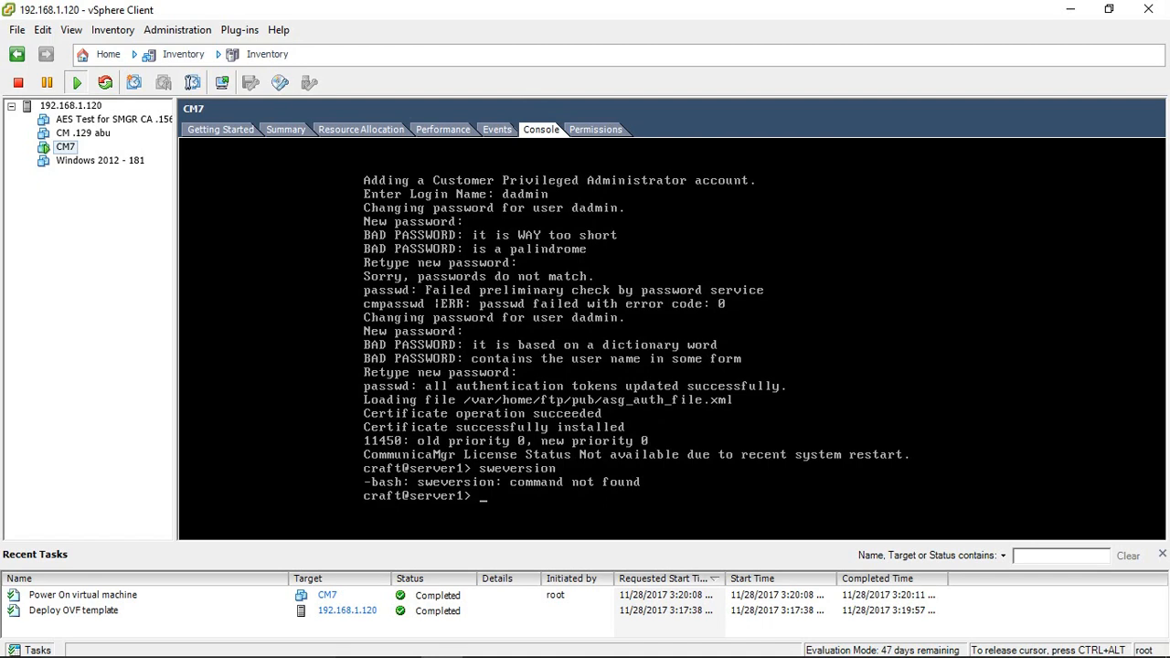
type("swvers")
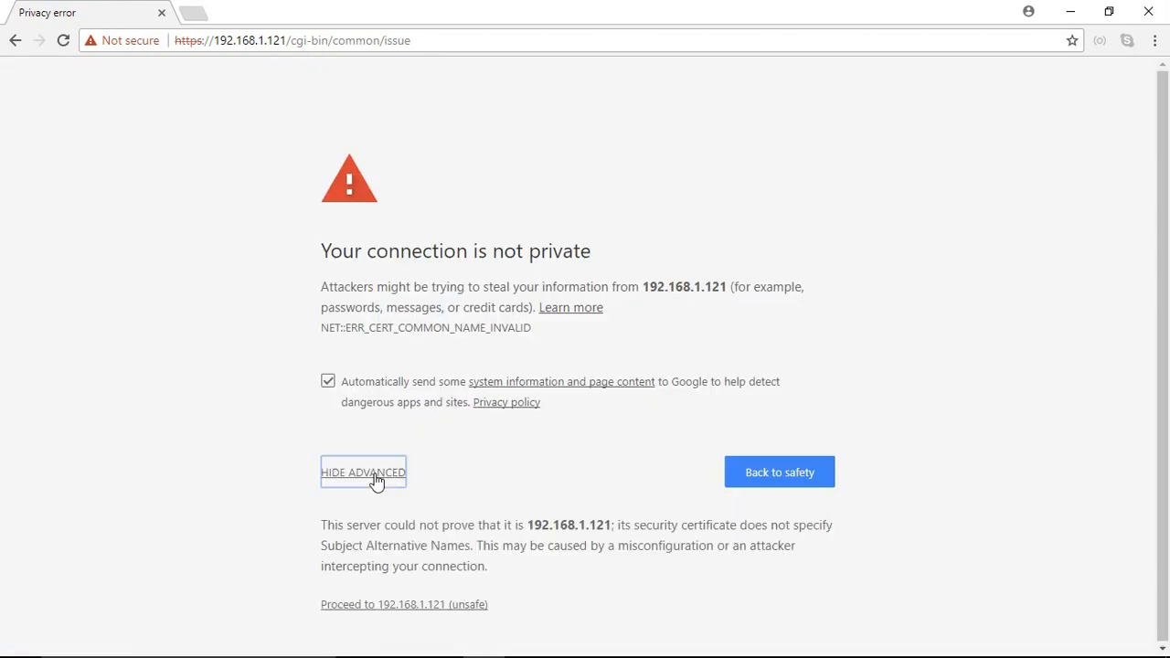
- Bypass the certificate warning and log on to 192.168.1.121 as dadmin
left_click(404, 605)
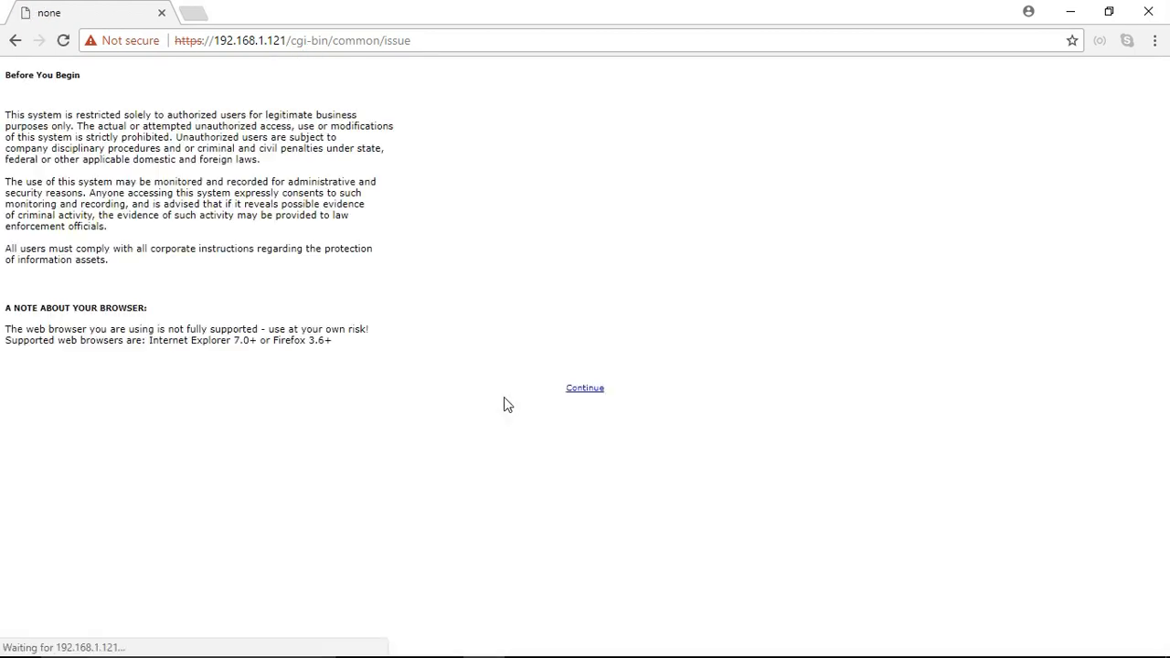
left_click(584, 388)
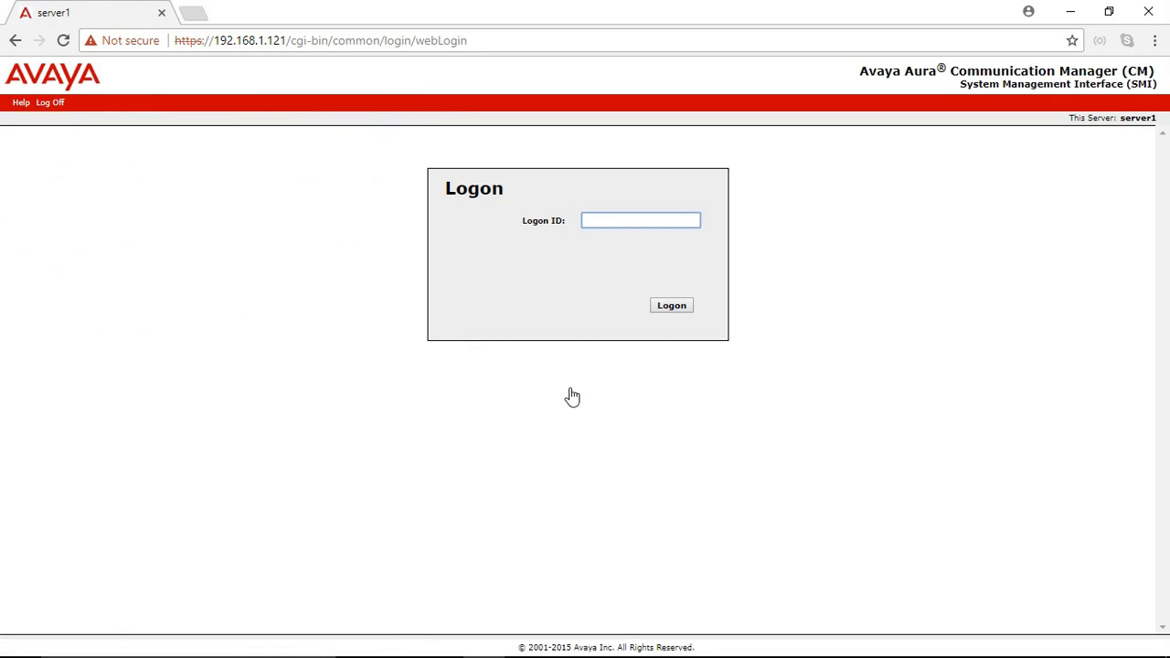
type("dadmin")
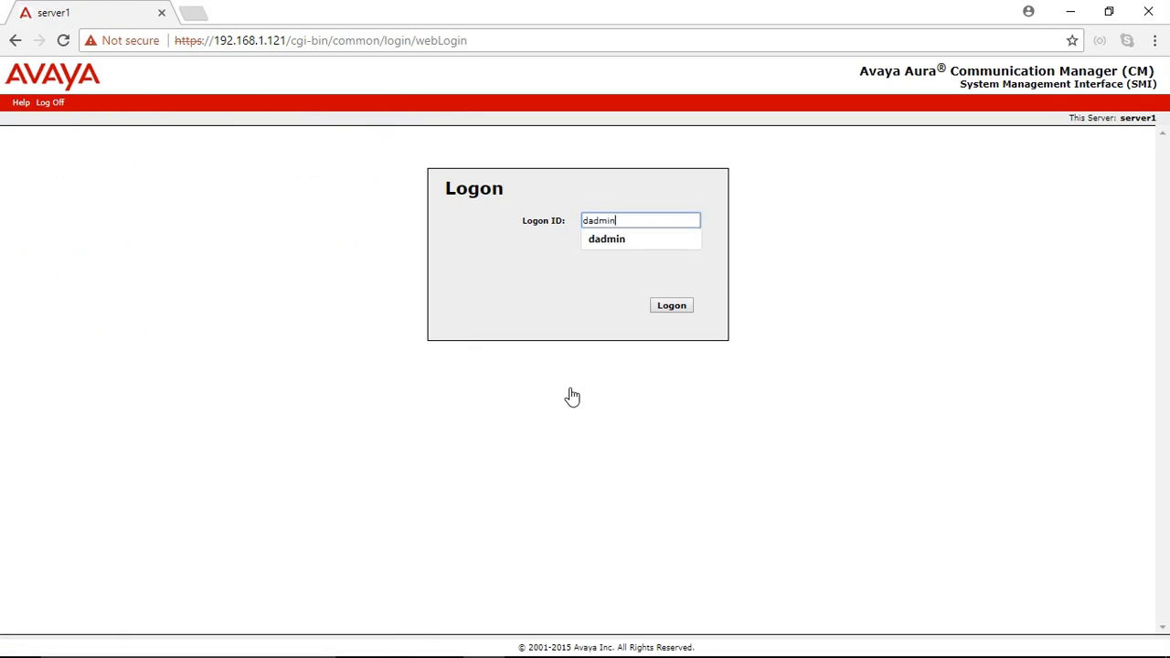
left_click(640, 241)
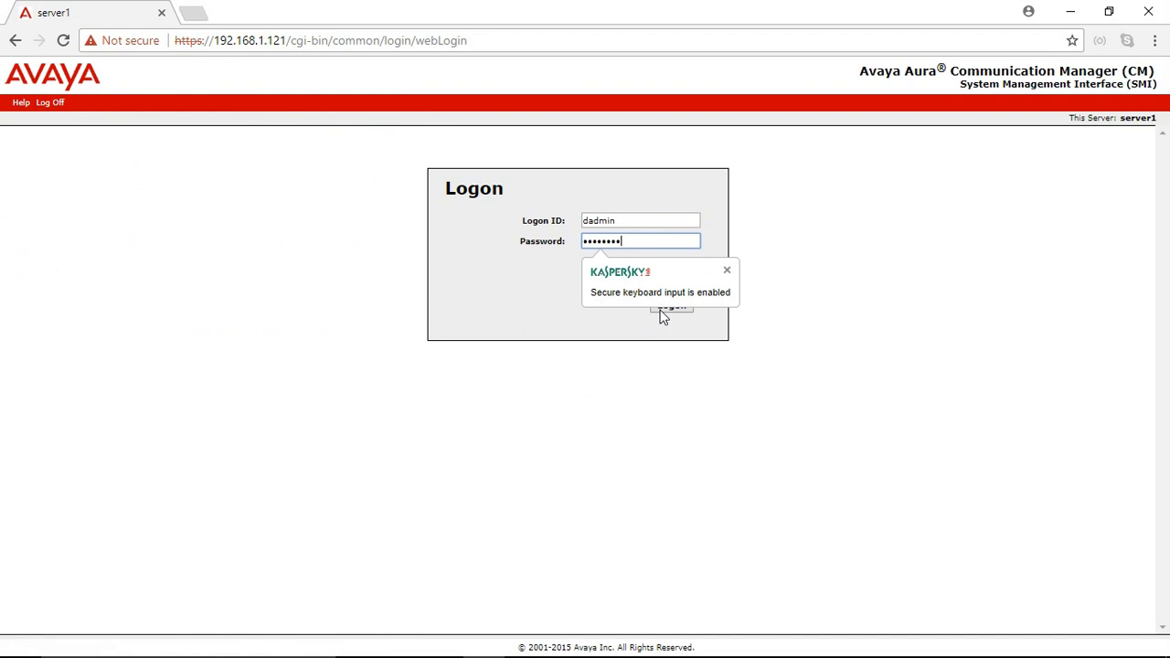
left_click(671, 306)
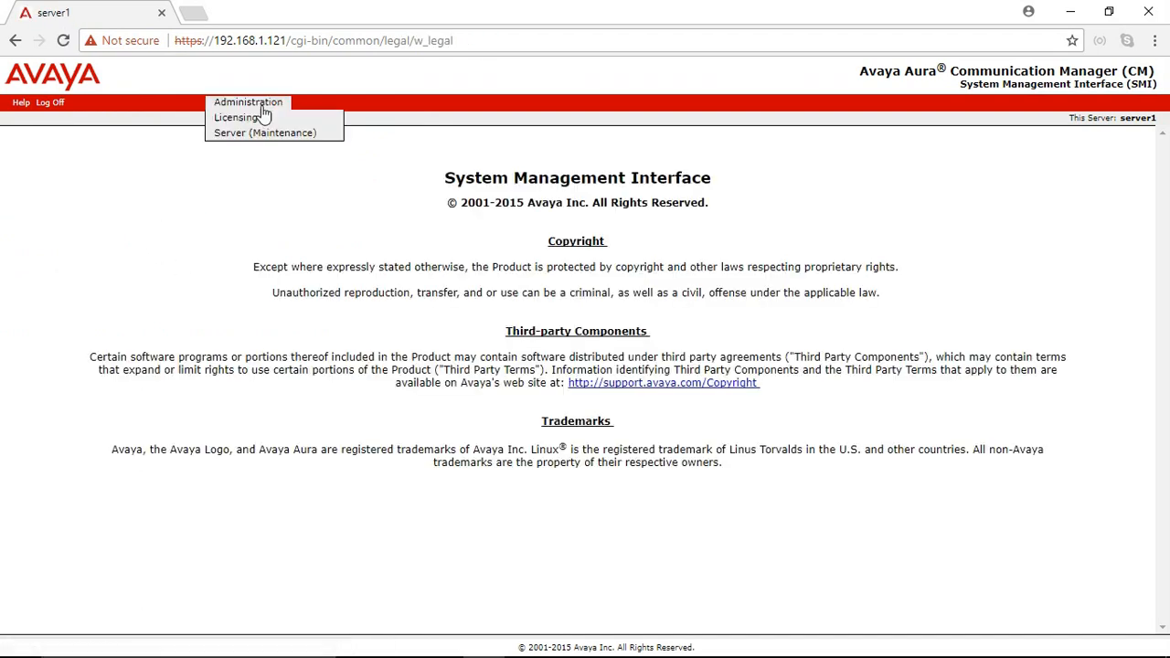
- Set Telnet Server and SAT over Telnet to Enable on Server Access and submit
left_click(264, 133)
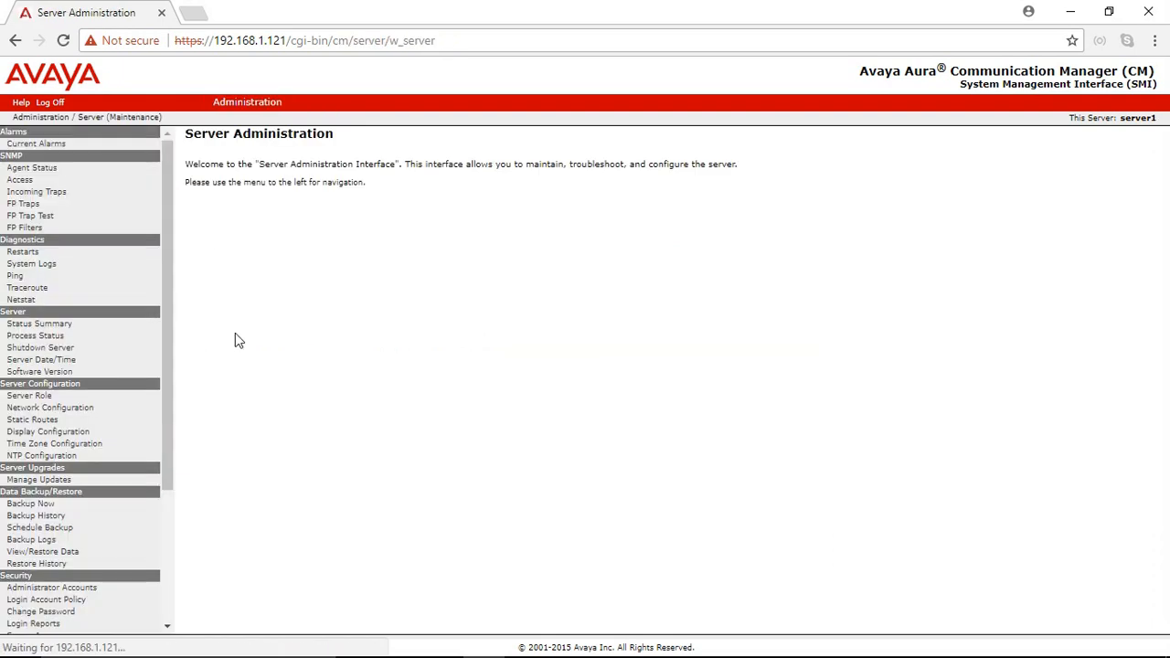
scroll("down", 3)
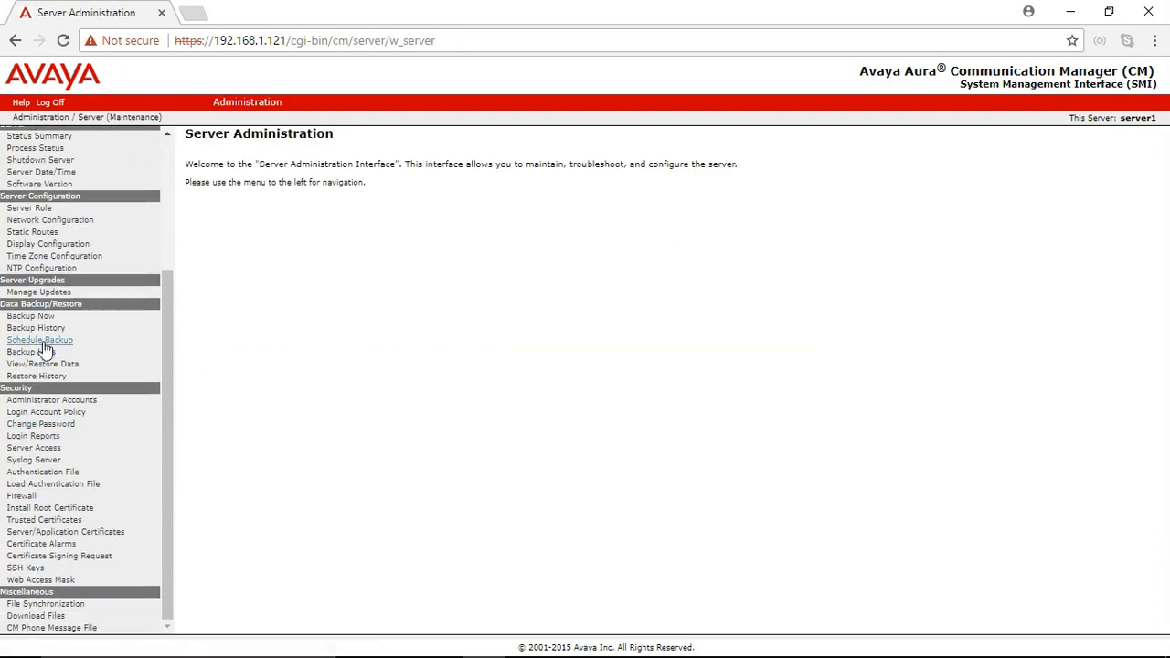
mouse_move(34, 448)
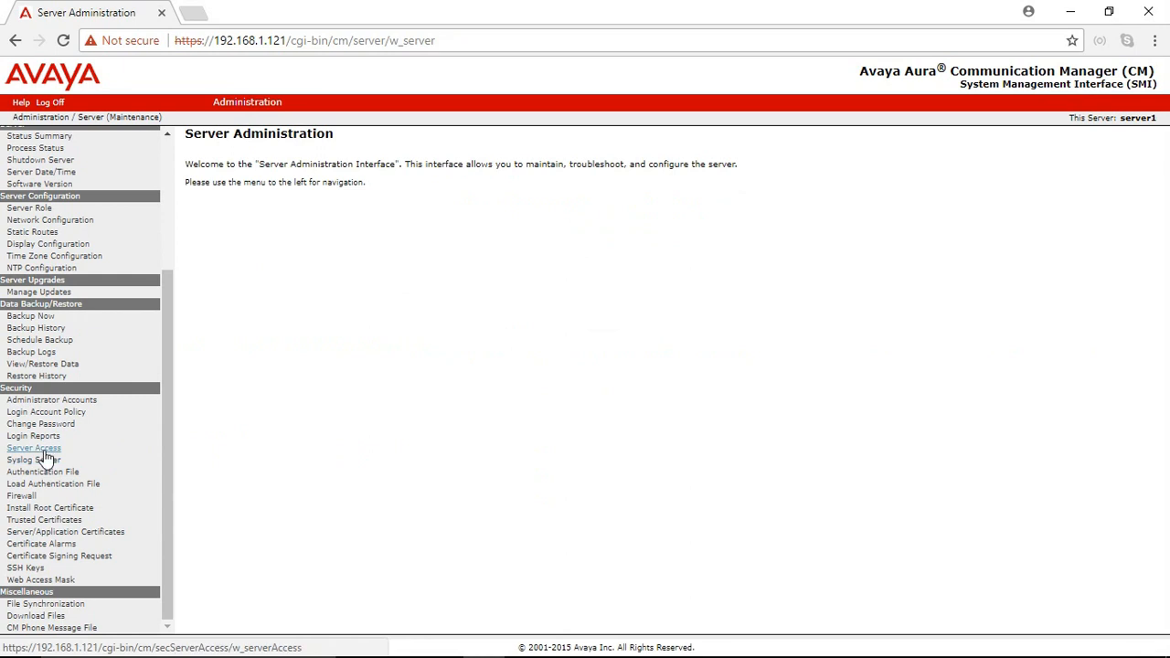
left_click(34, 448)
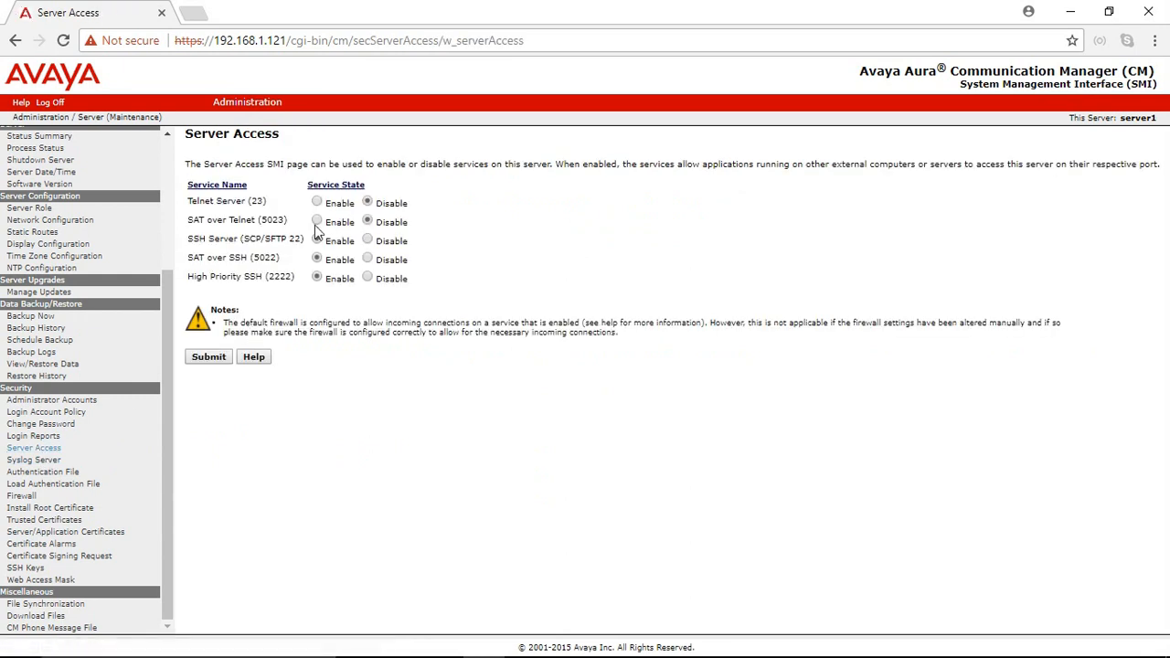
left_click(209, 357)
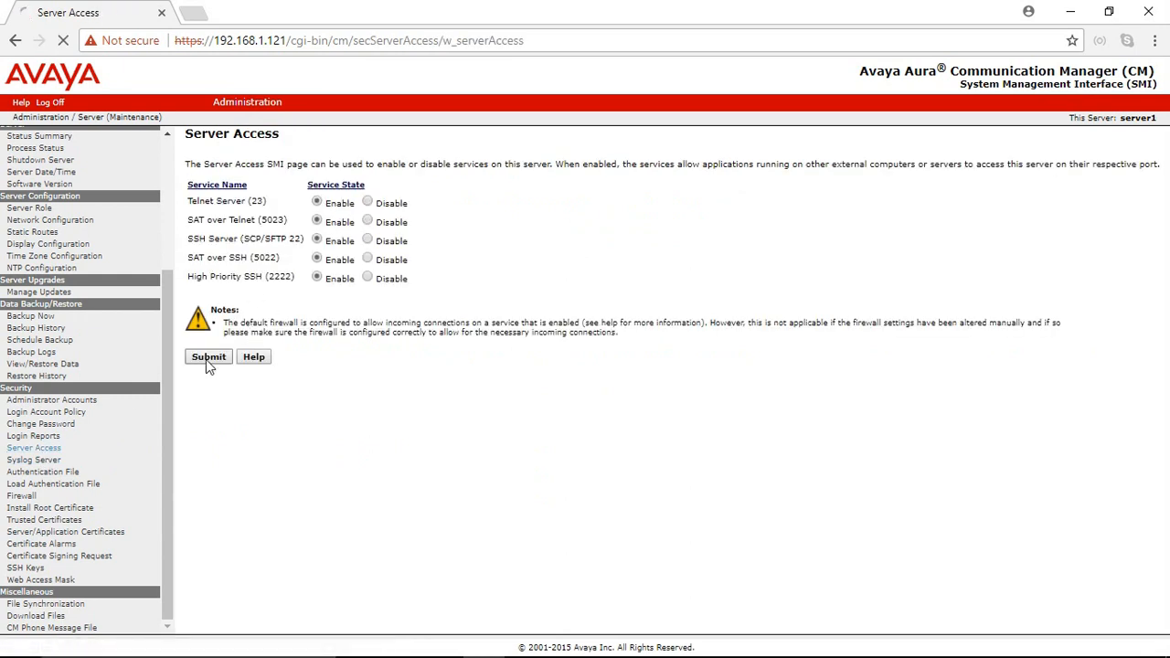
left_click(209, 357)
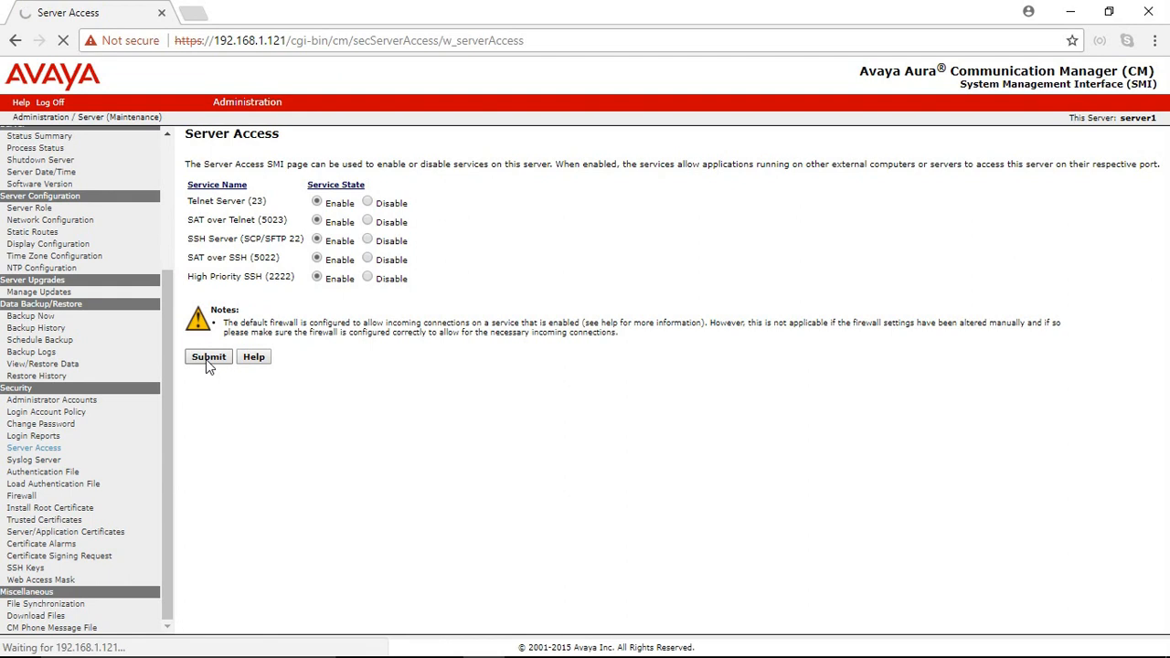
left_click(208, 357)
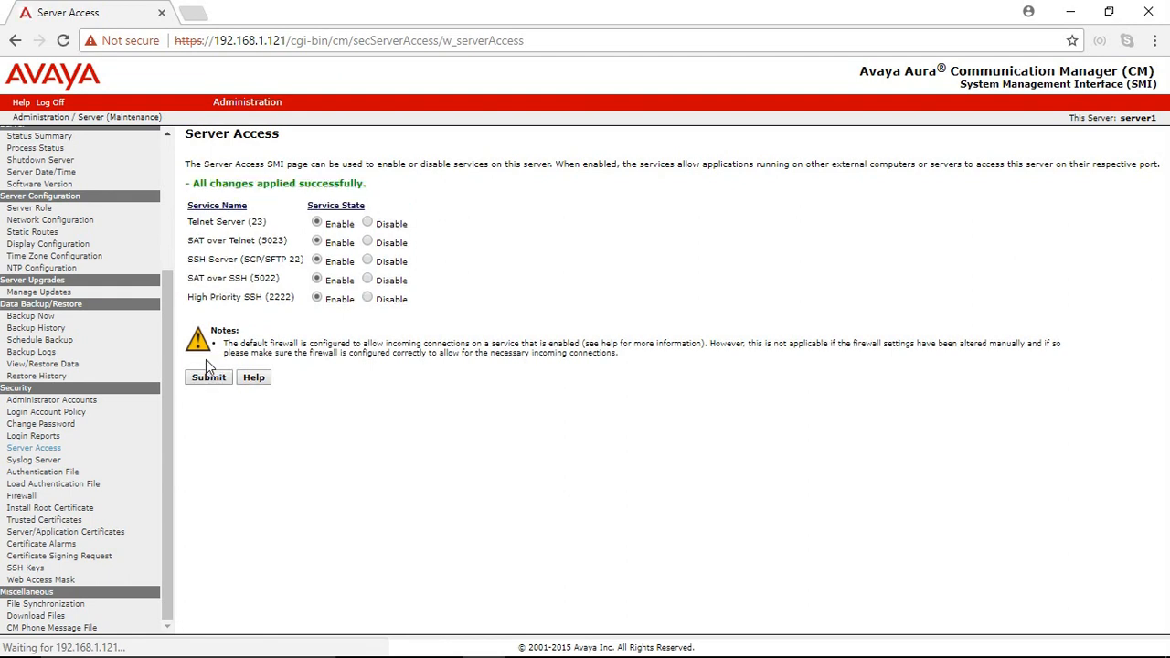
scroll("up", 3)
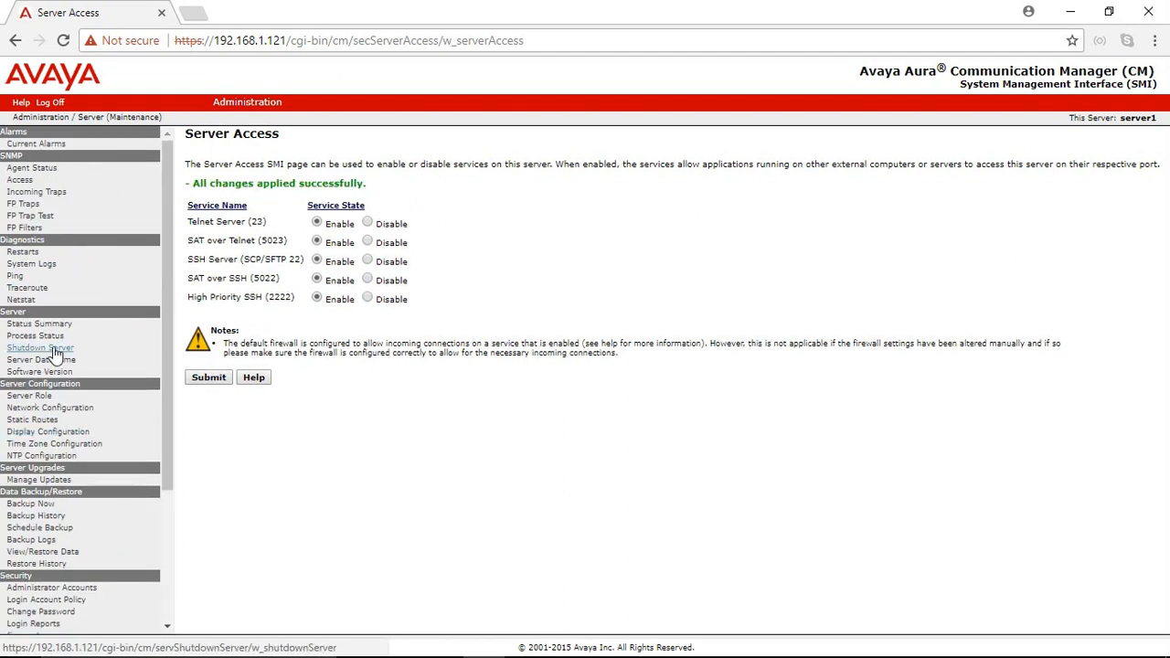
- Check process status, then confirm an immediate server shutdown with restart
left_click(36, 335)
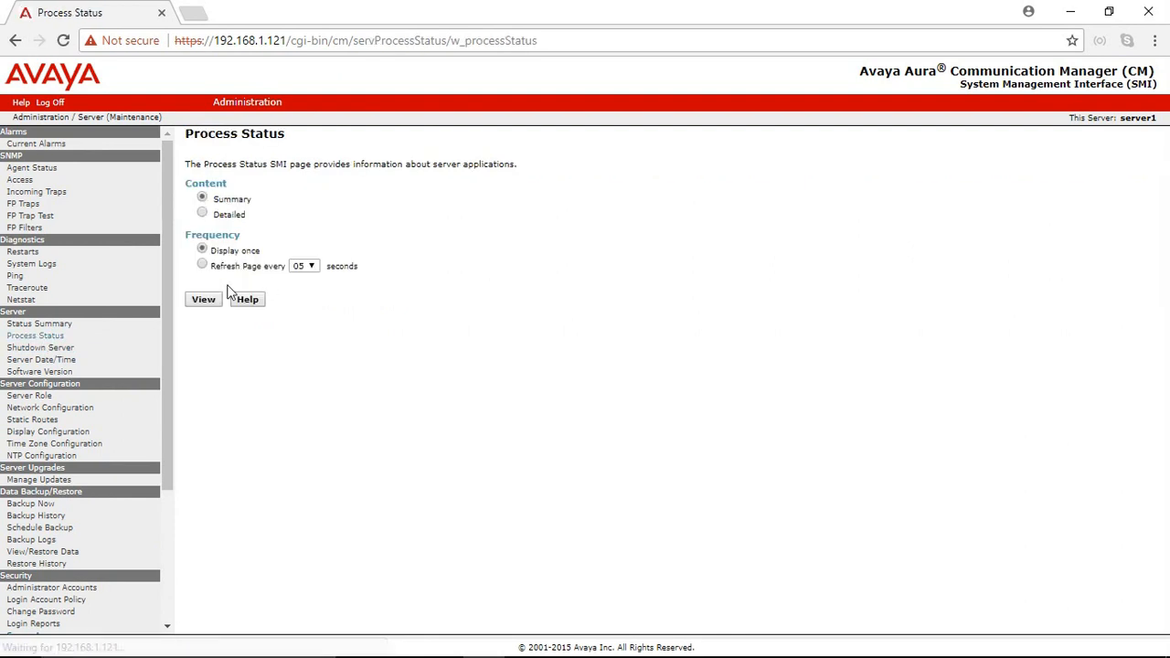
left_click(202, 299)
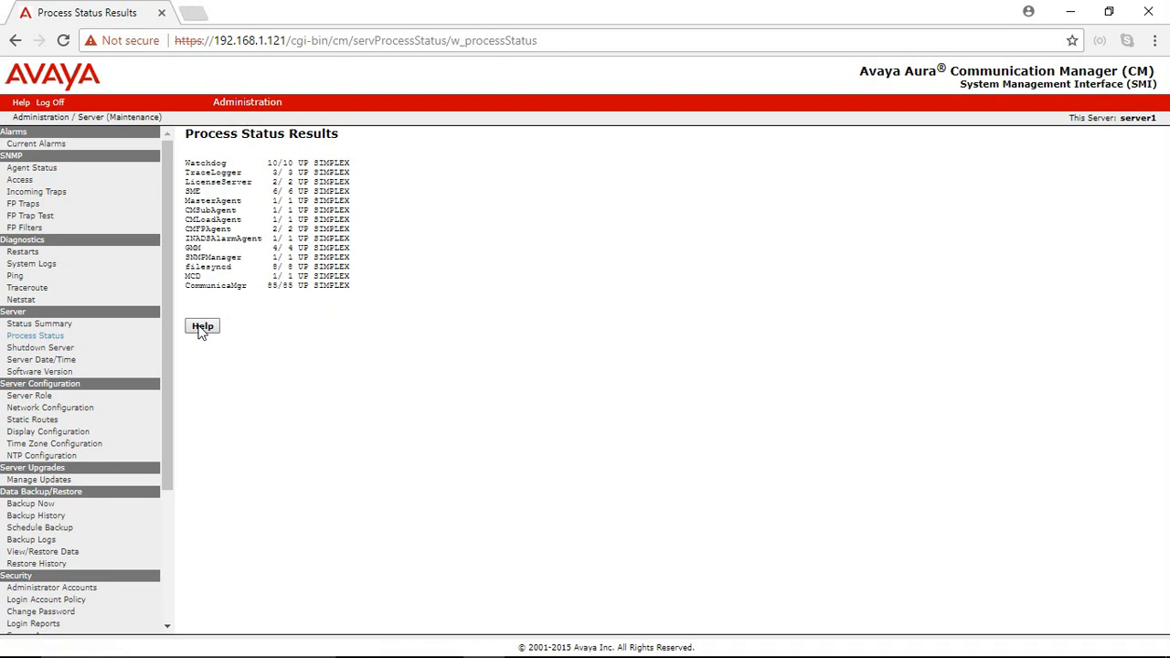
left_click(39, 349)
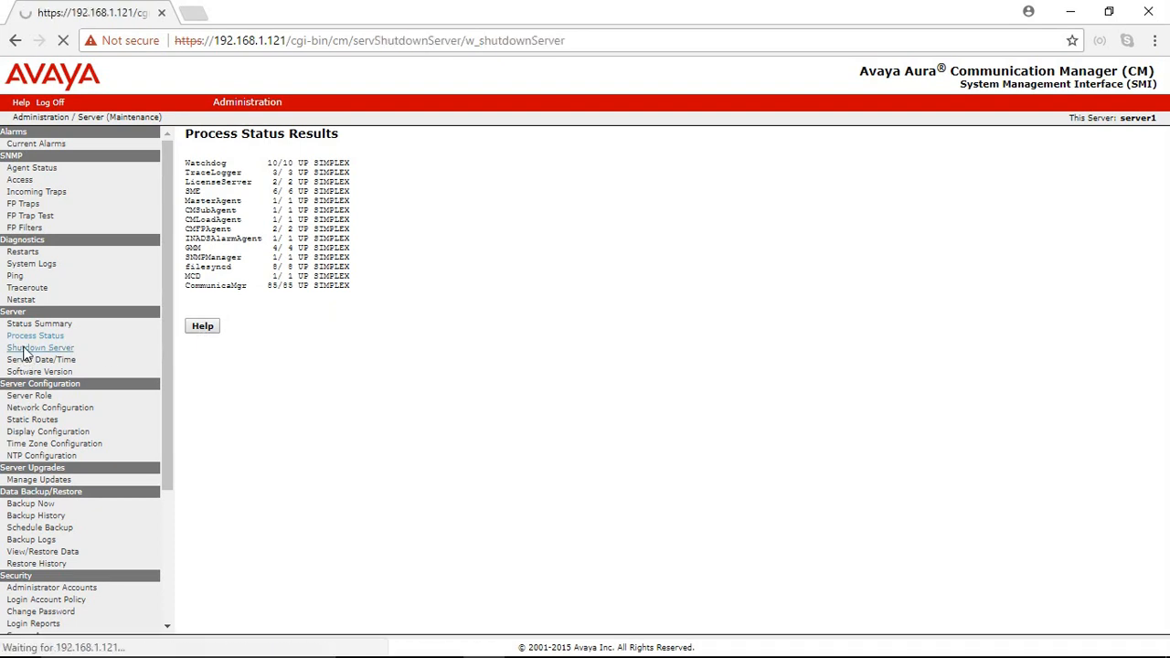
left_click(40, 347)
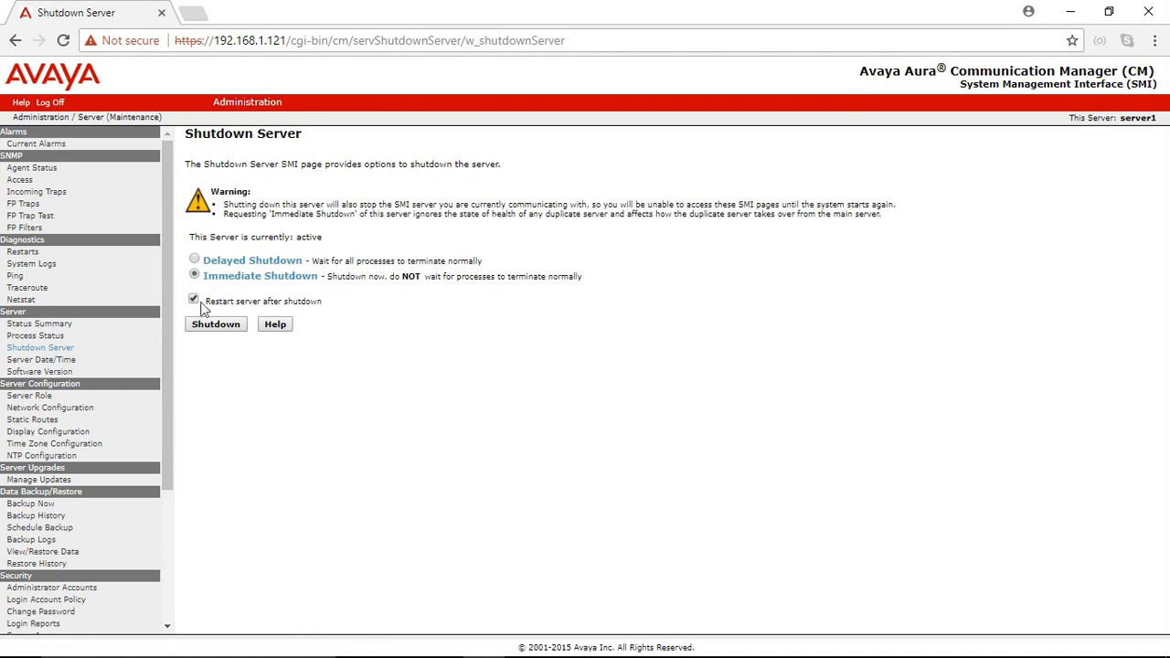
left_click(216, 324)
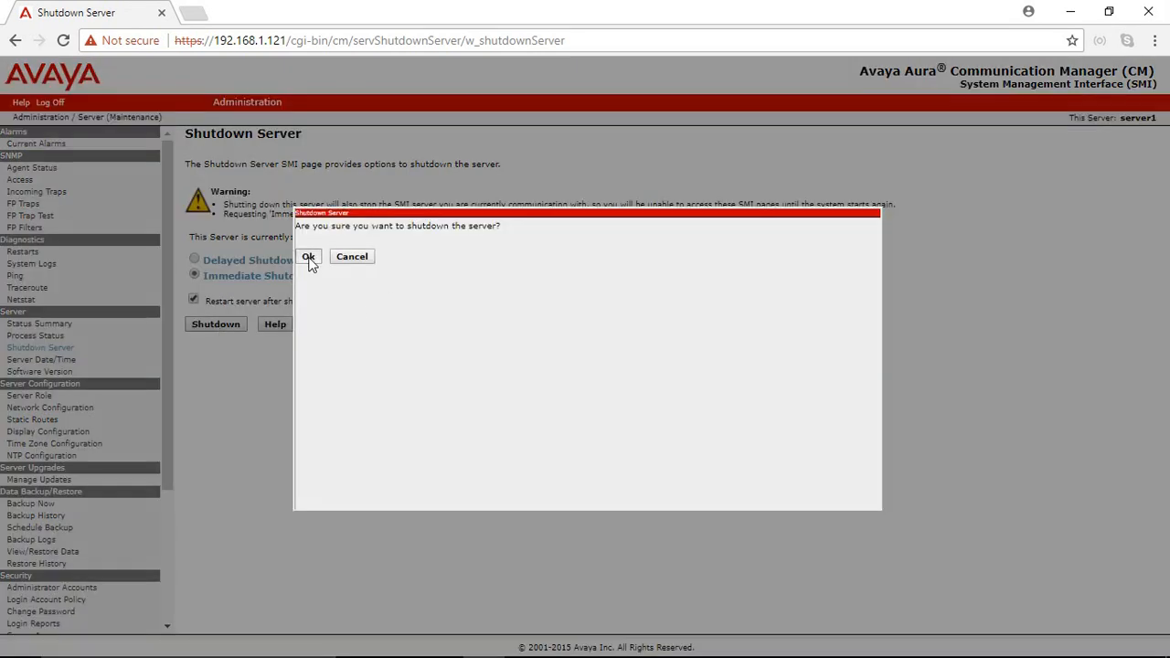
left_click(308, 256)
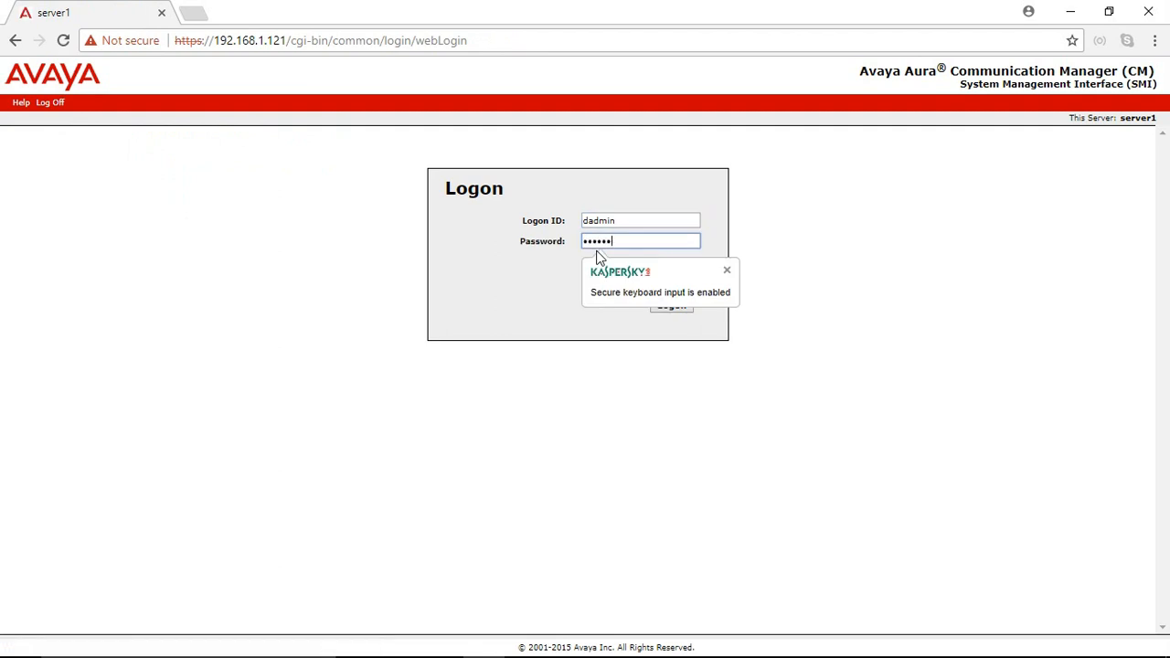
- Log back on to the SMI and view Process Status, confirming all processes are UP
left_click(671, 304)
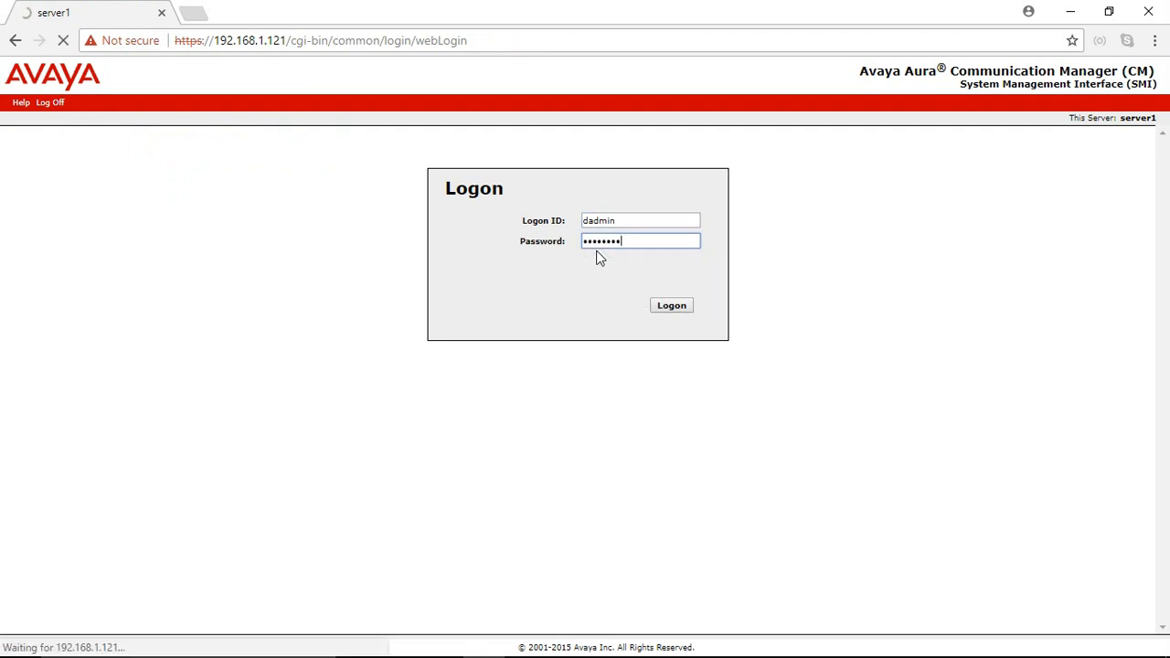
left_click(671, 305)
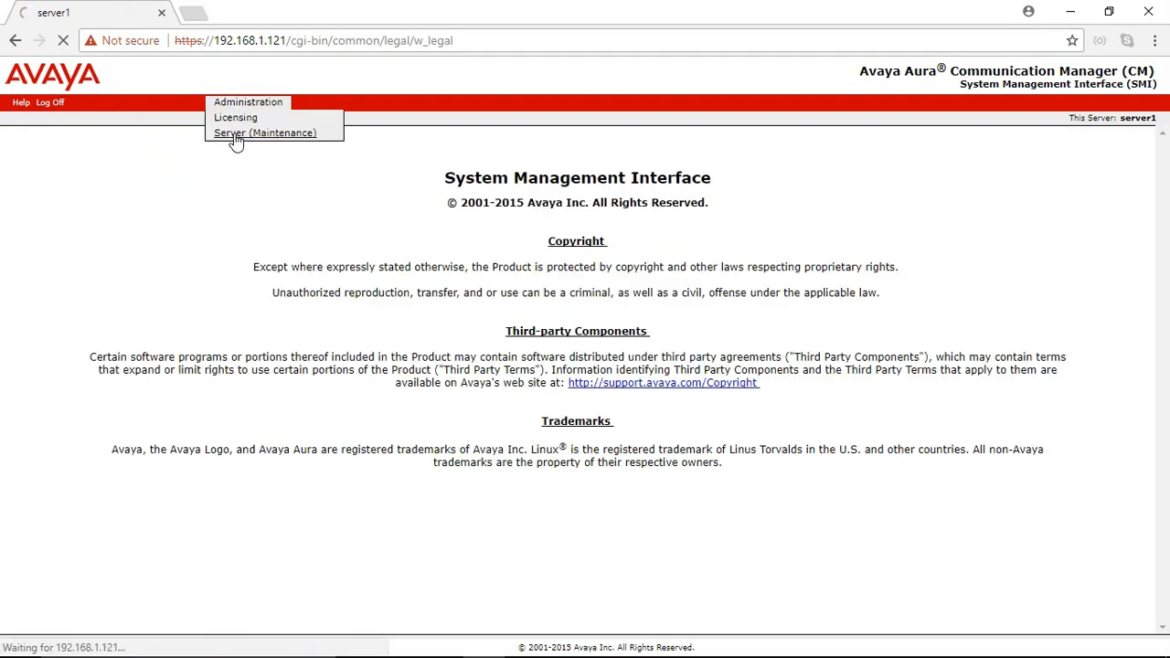
left_click(264, 133)
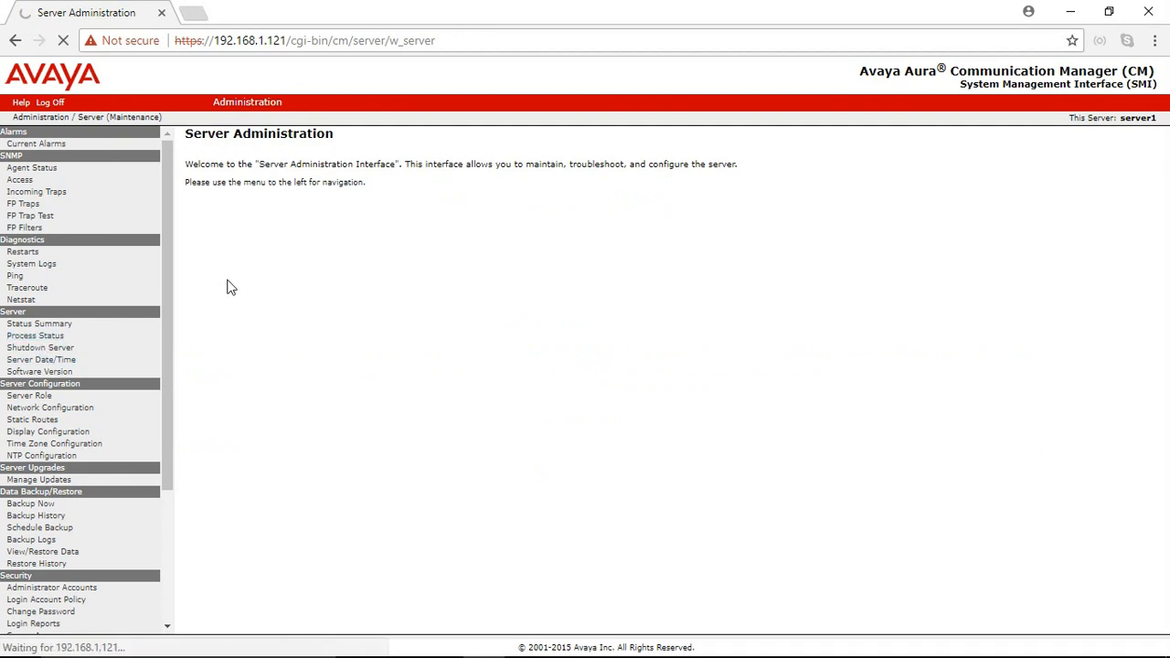
left_click(36, 336)
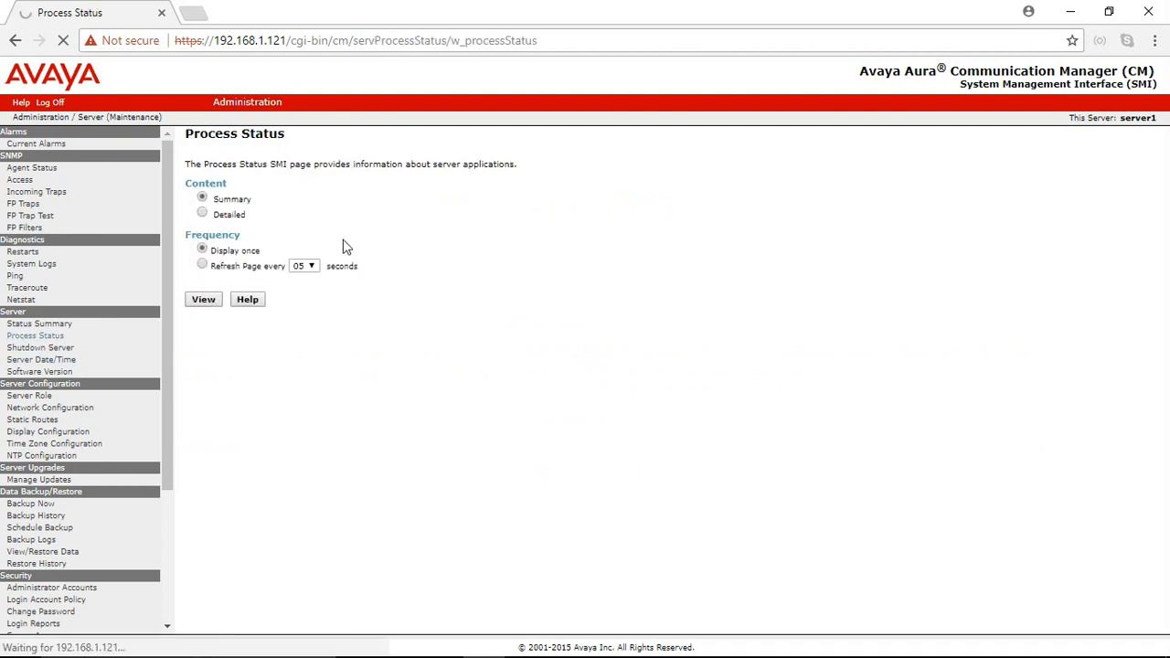
left_click(203, 299)
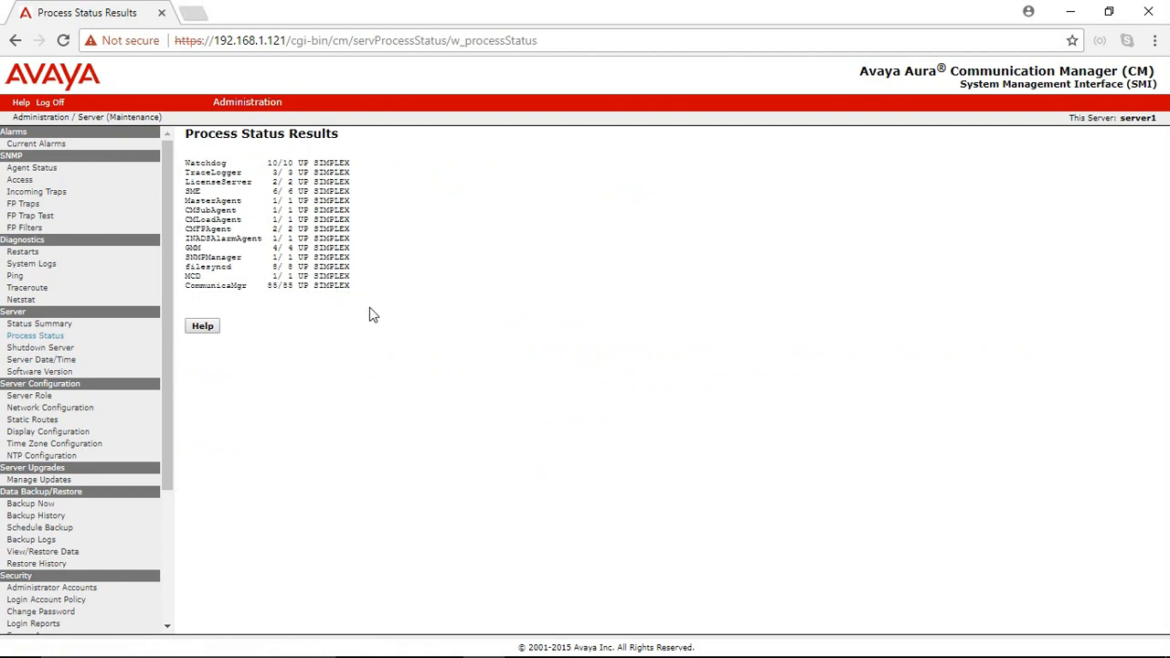
mouse_move(294, 375)
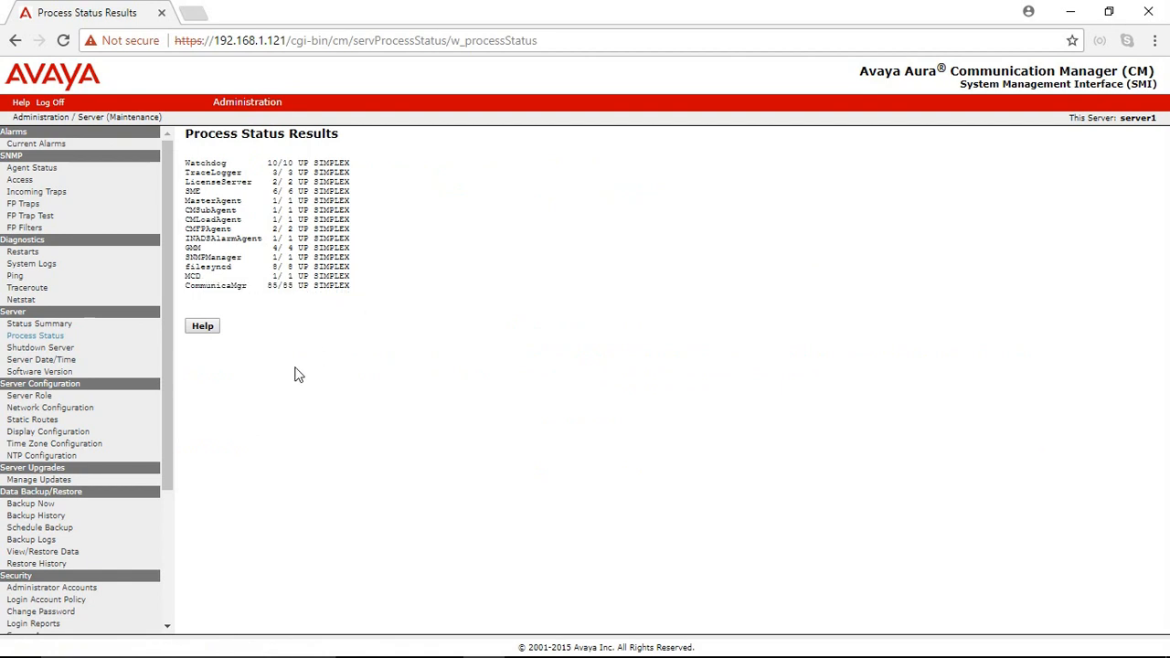
mouse_move(255, 361)
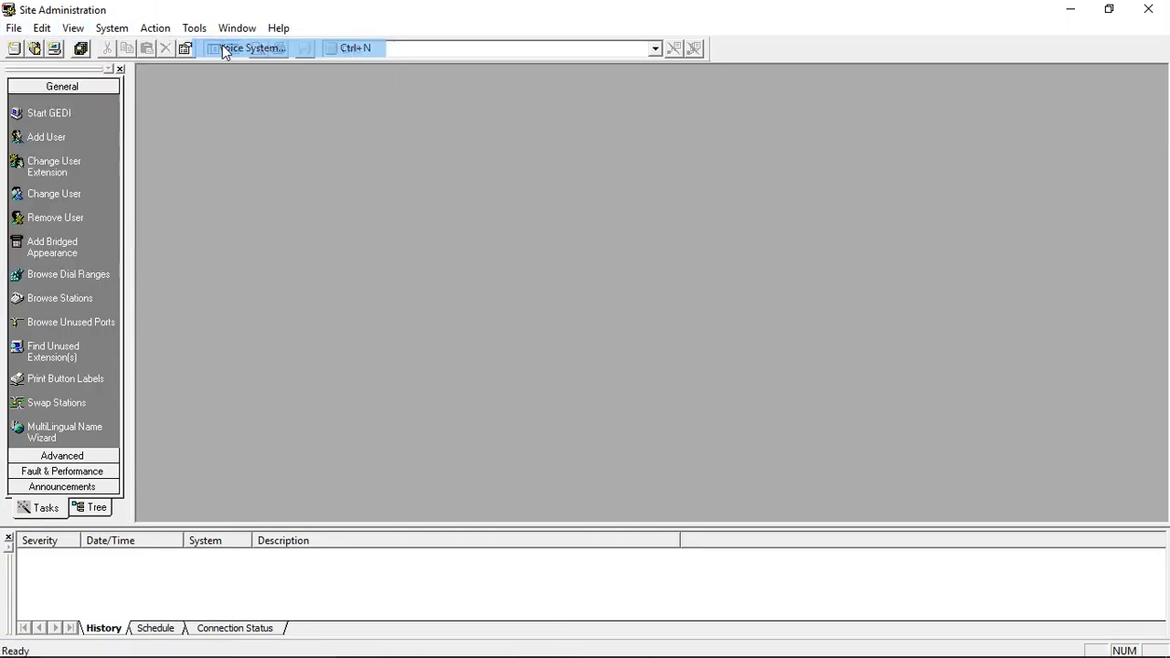
- Start a new voice system named CM7 India
left_click(246, 47)
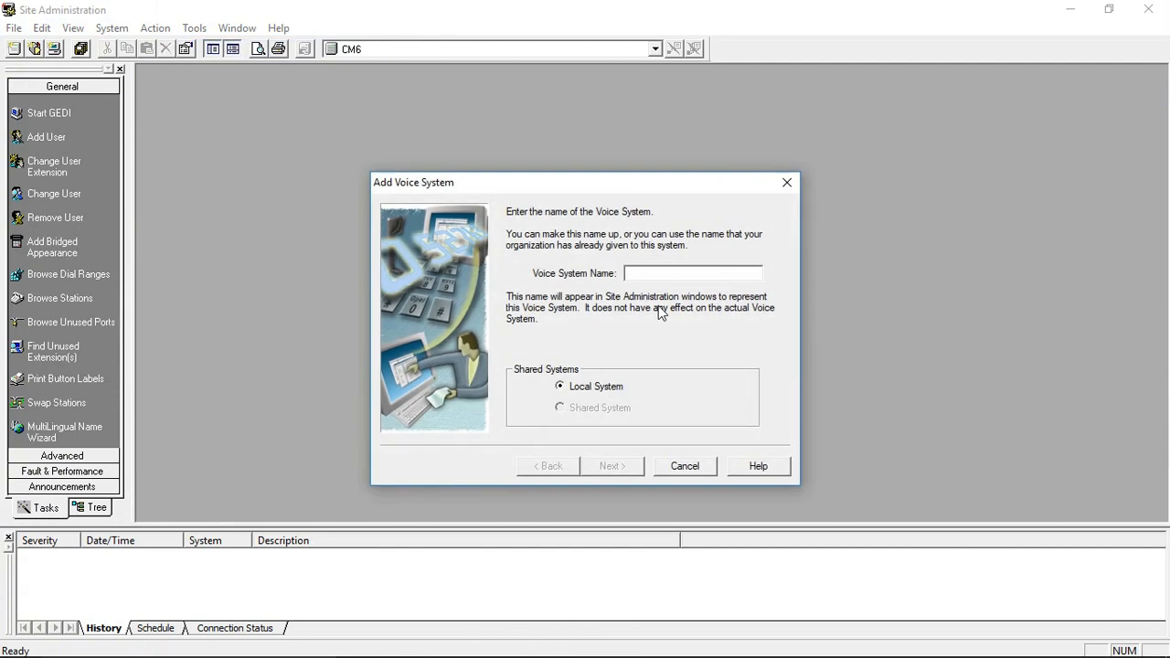
type("cm")
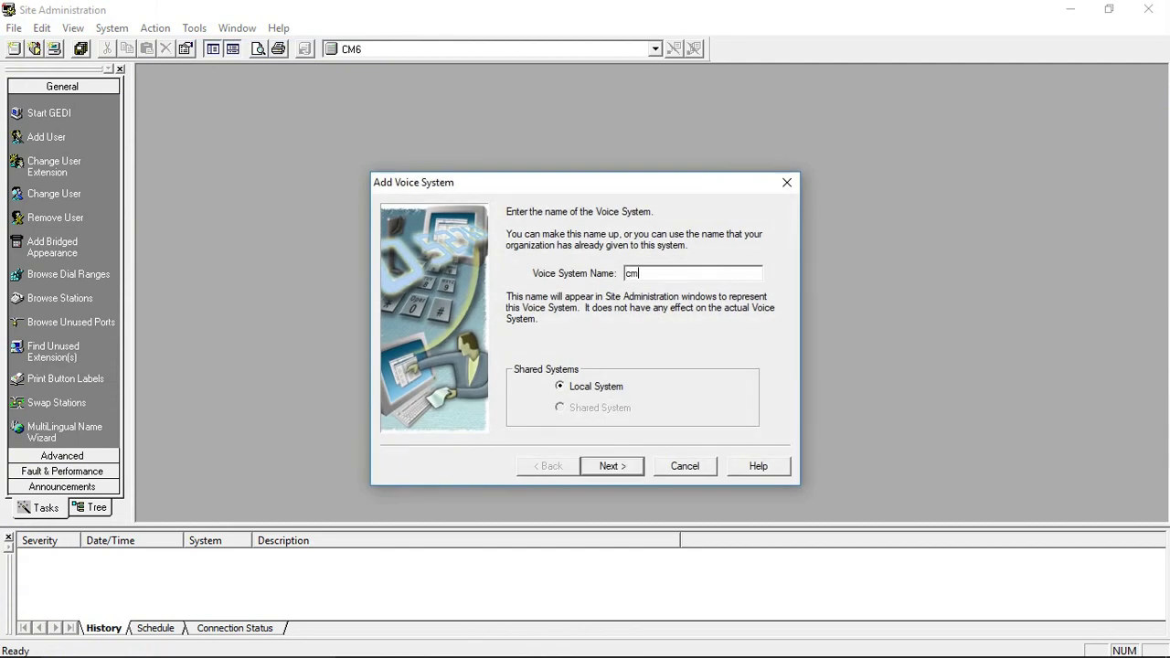
key("Backspace")
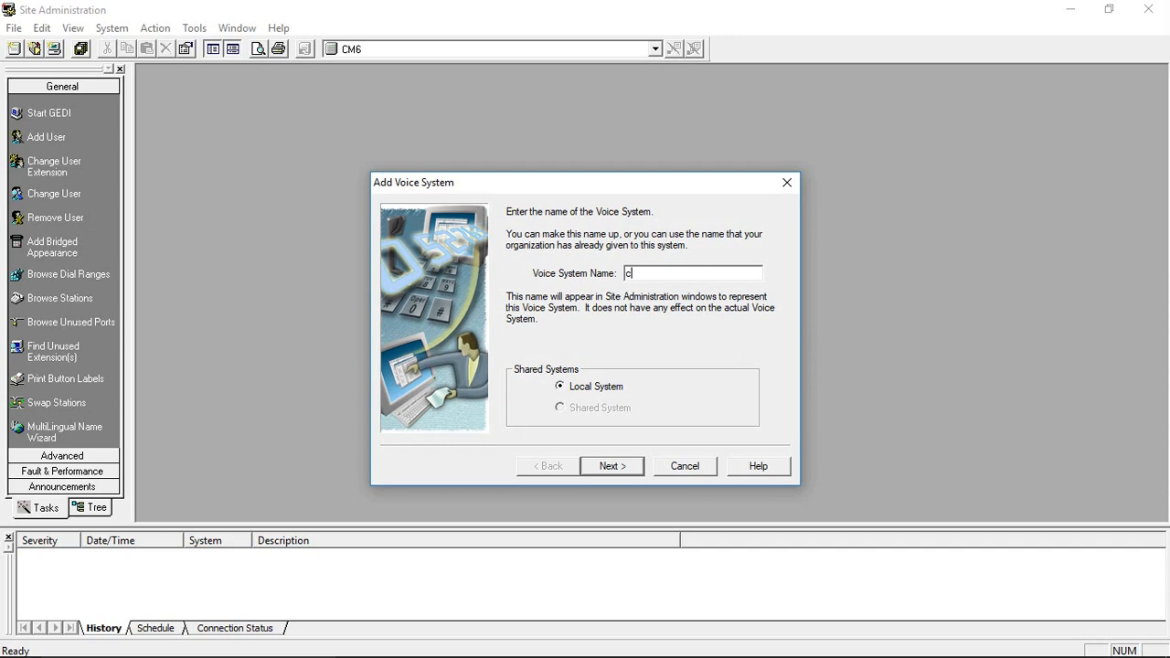
type("M")
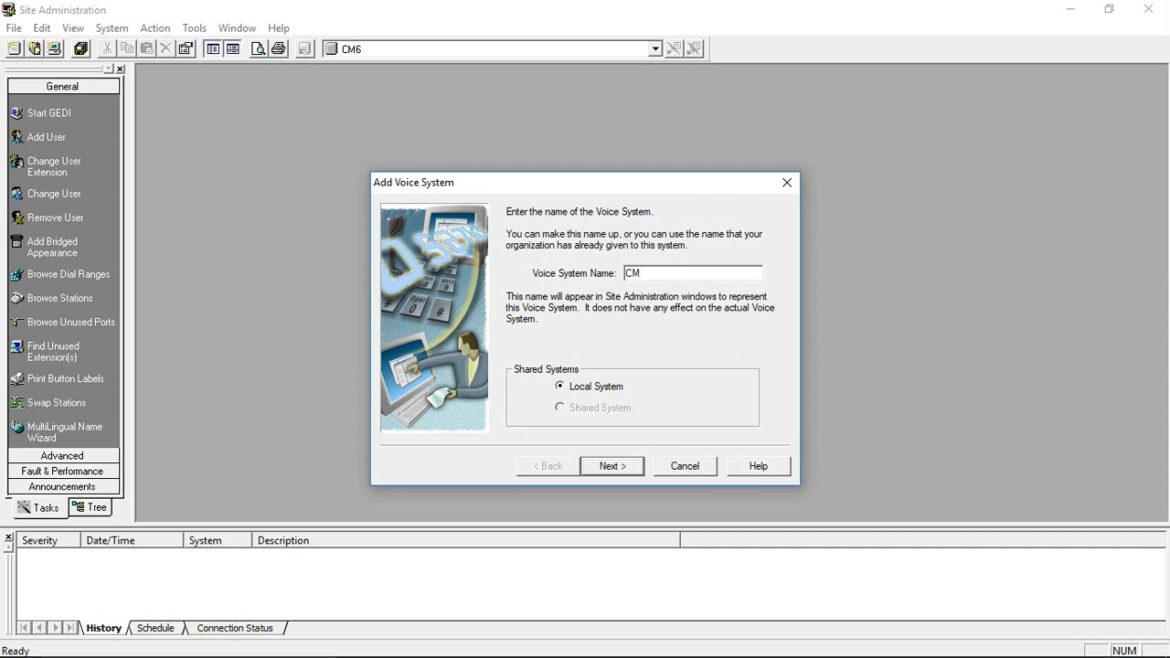
type("7 Indi")
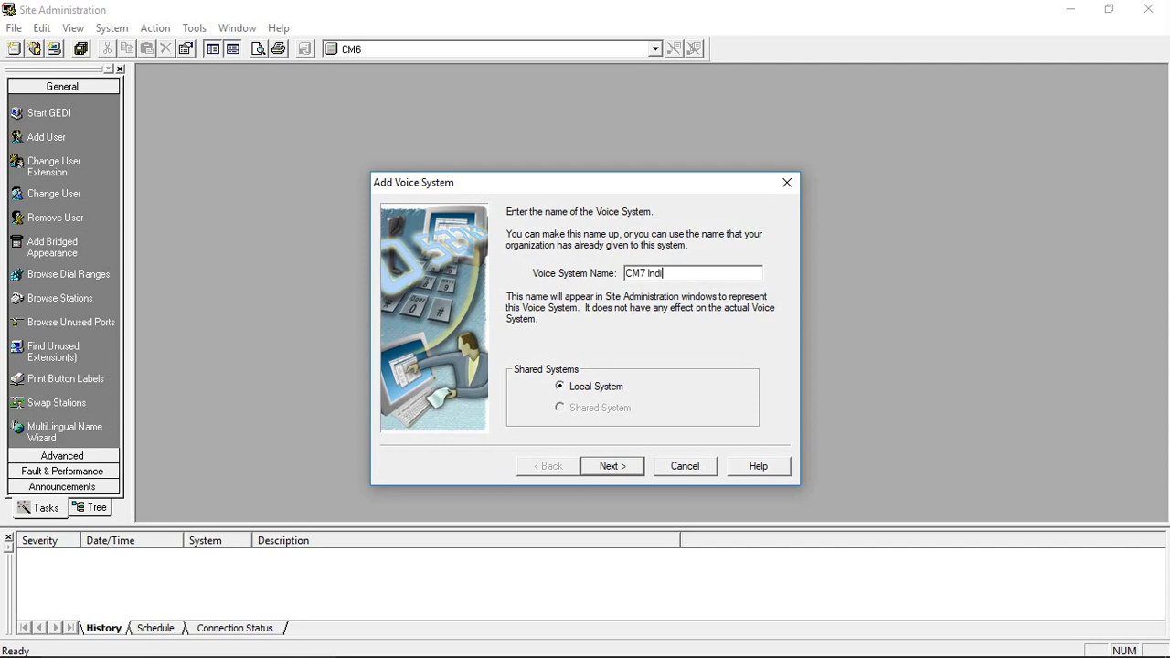
left_click(612, 465)
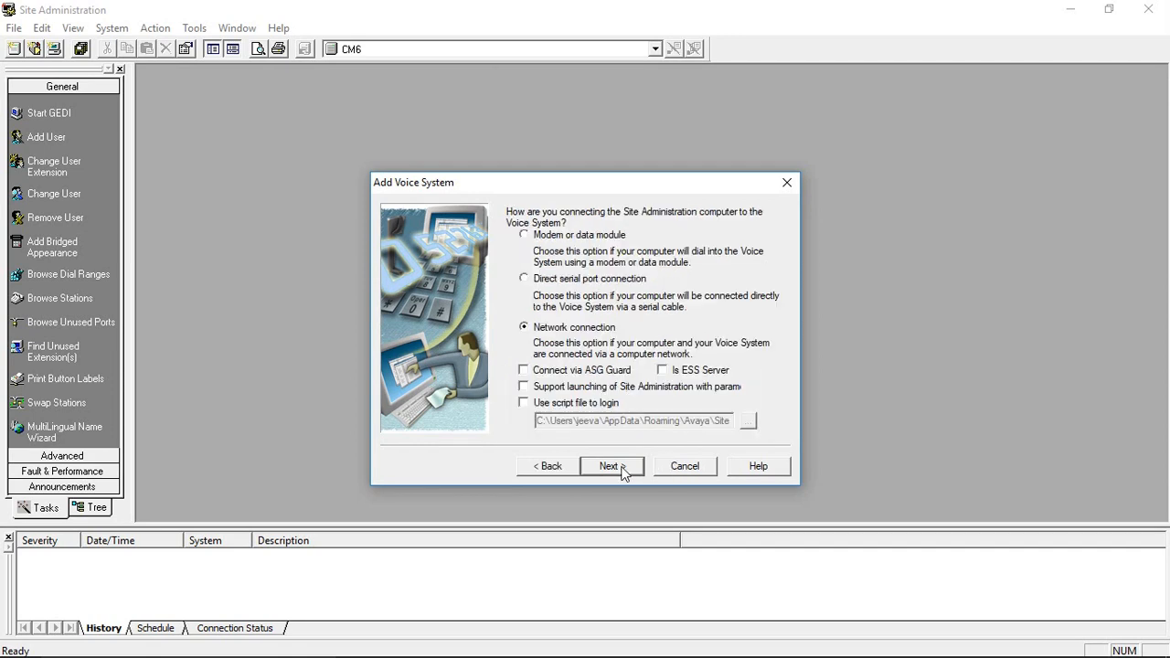
- Set a network connection to 192.168.1.121 and accept the default timeouts
left_click(608, 467)
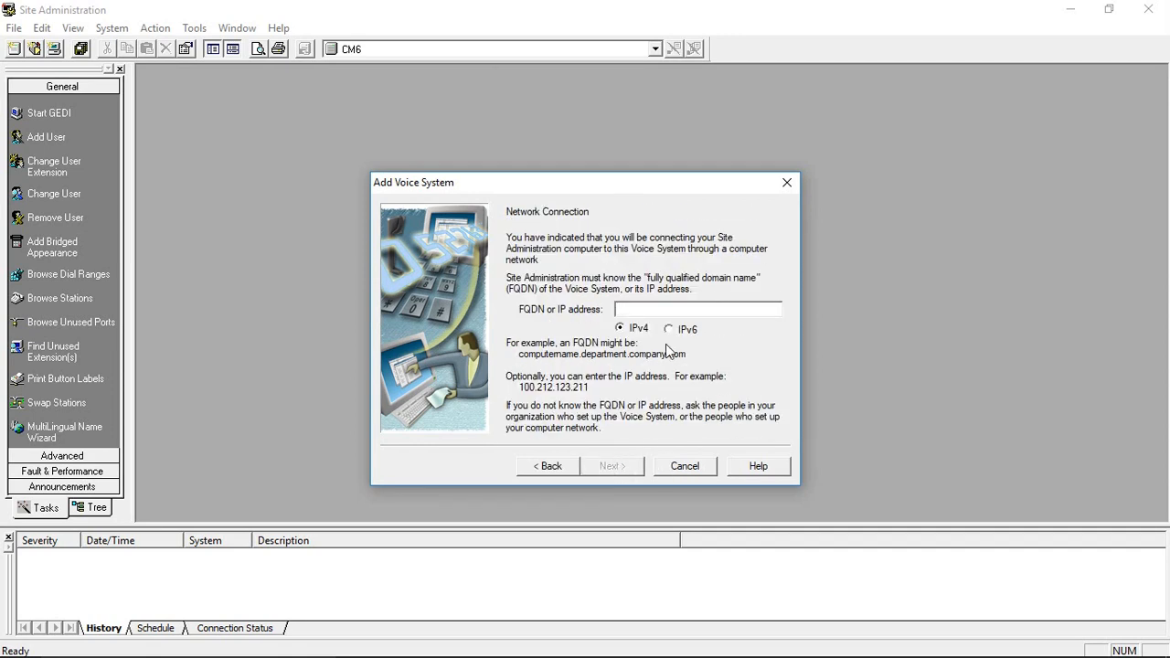
type("192.168")
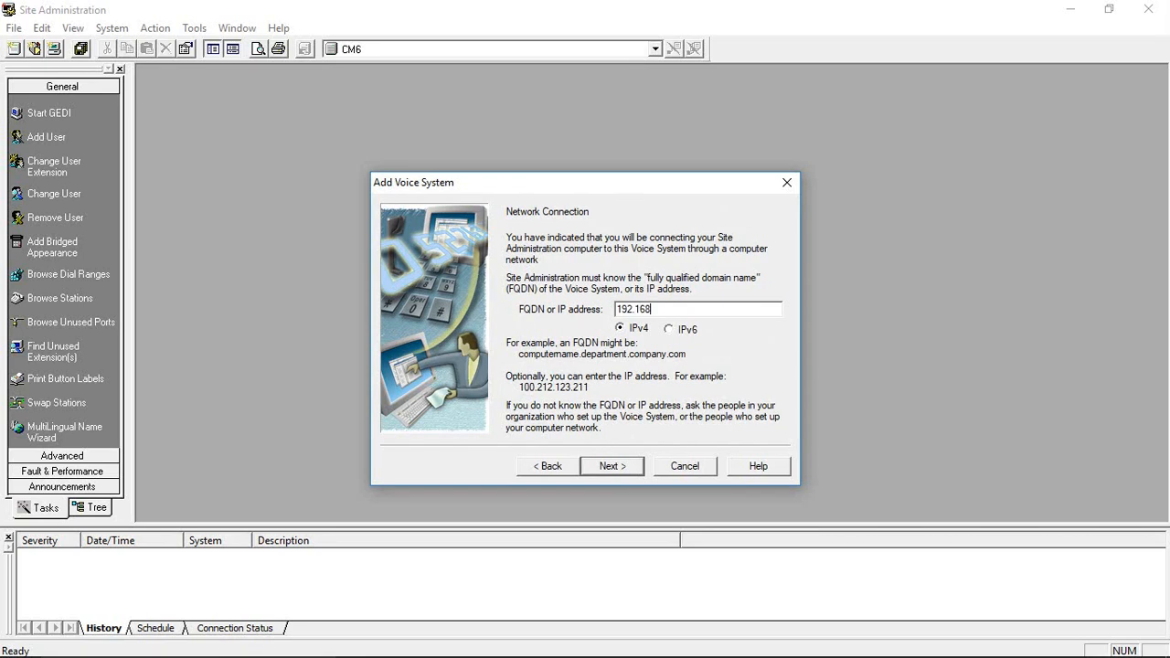
type(".1.121")
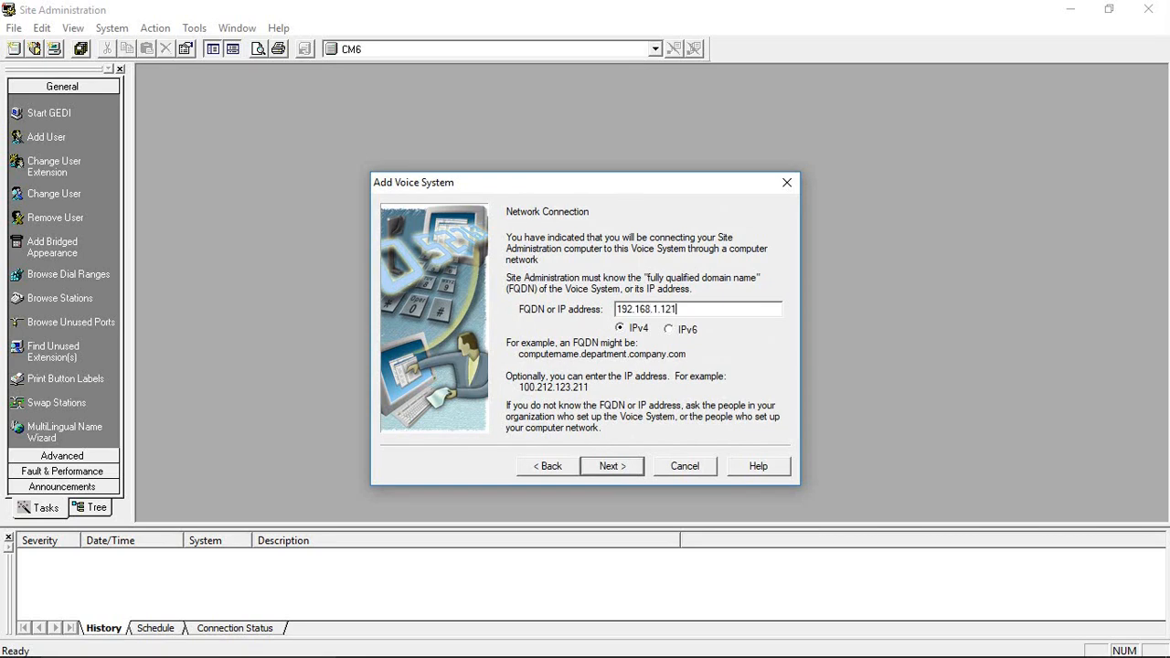
left_click(611, 466)
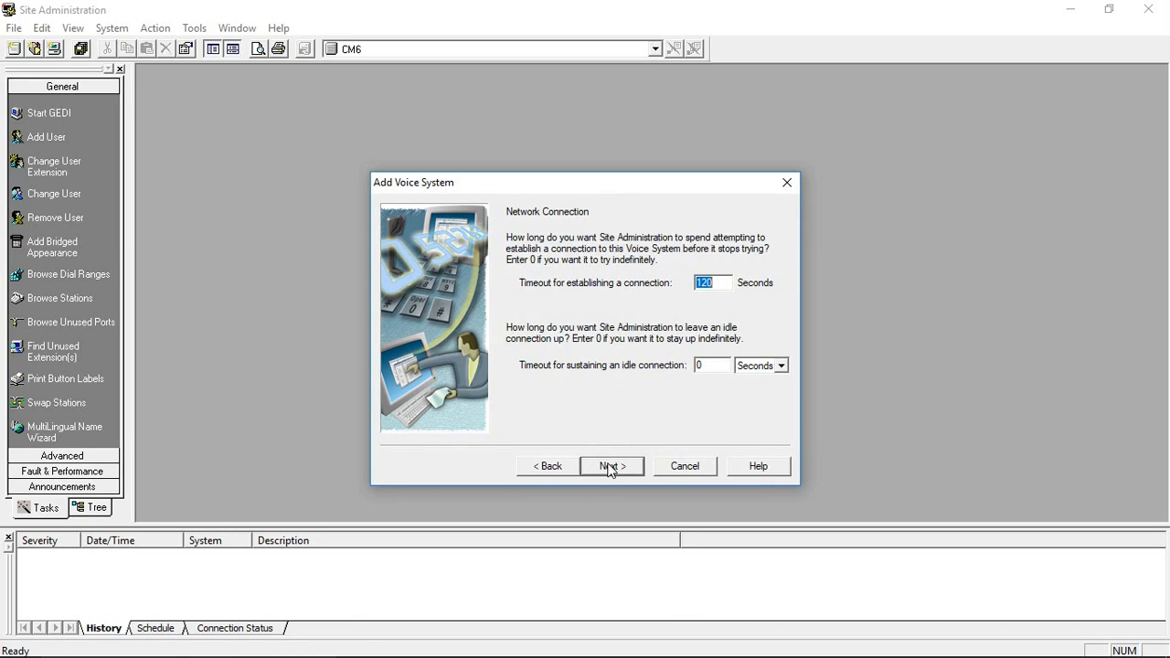
left_click(608, 466)
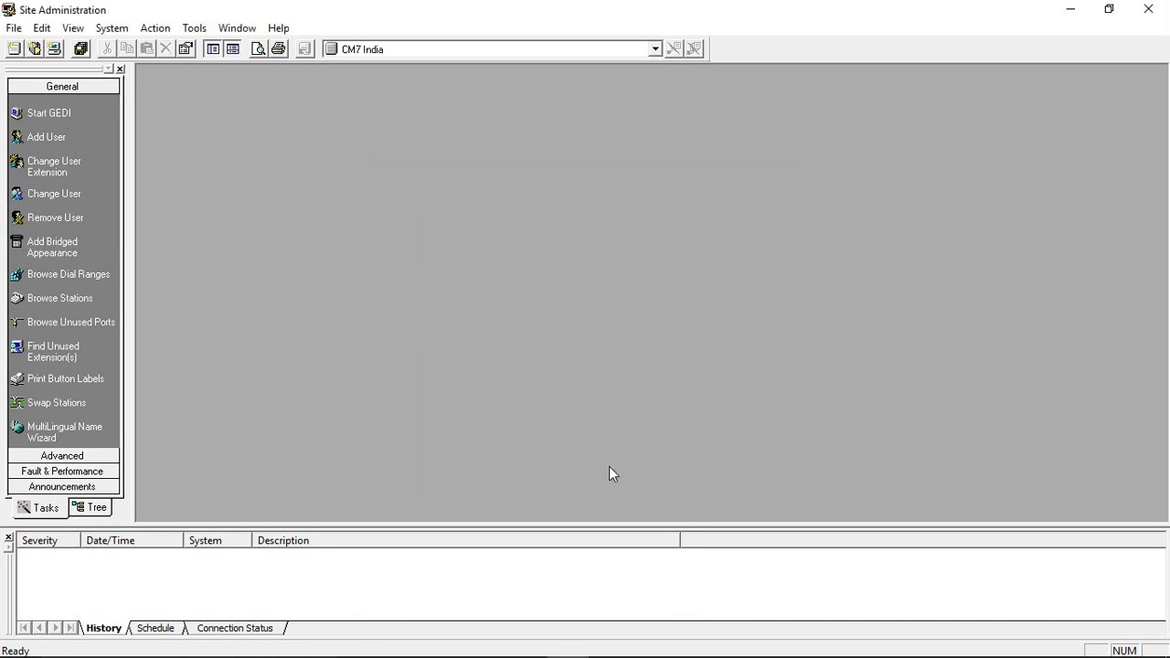
mouse_move(816, 396)
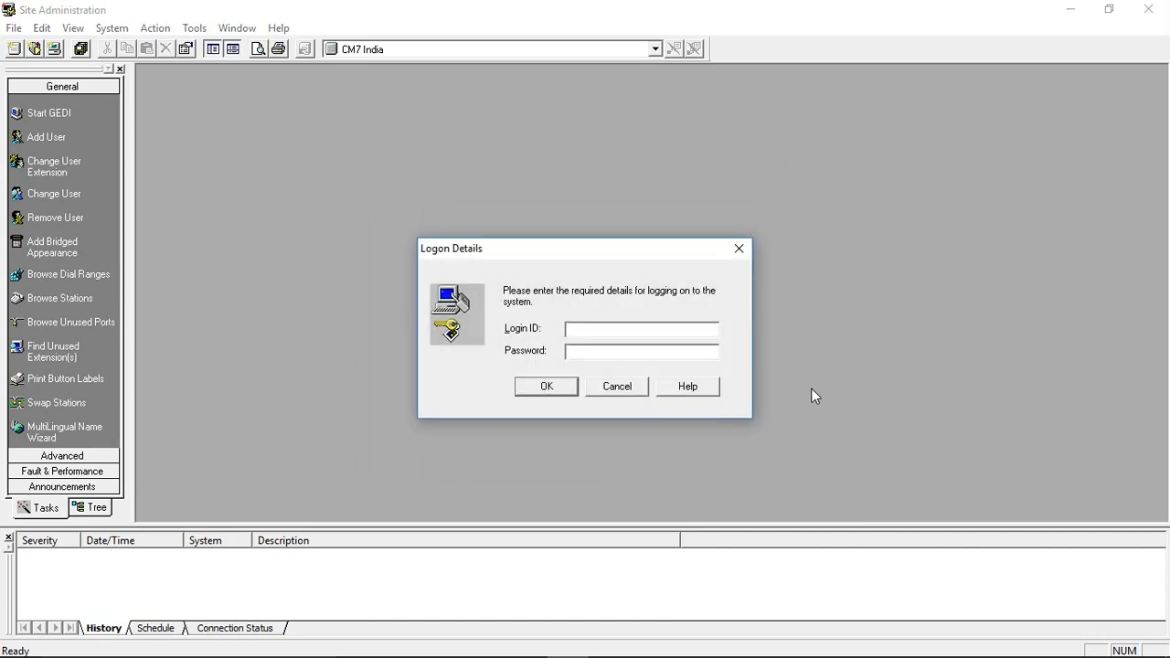
- Log on to CM7 India as dadmin to open the emulation terminal
type("dadmin")
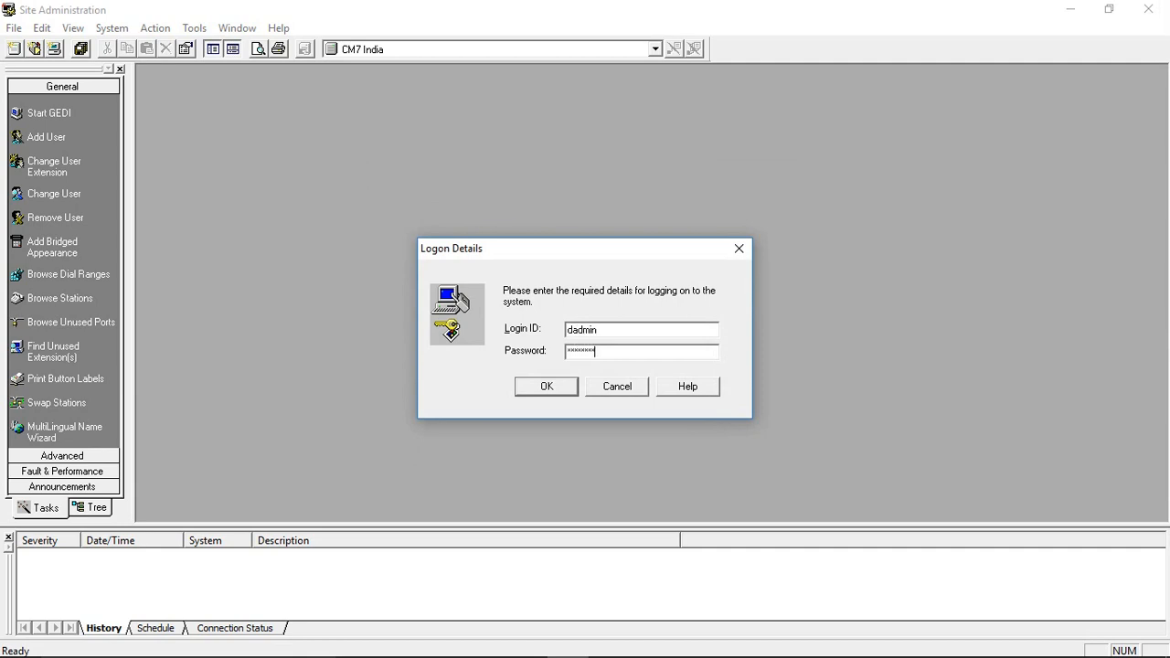
left_click(546, 386)
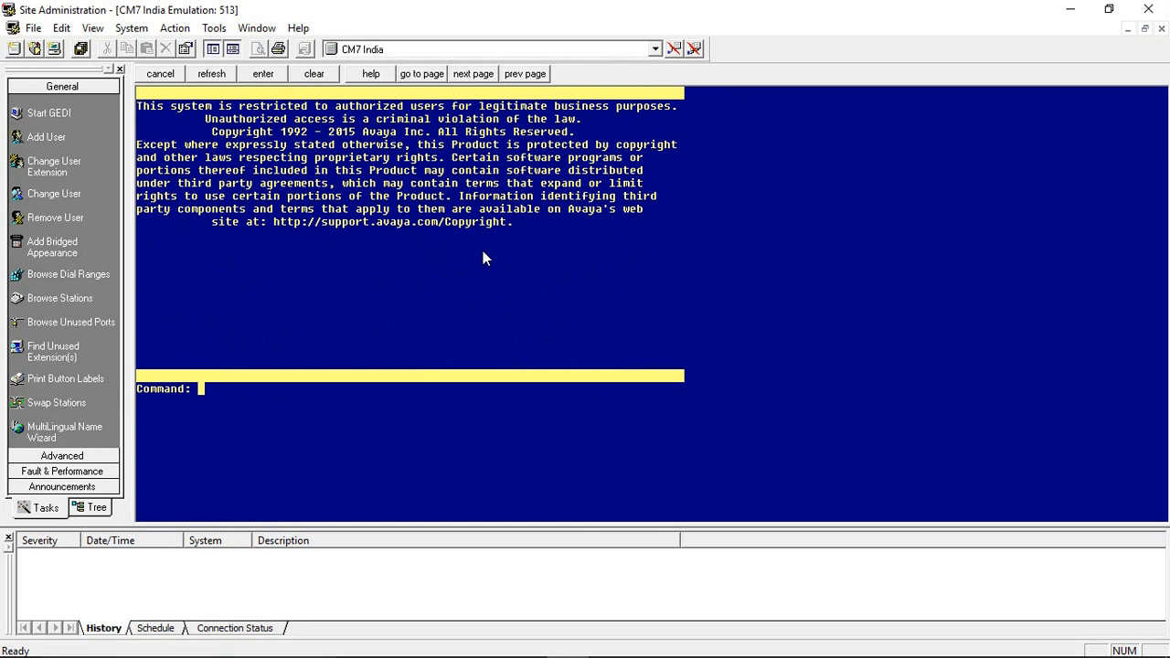
- Run 'list configuration software-versions' to show release R017x.00.0.441.0
type("list con")
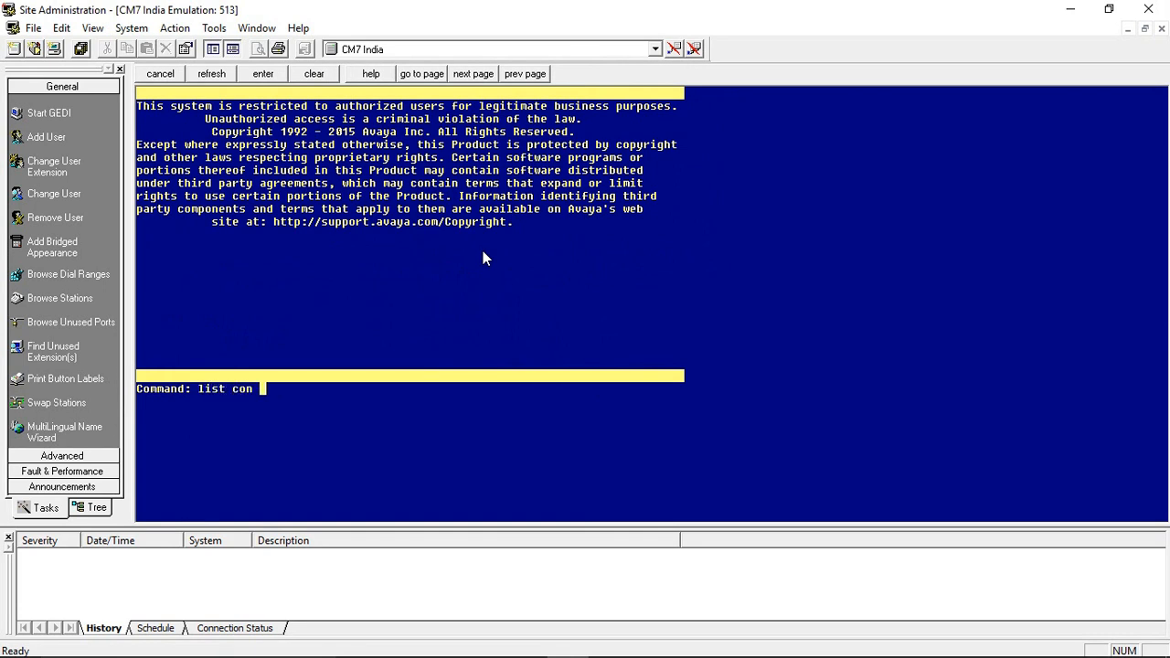
key("Return")
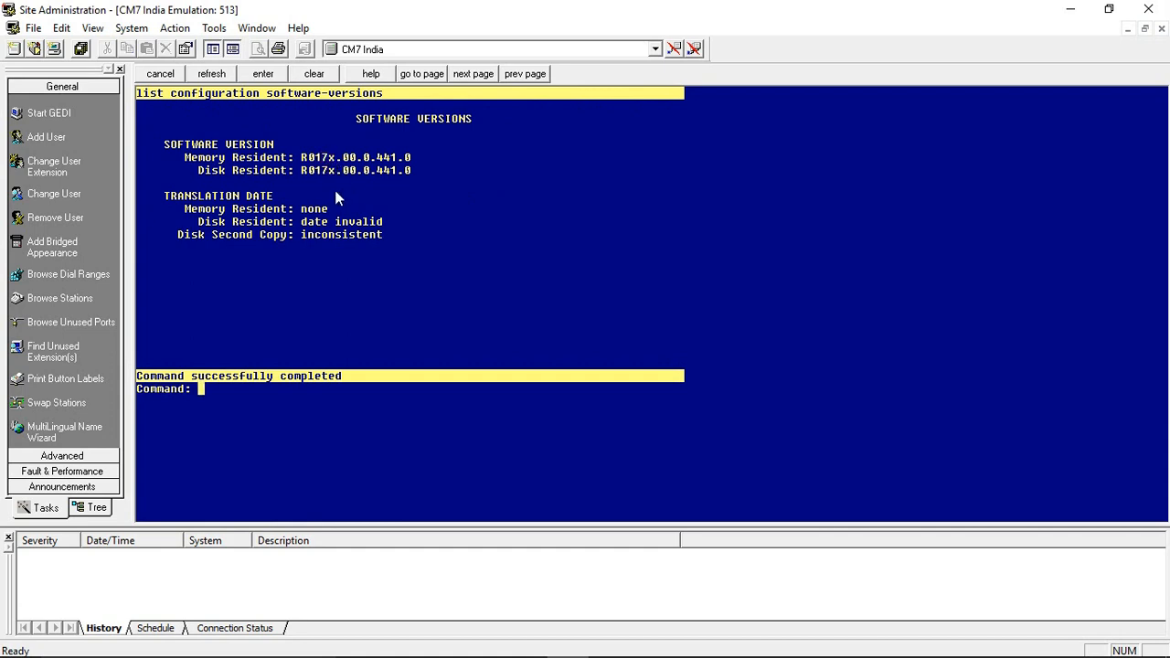
mouse_move(343, 265)
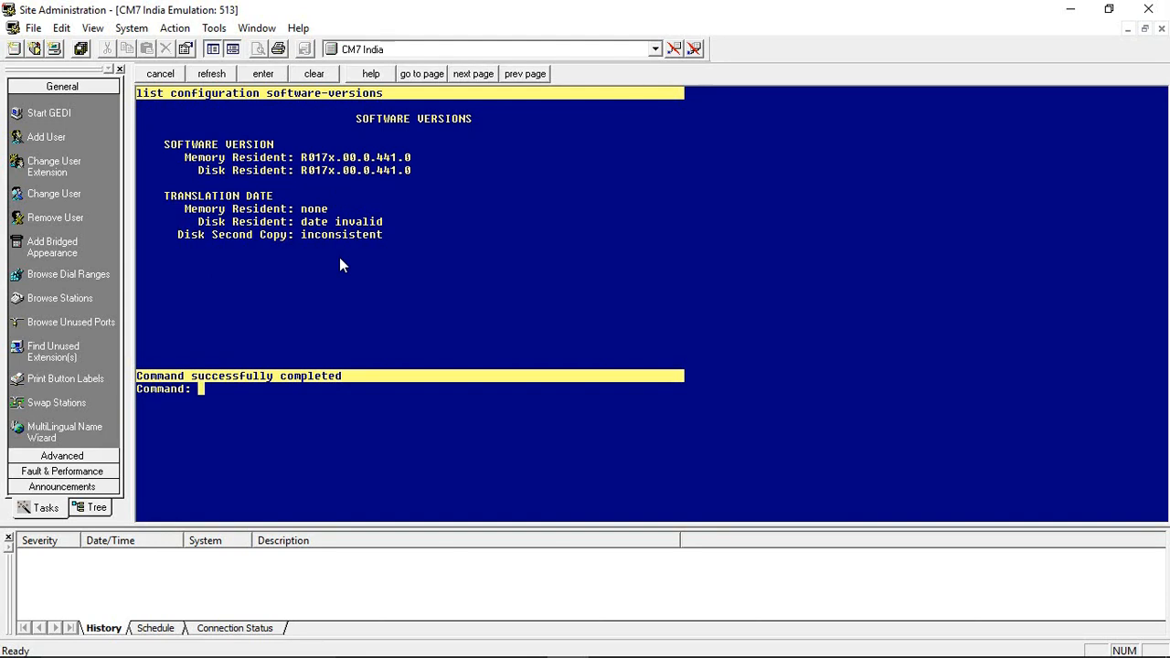
- Submit add station, save translations, then enter 'reset system 4' to restart CM7 India
type("add st")
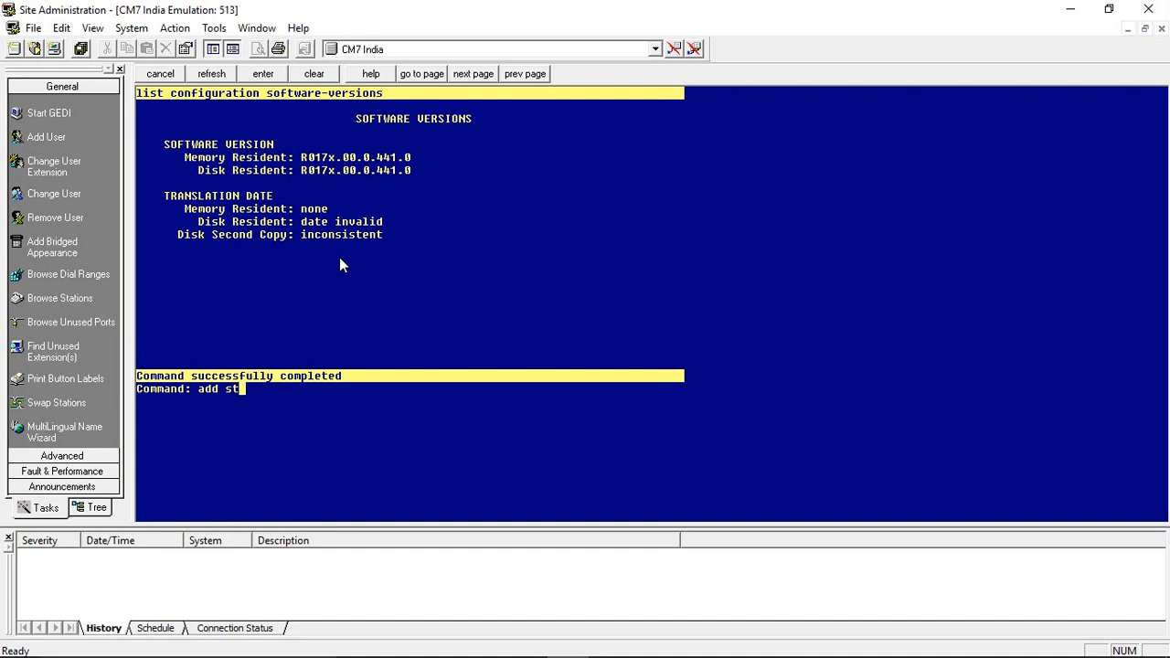
key("Return")
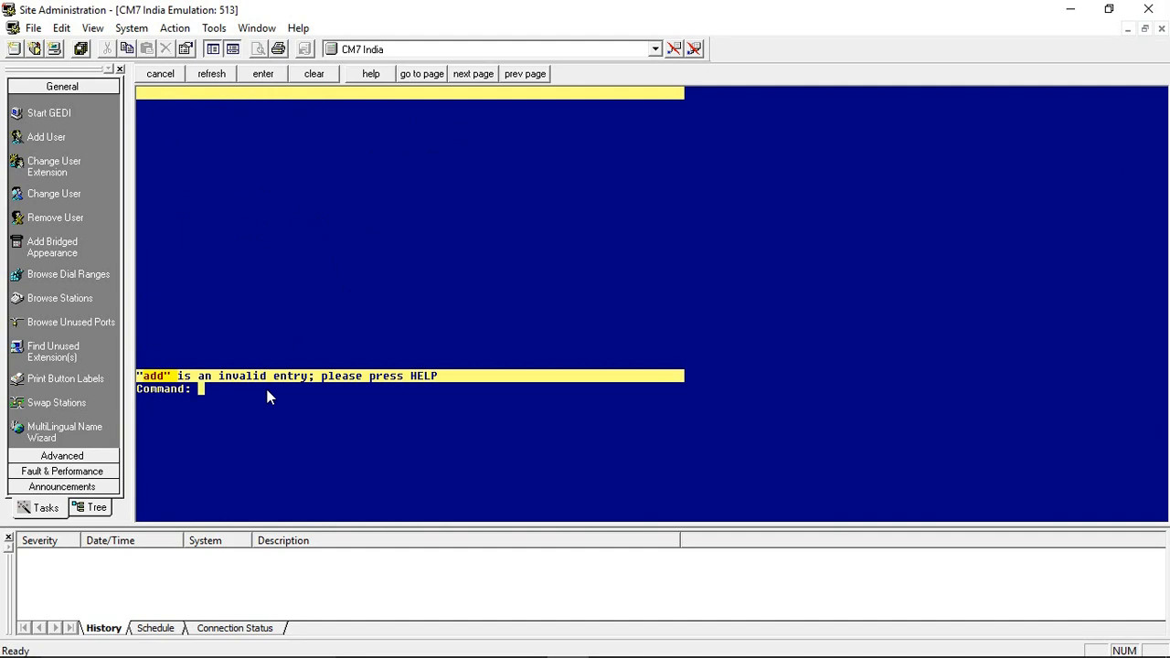
type("sa")
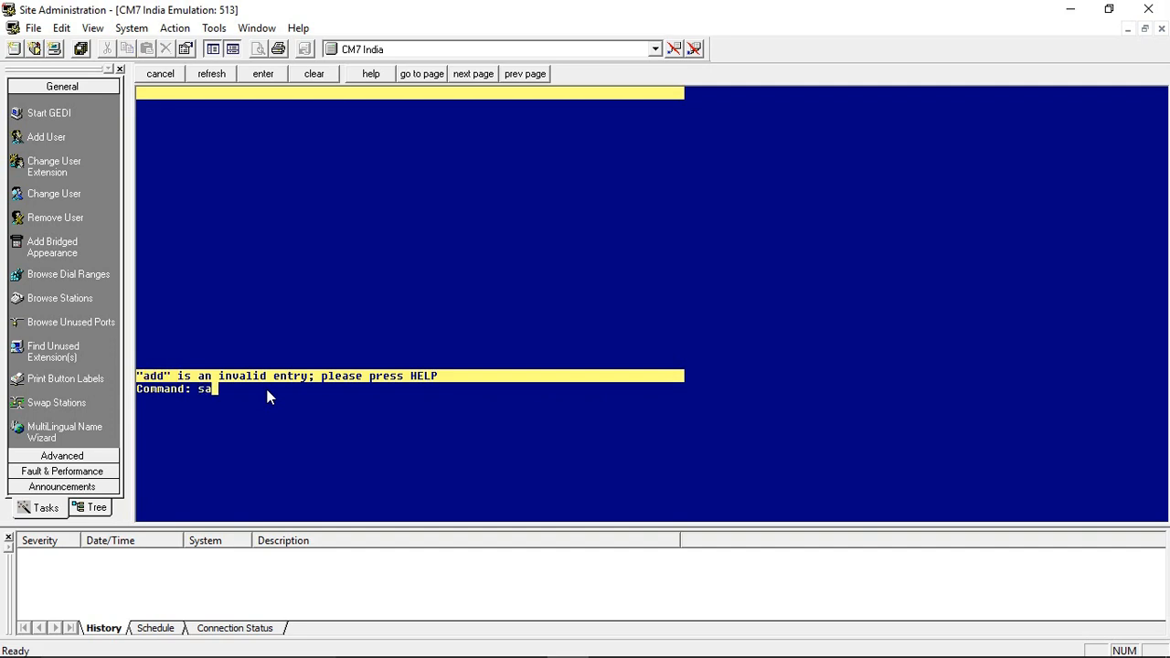
type("ve tra")
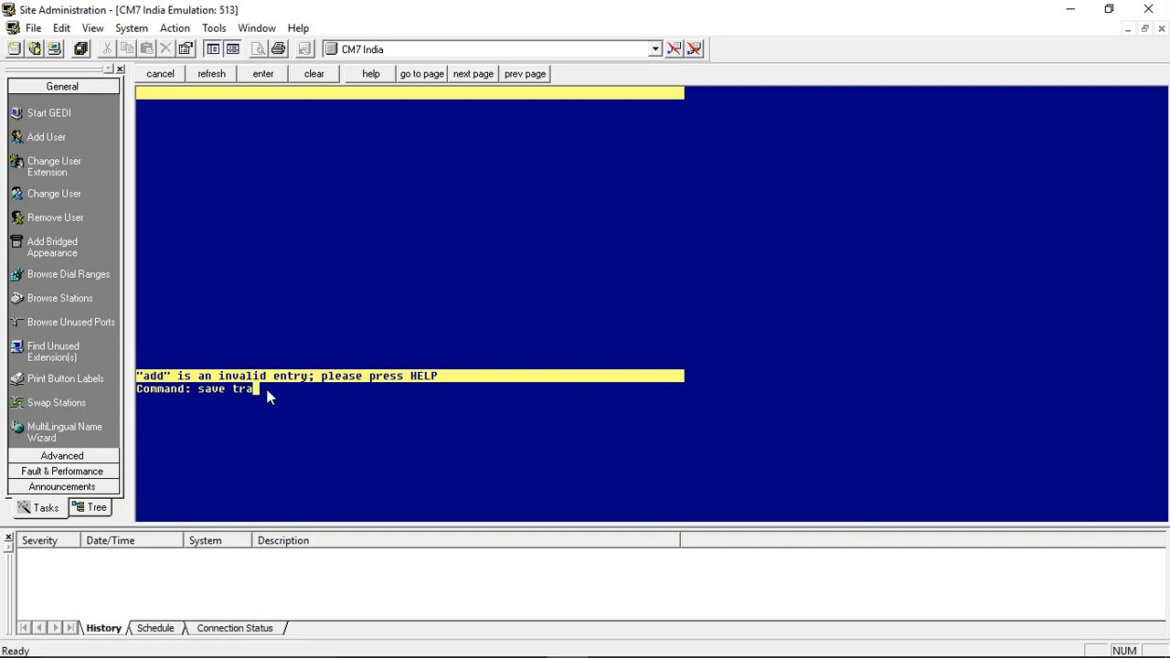
key("Return")
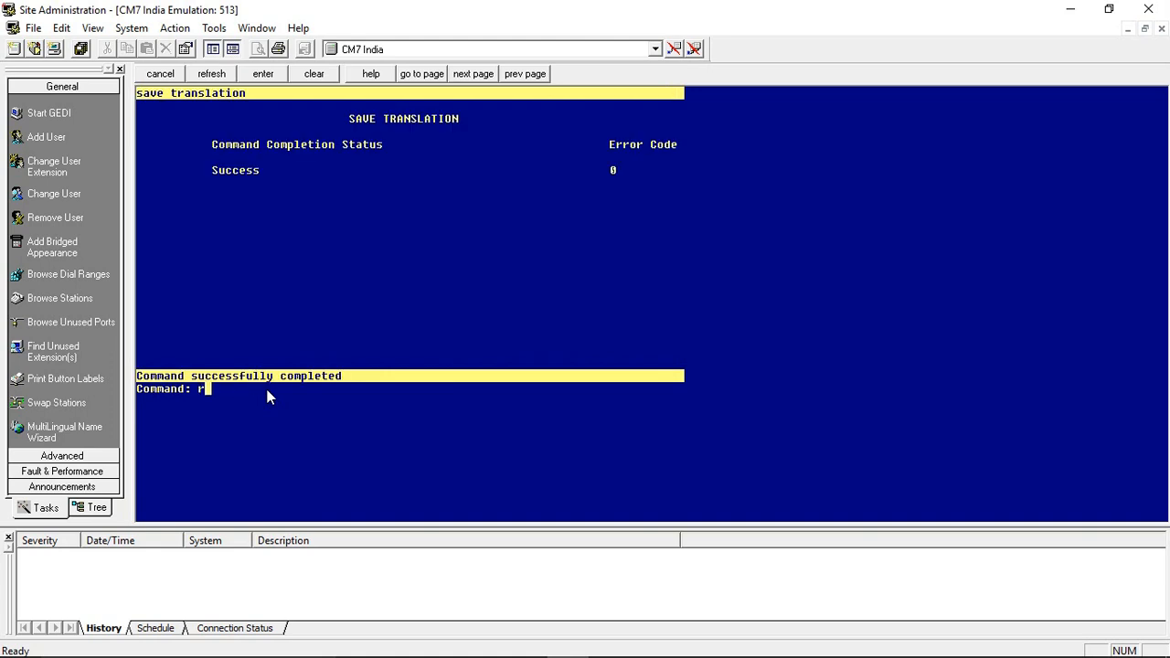
type("eset system")
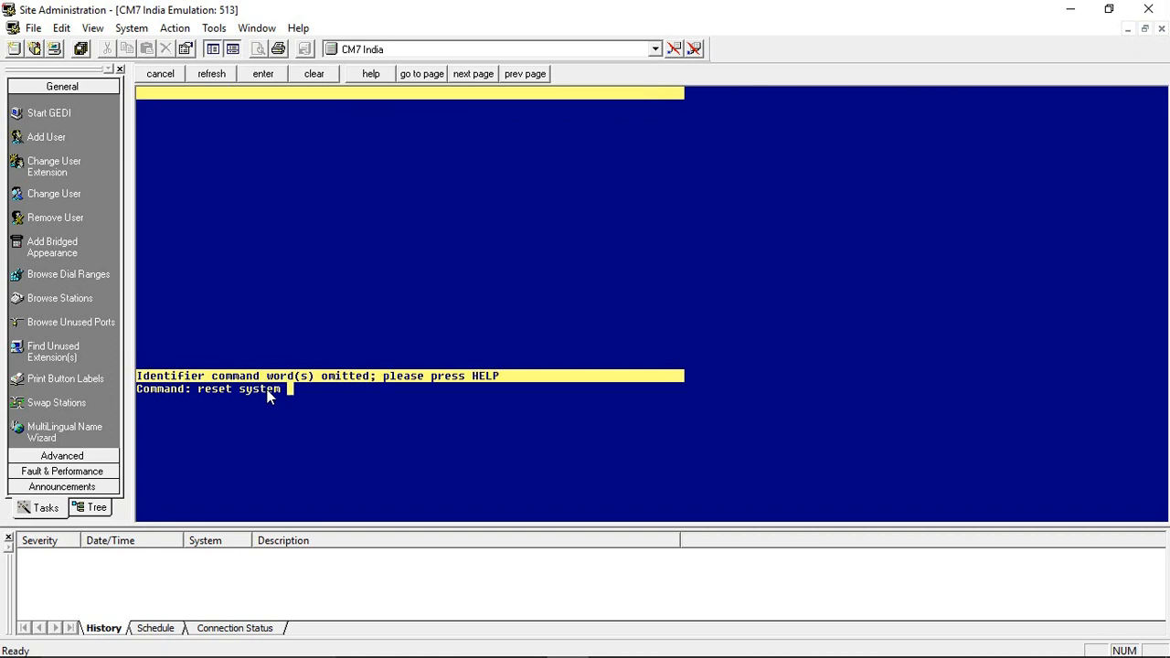
type("4")
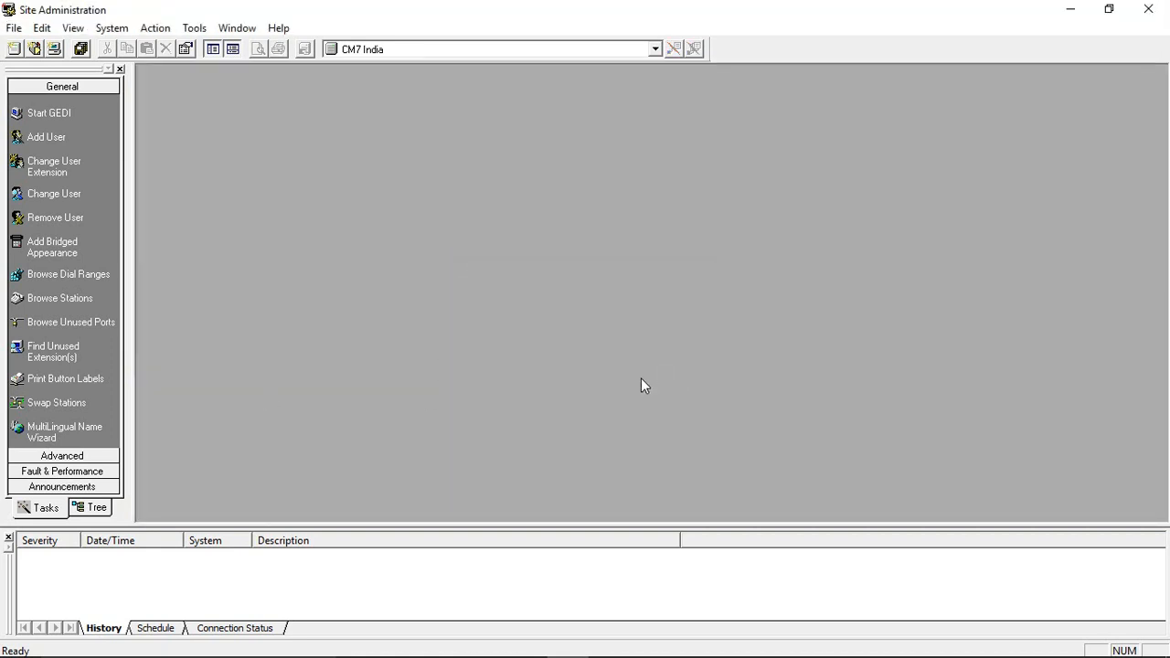
mouse_move(561, 357)
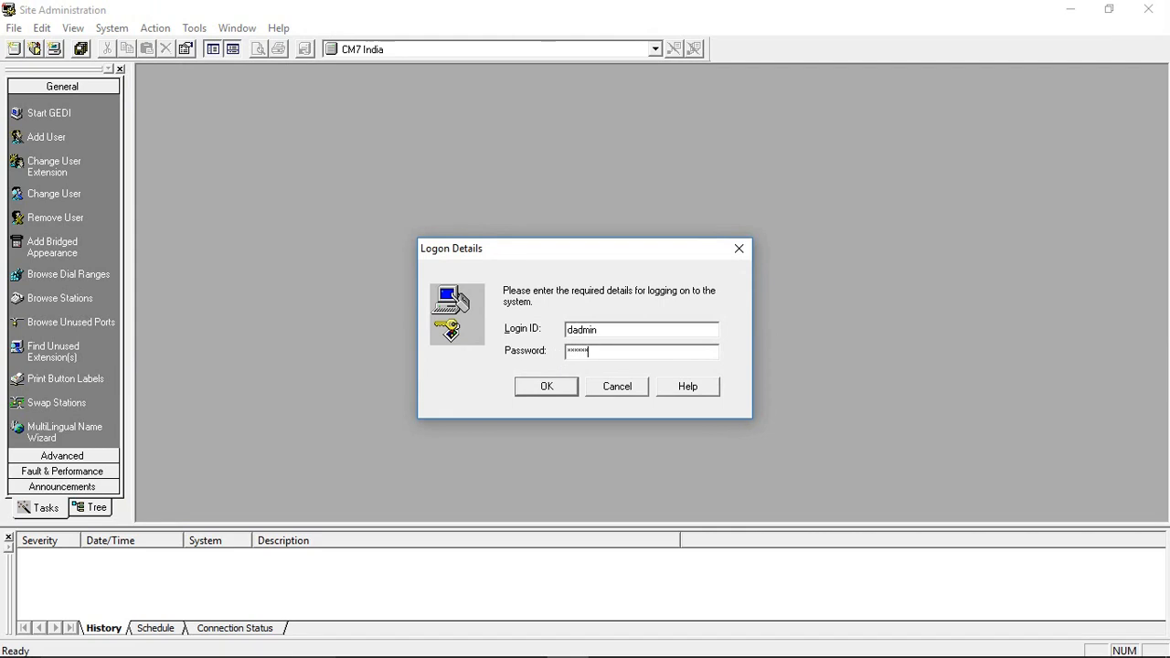
- Log back on to CM7 India as dadmin to reopen the emulation terminal
left_click(546, 385)
type("add")
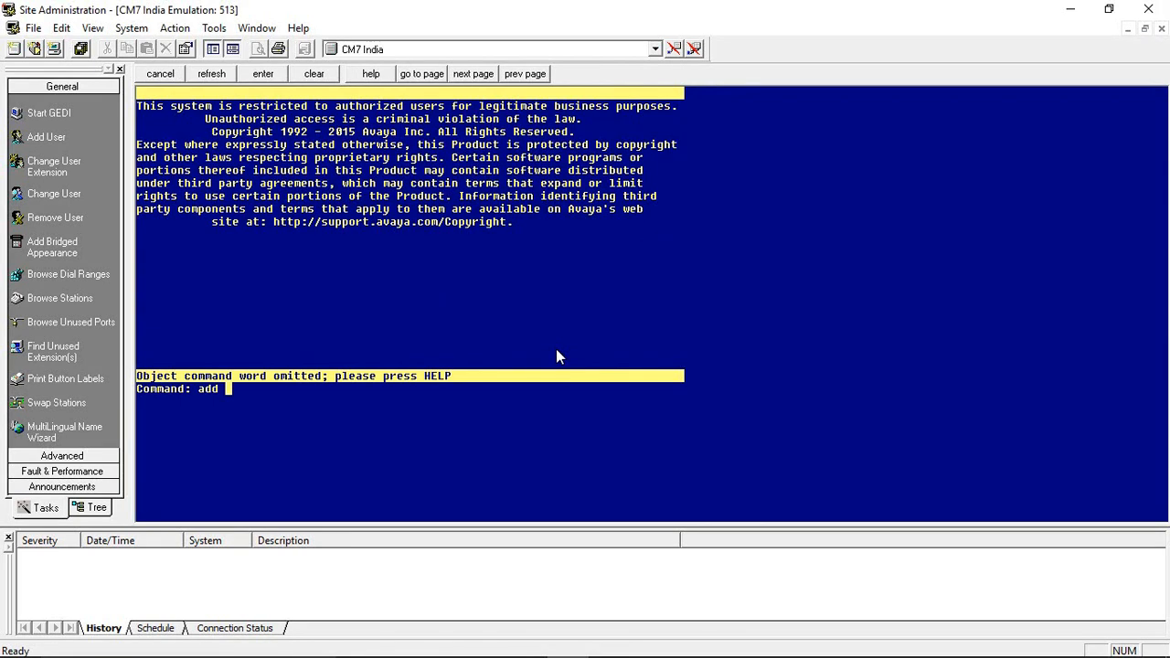
- Clear the half-typed 'station' command and disconnect all devices from CM7 India
type("station")
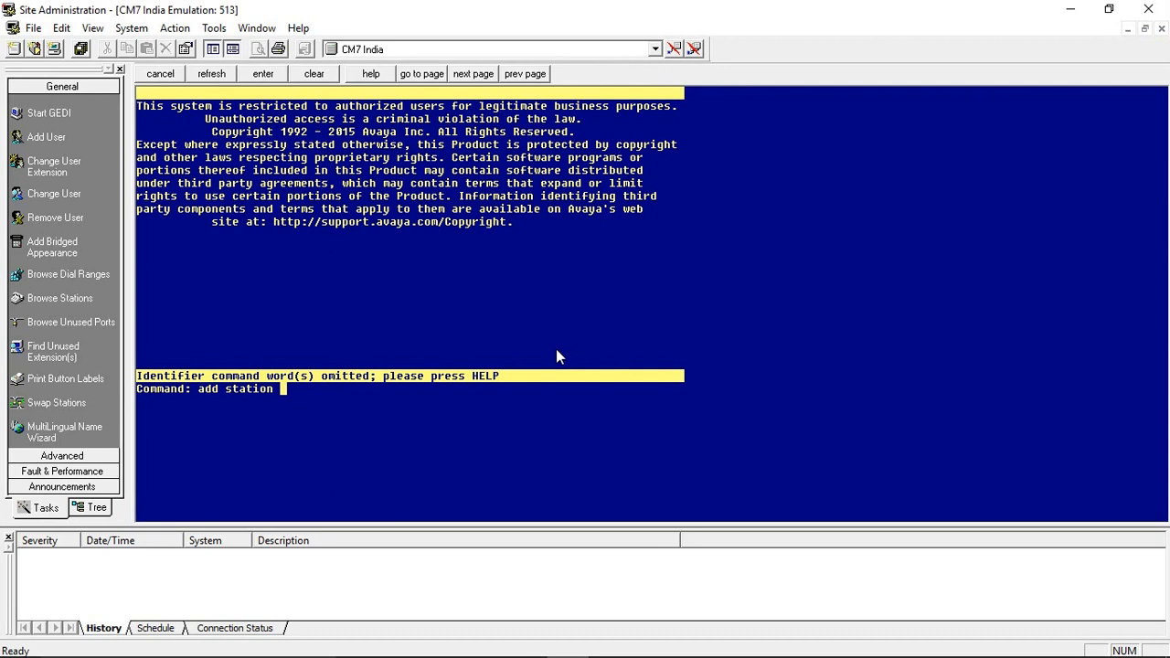
left_click(313, 73)
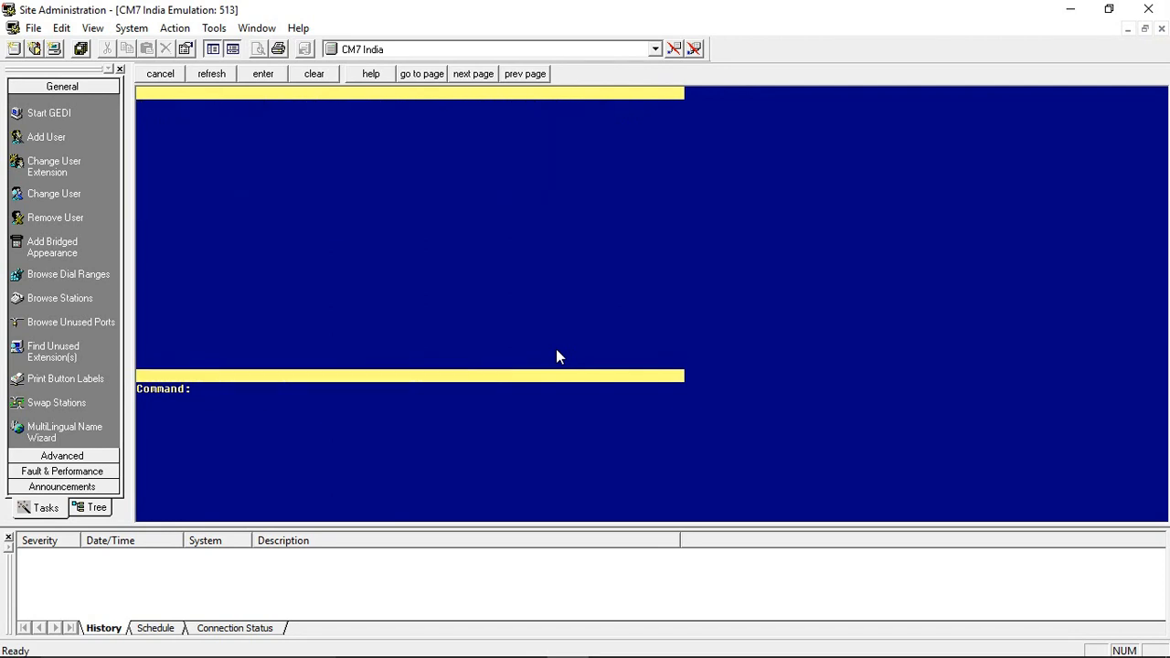
mouse_move(595, 345)
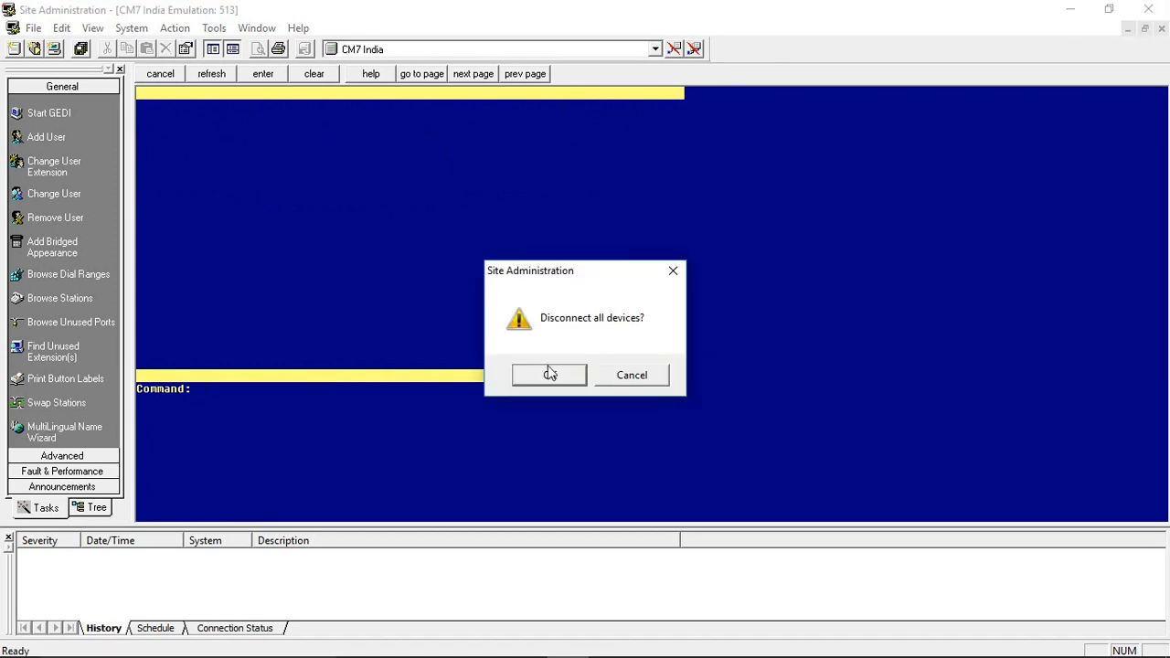
left_click(549, 375)
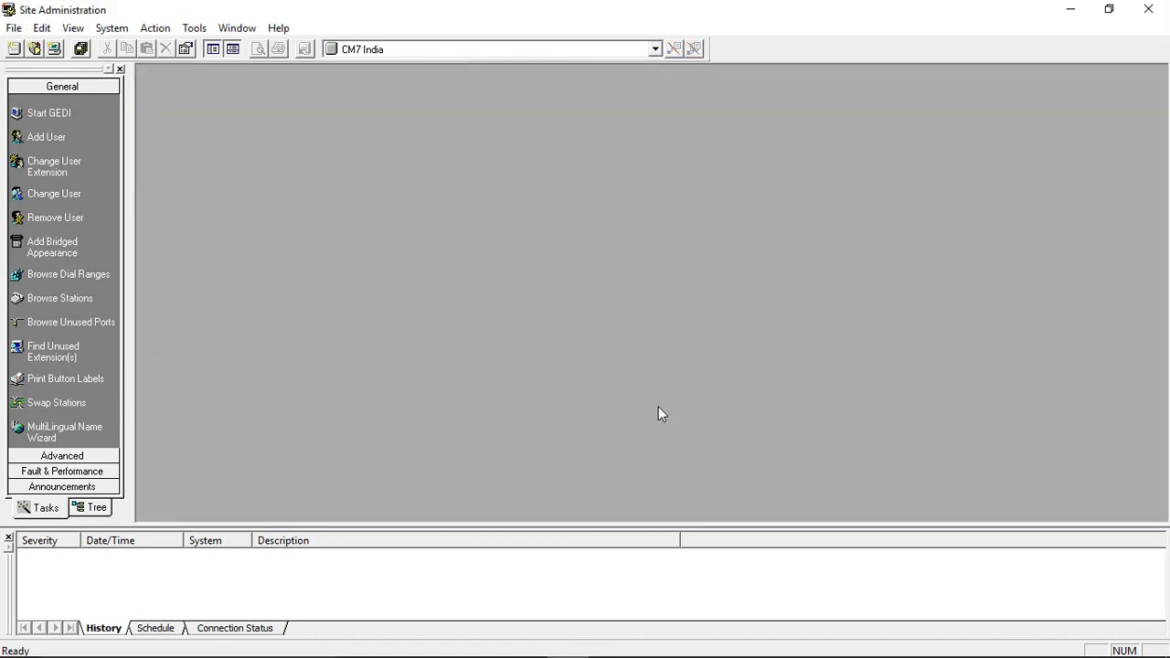
mouse_move(638, 317)
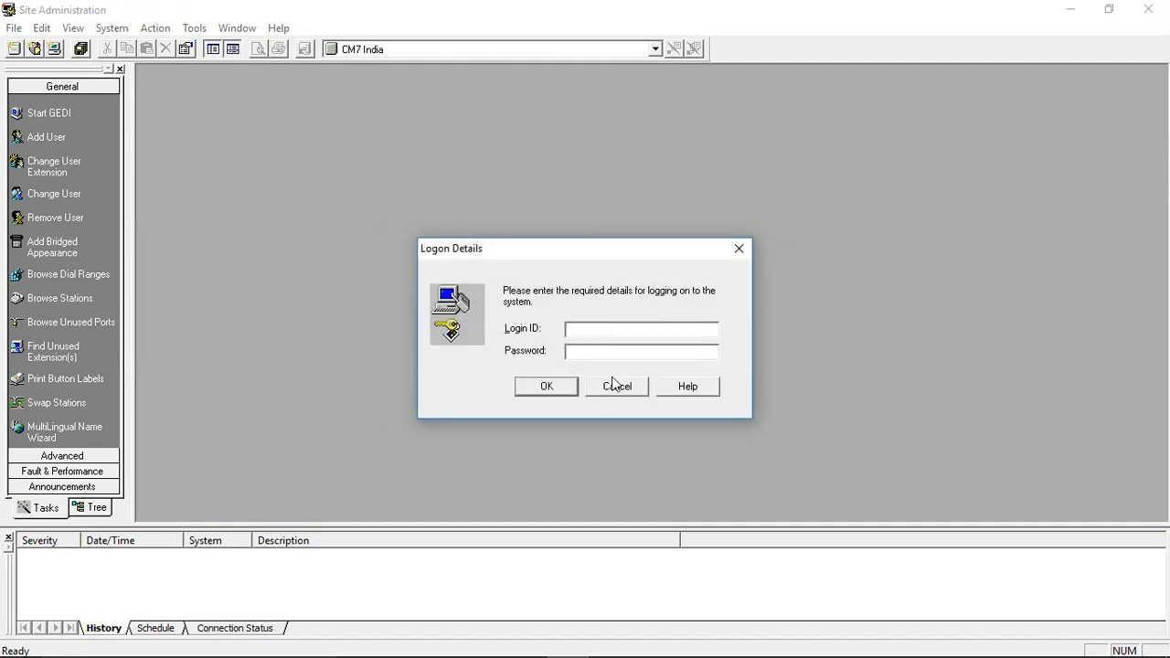
- Cancel logon and store CM7 India's login details, disabling manual login in System Properties
left_click(617, 386)
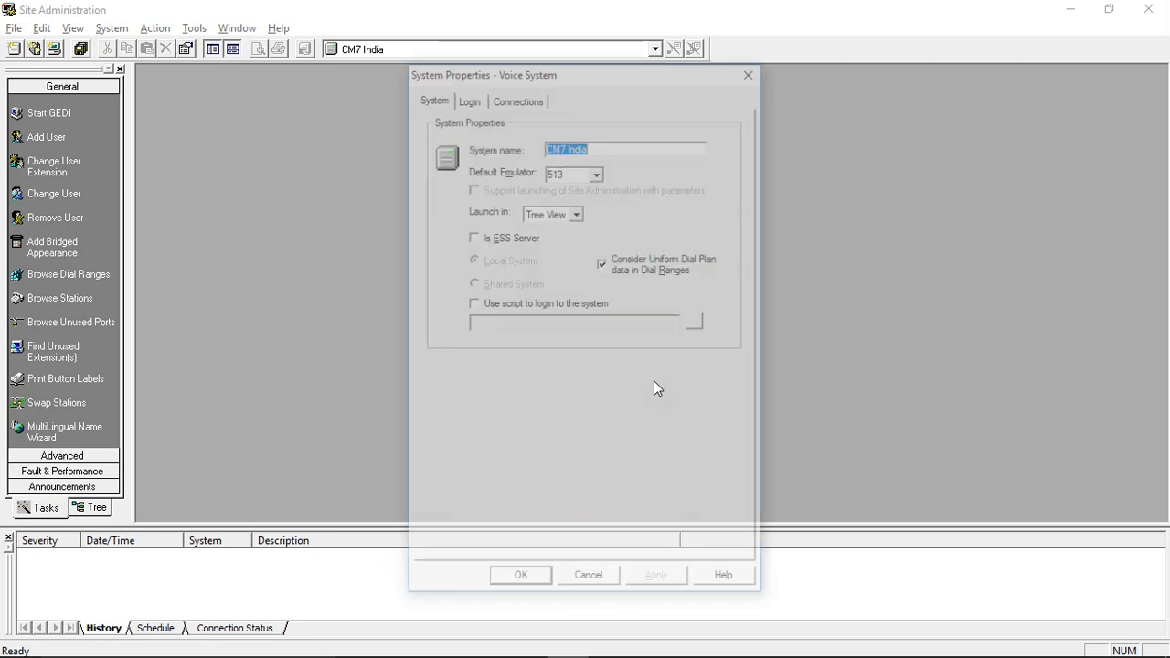
left_click(469, 101)
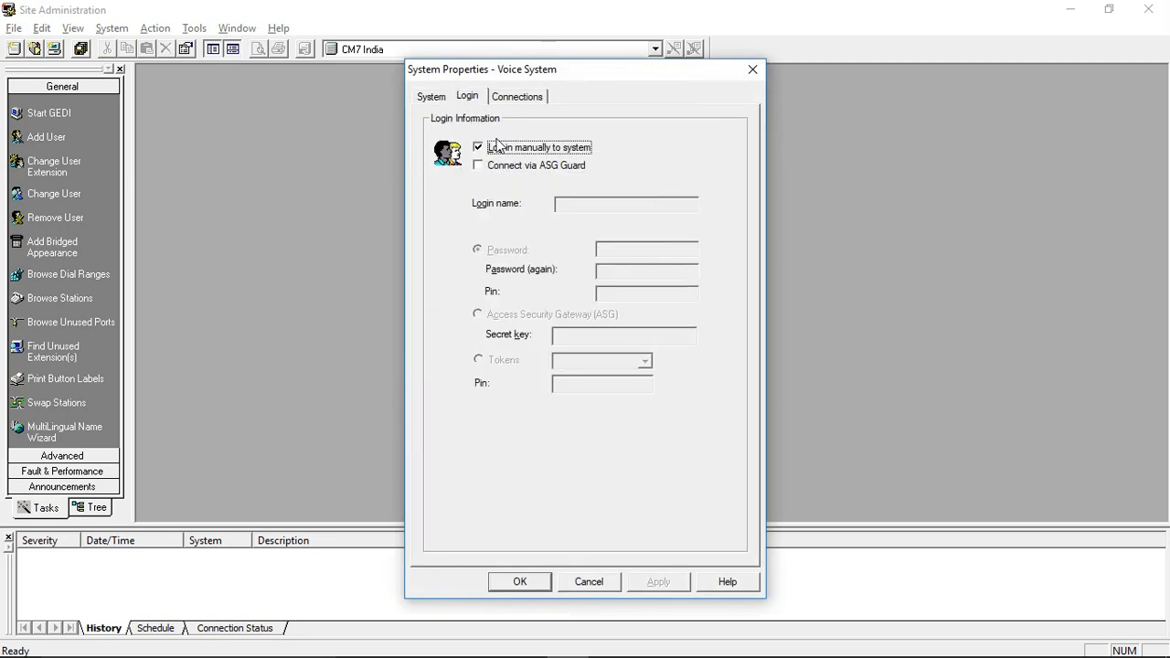
left_click(477, 147)
type("dadmin")
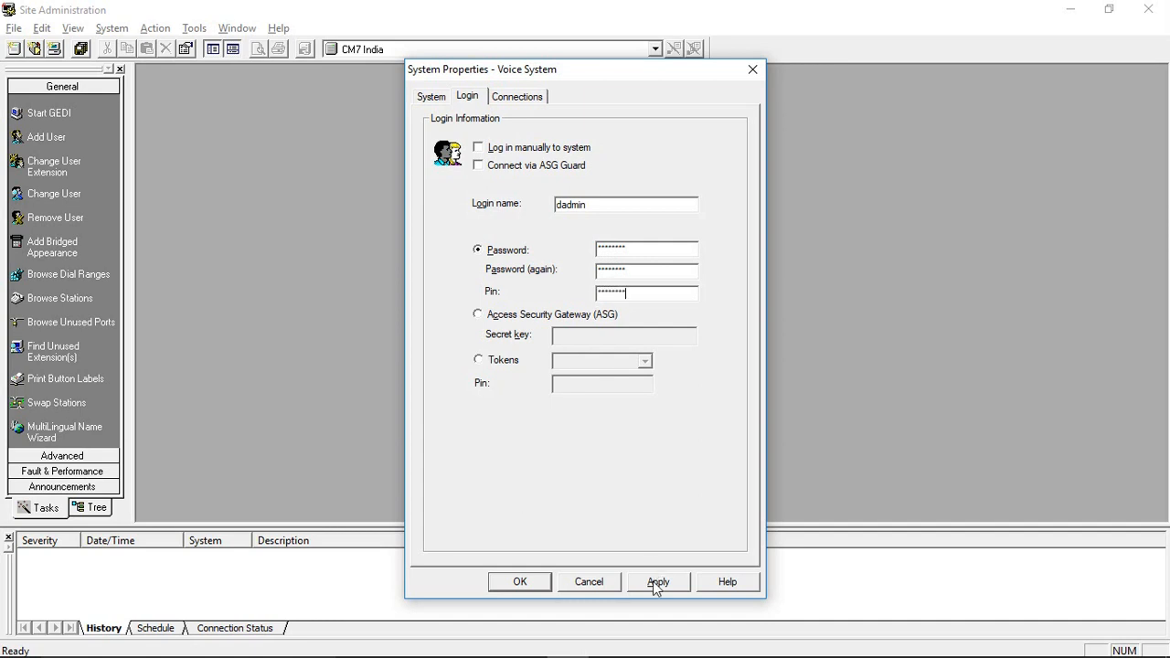
left_click(14, 27)
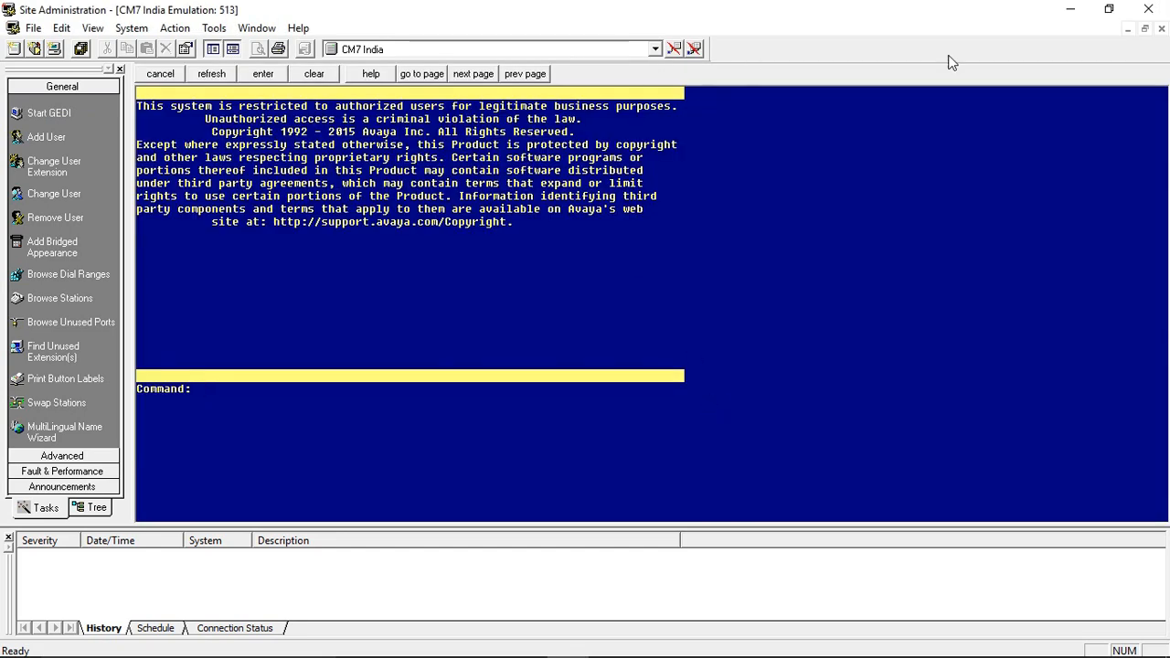
- Reconnect to CM7 India and run 'list media-gateway', which reports no data
left_click(655, 48)
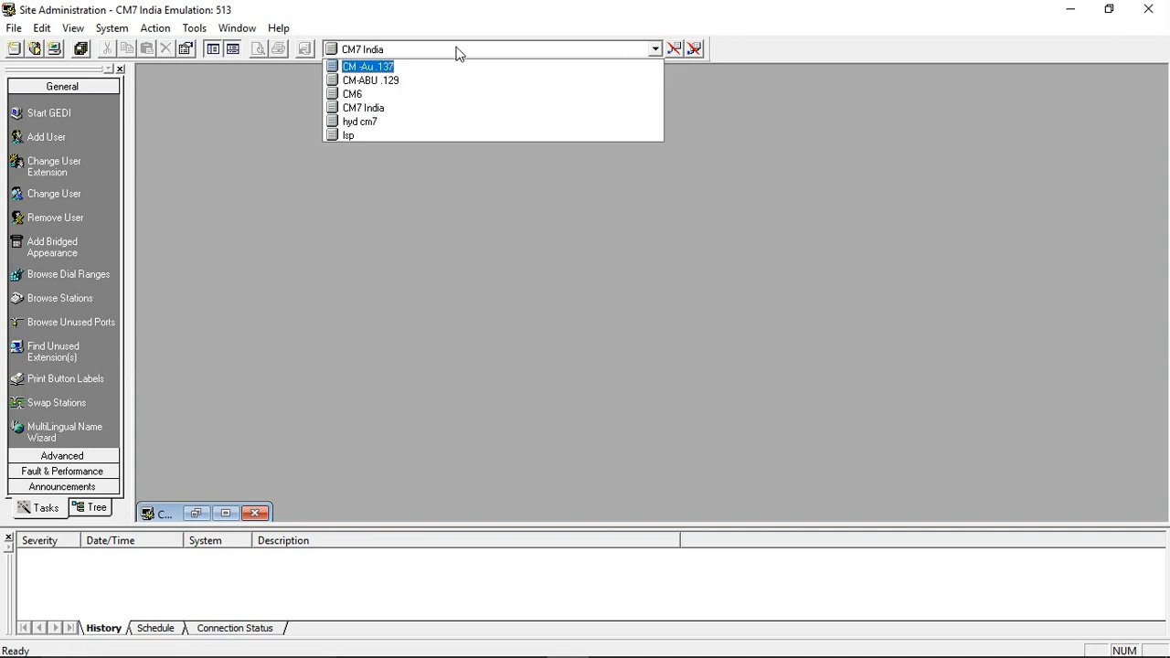
left_click(363, 107)
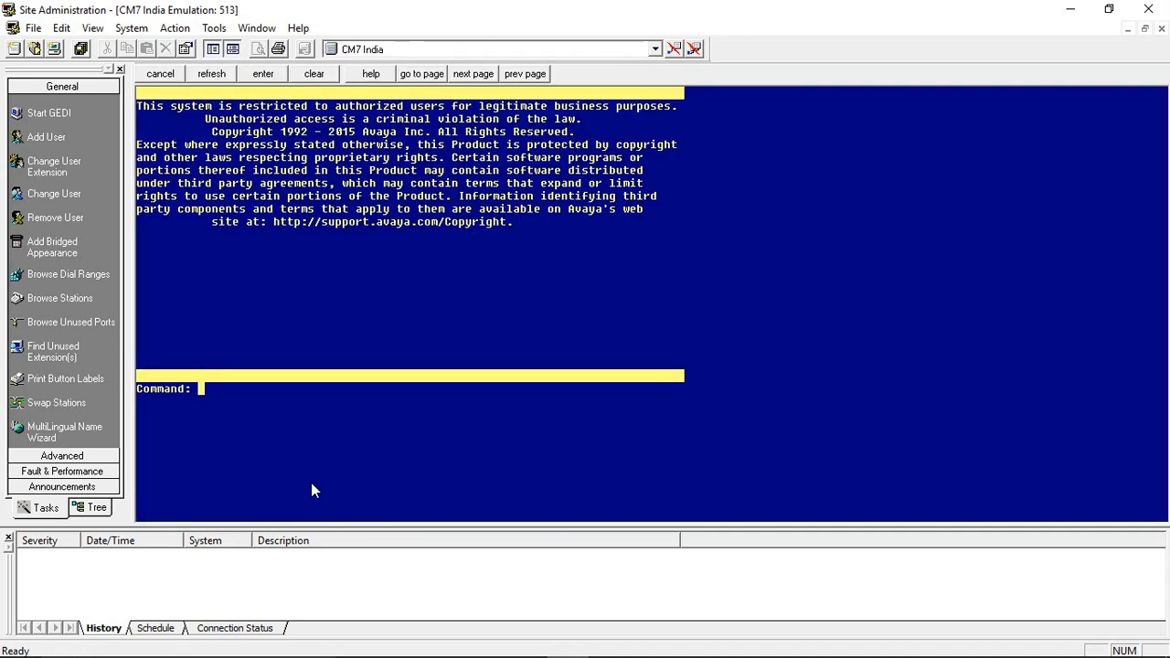
mouse_move(398, 435)
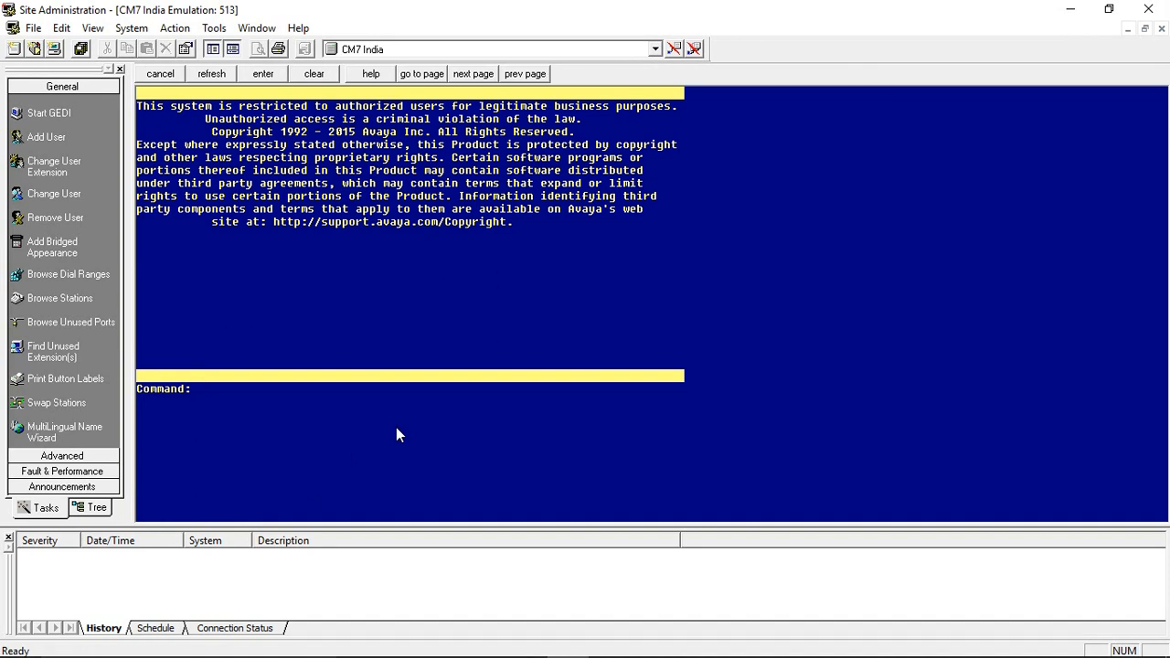
type("list")
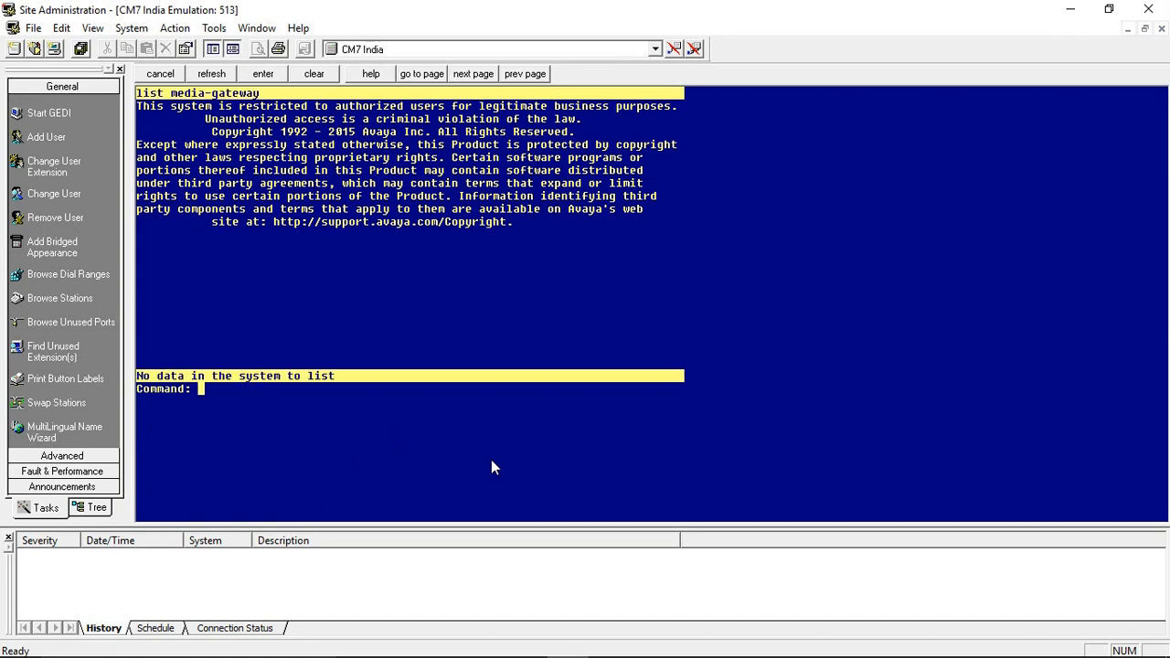
type("li")
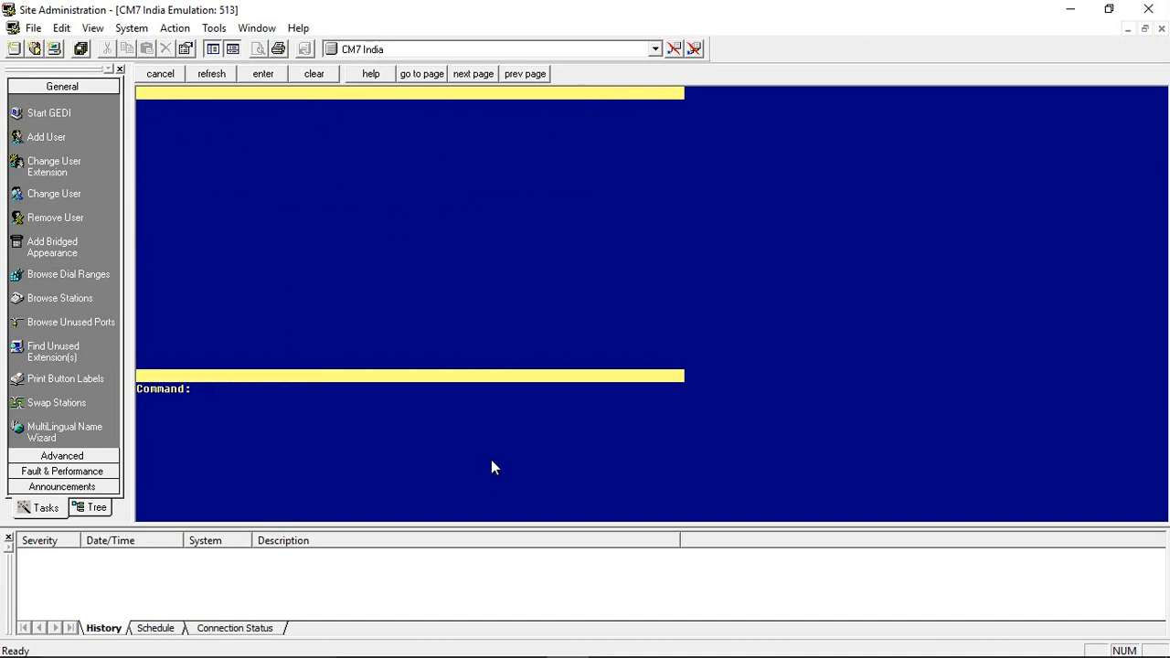
- Run 'display capacity', page through to Total Licensed Capacity (station limit 2400), then cancel
type("disp")
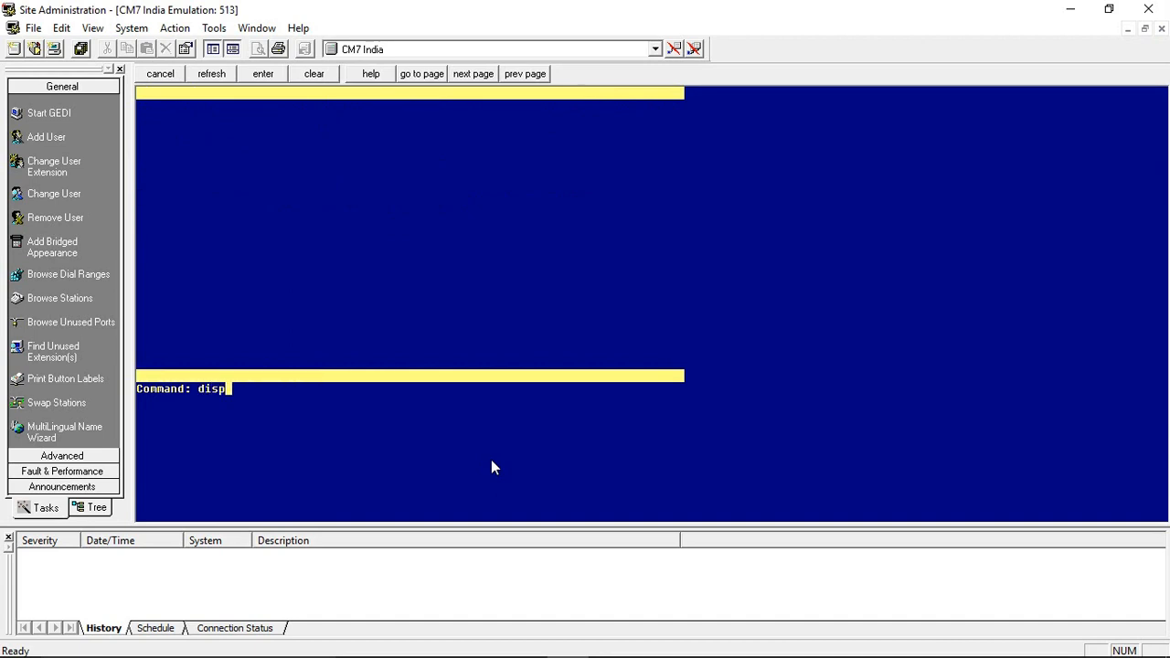
key("Return")
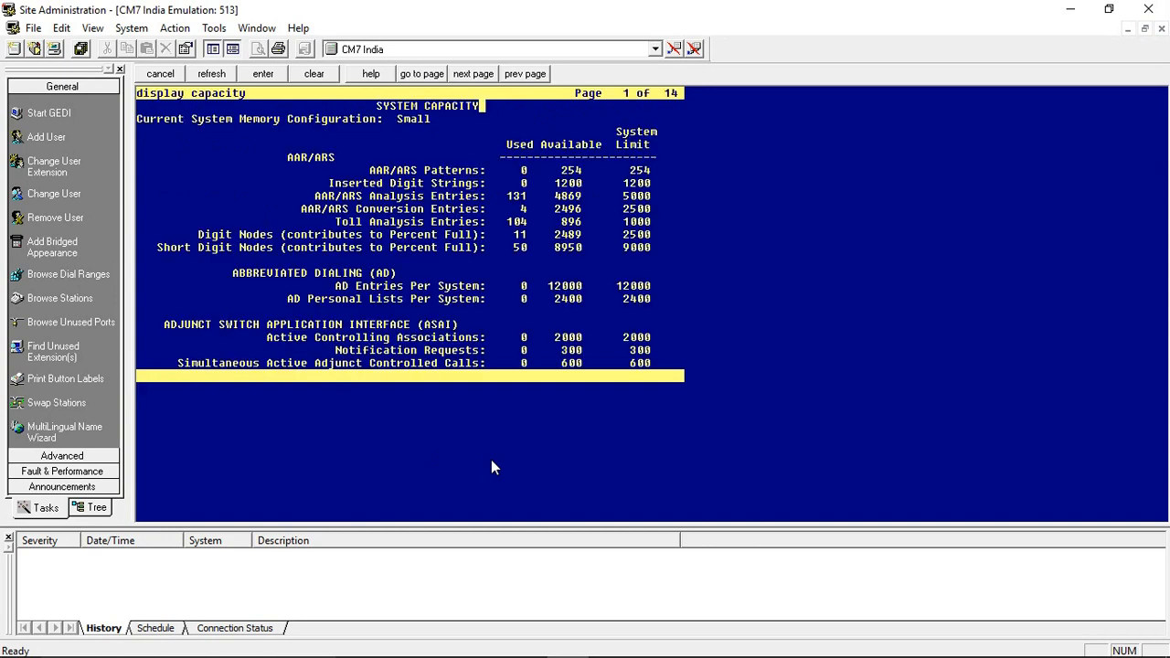
mouse_move(498, 128)
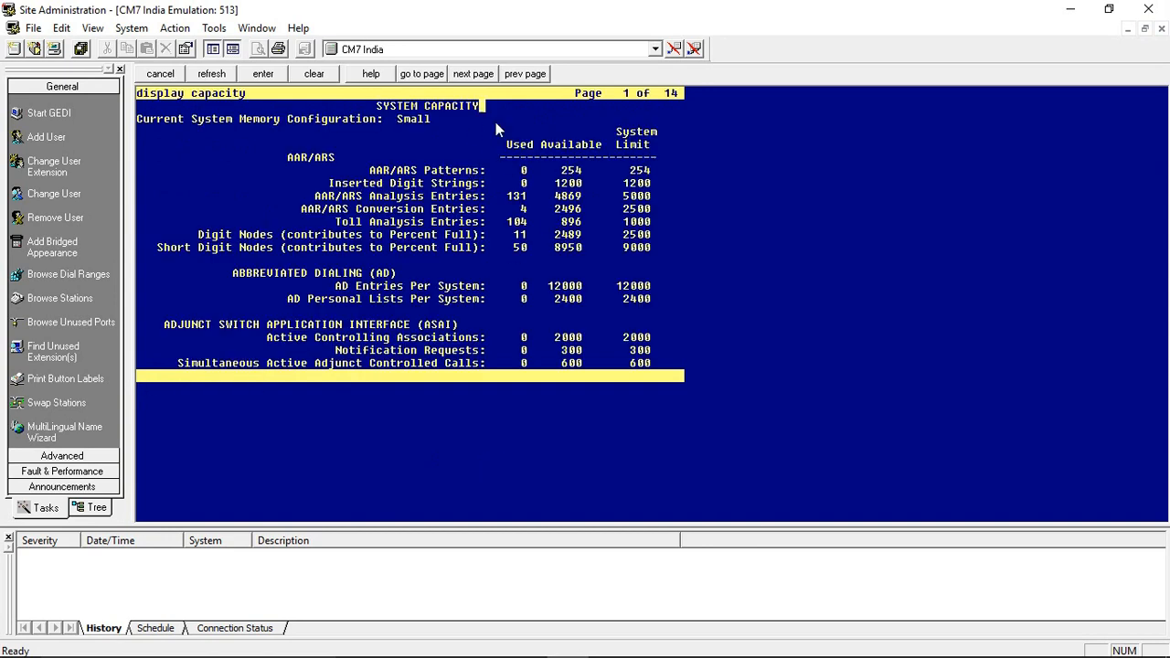
left_click(474, 73)
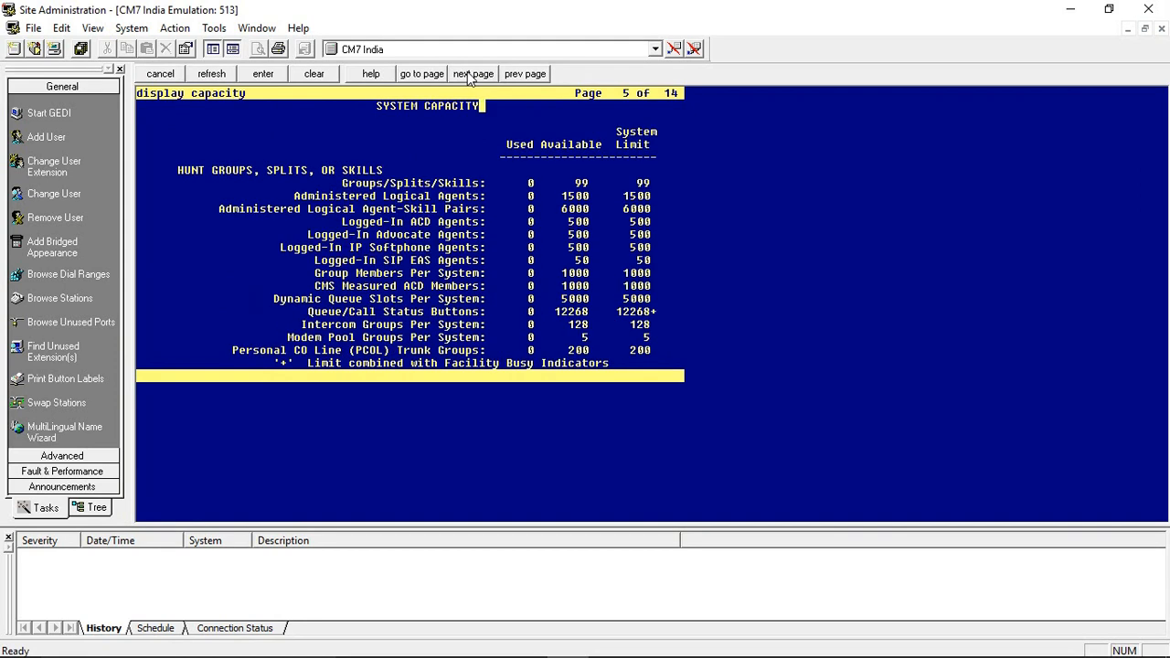
left_click(474, 74)
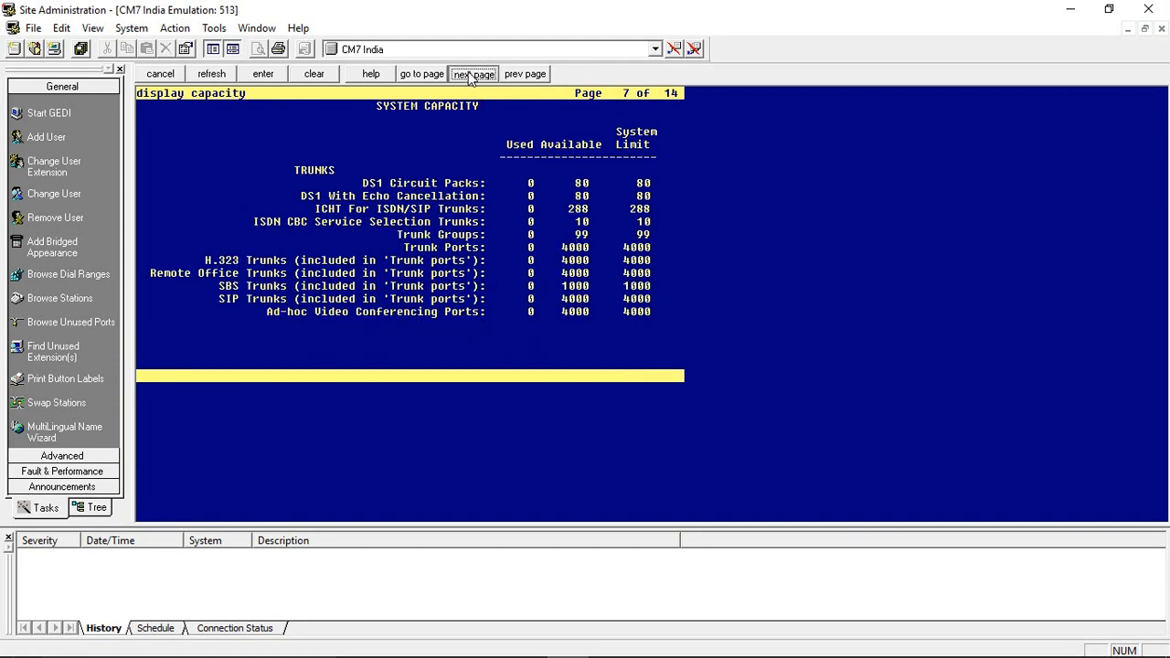
left_click(472, 74)
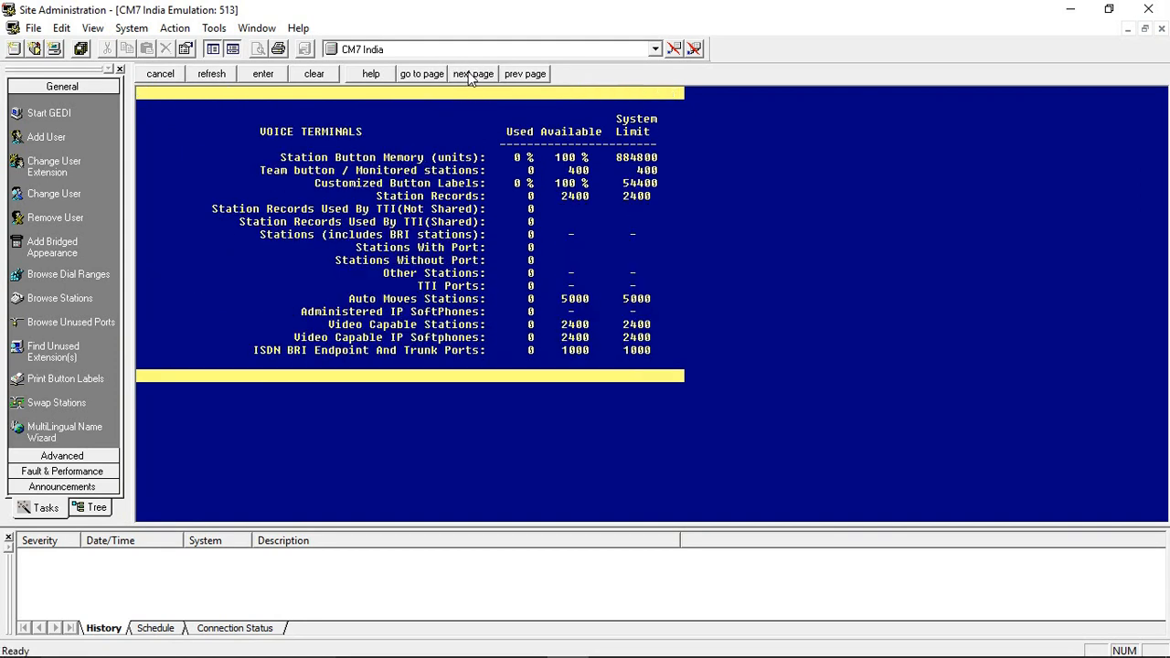
left_click(473, 73)
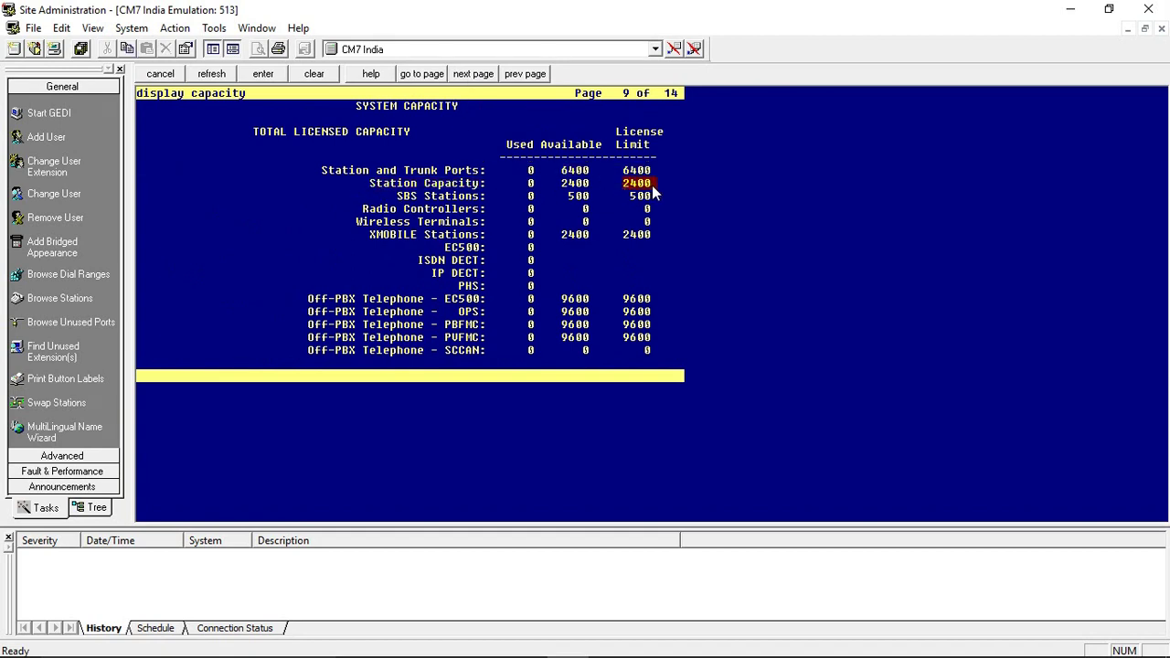
mouse_move(576, 190)
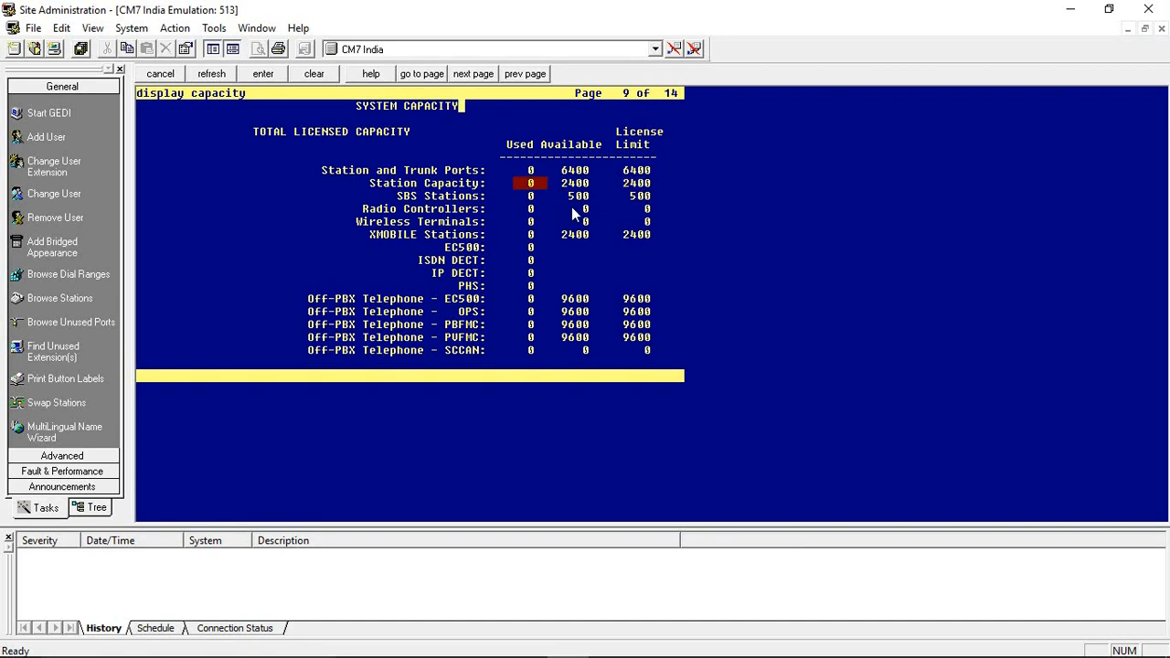
left_click(160, 73)
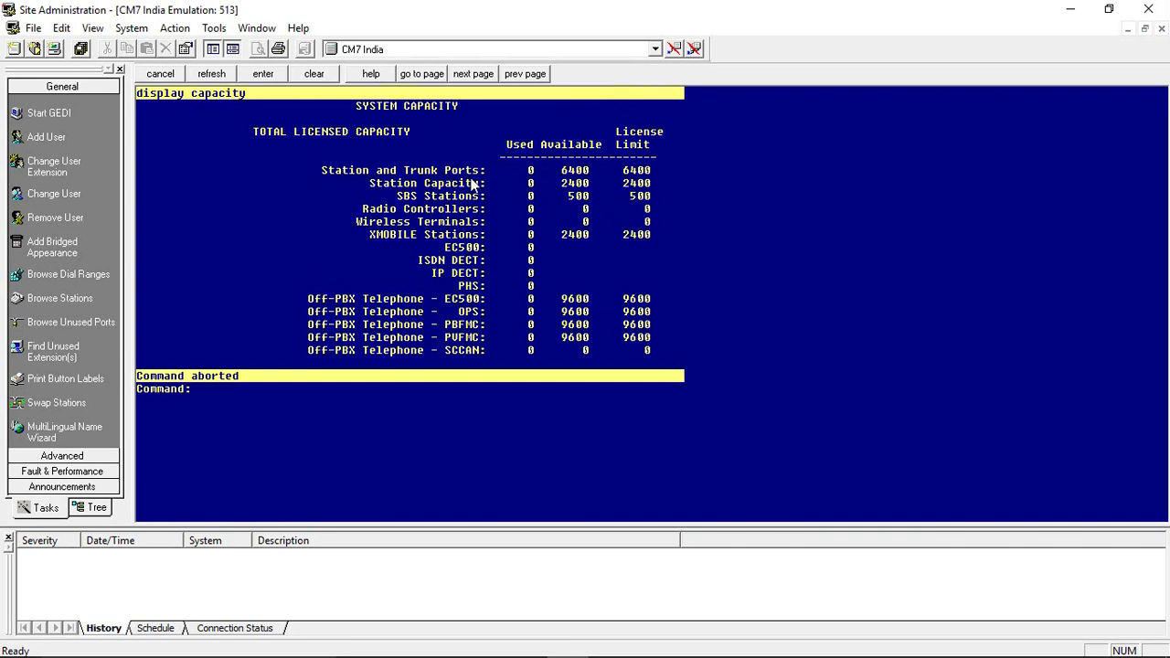
mouse_move(423, 232)
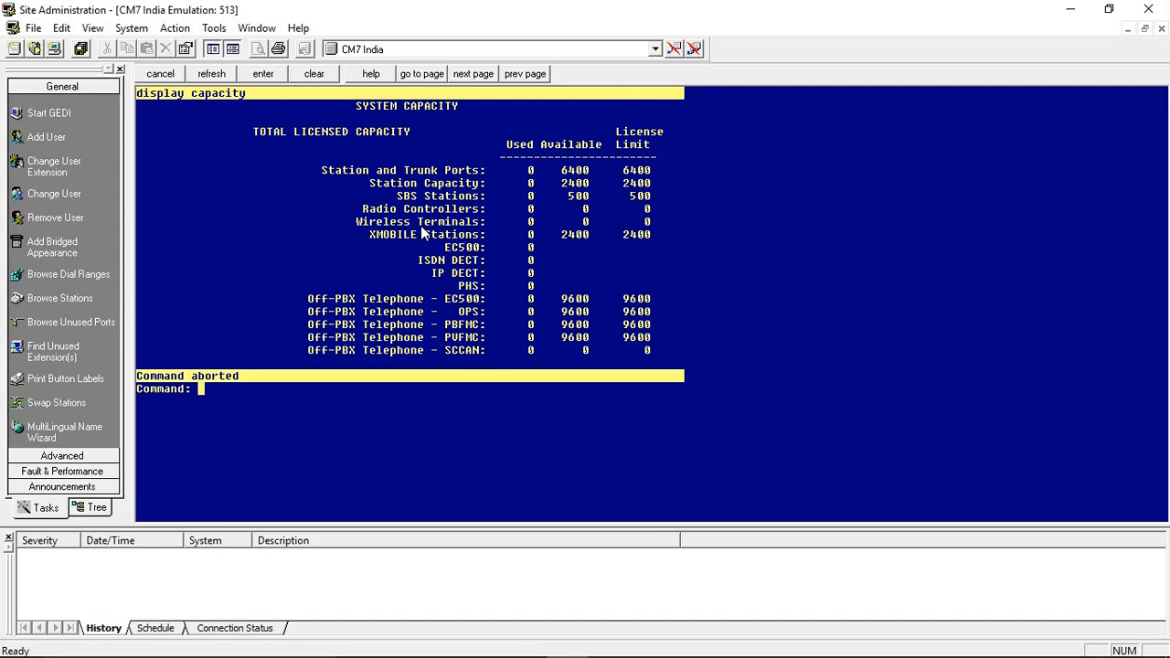
mouse_move(931, 7)
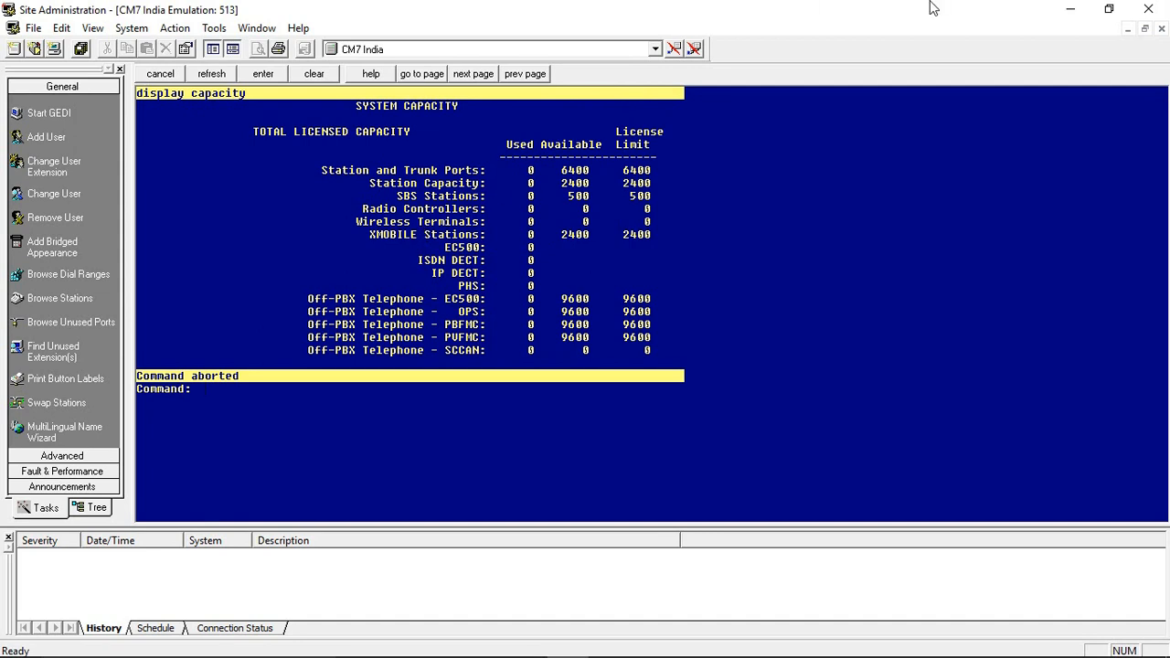